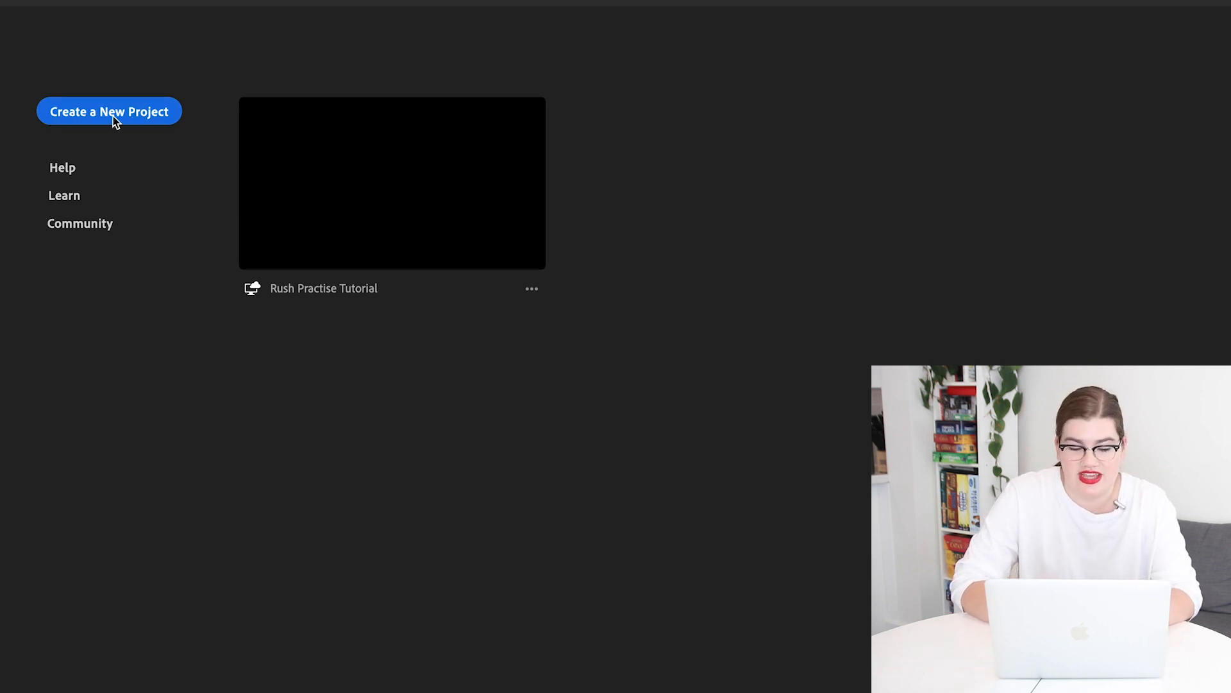
Create a project named 'Adobe Rush Tutorial' from footage clips on the Fast SSD drive.
{"action": "left_click", "coordinate": [108, 111]}
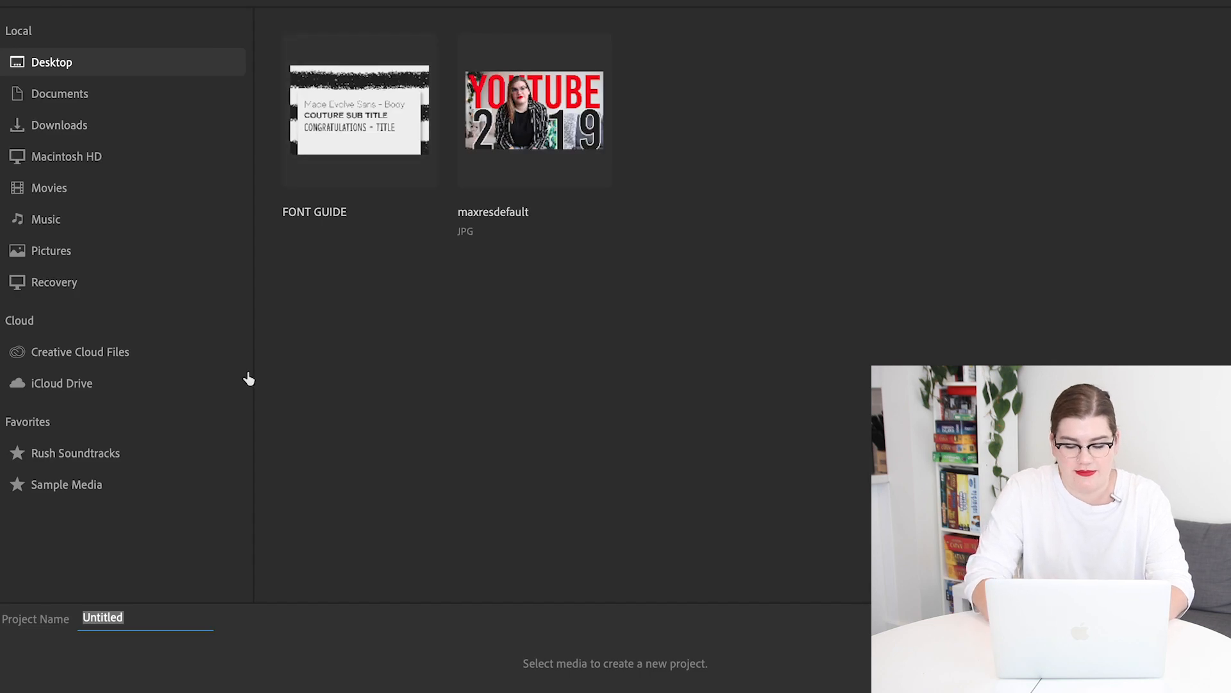
{"action": "type", "text": "Add"}
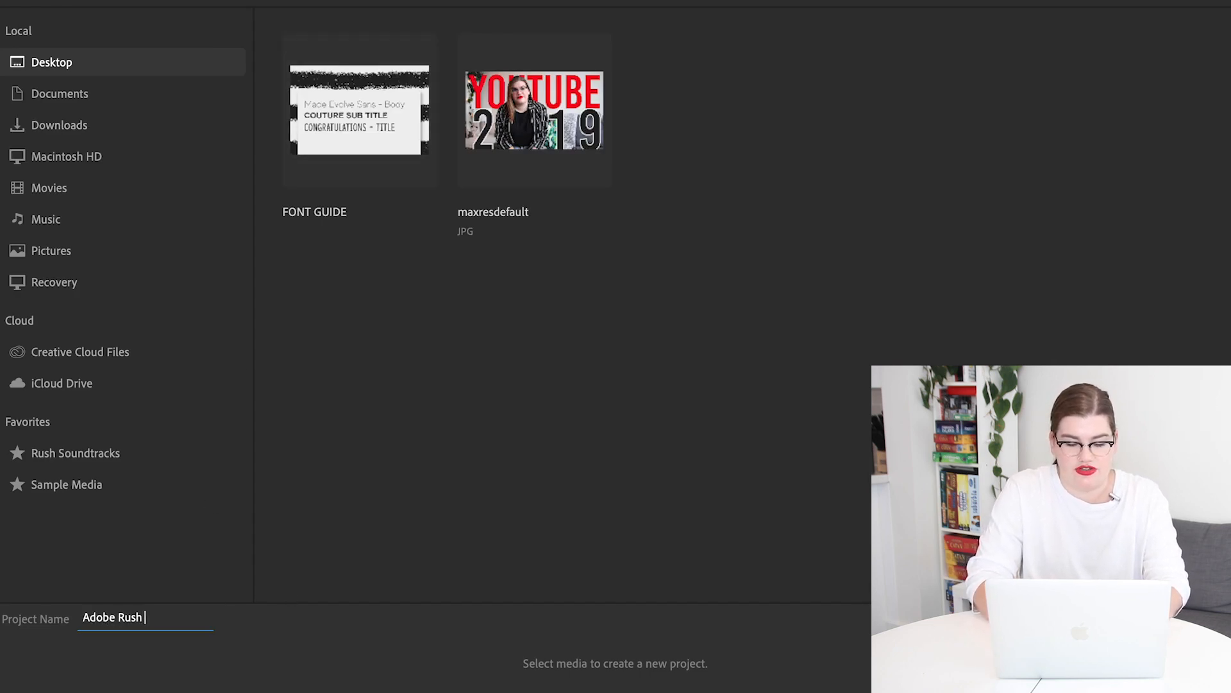
{"action": "left_click", "coordinate": [53, 314]}
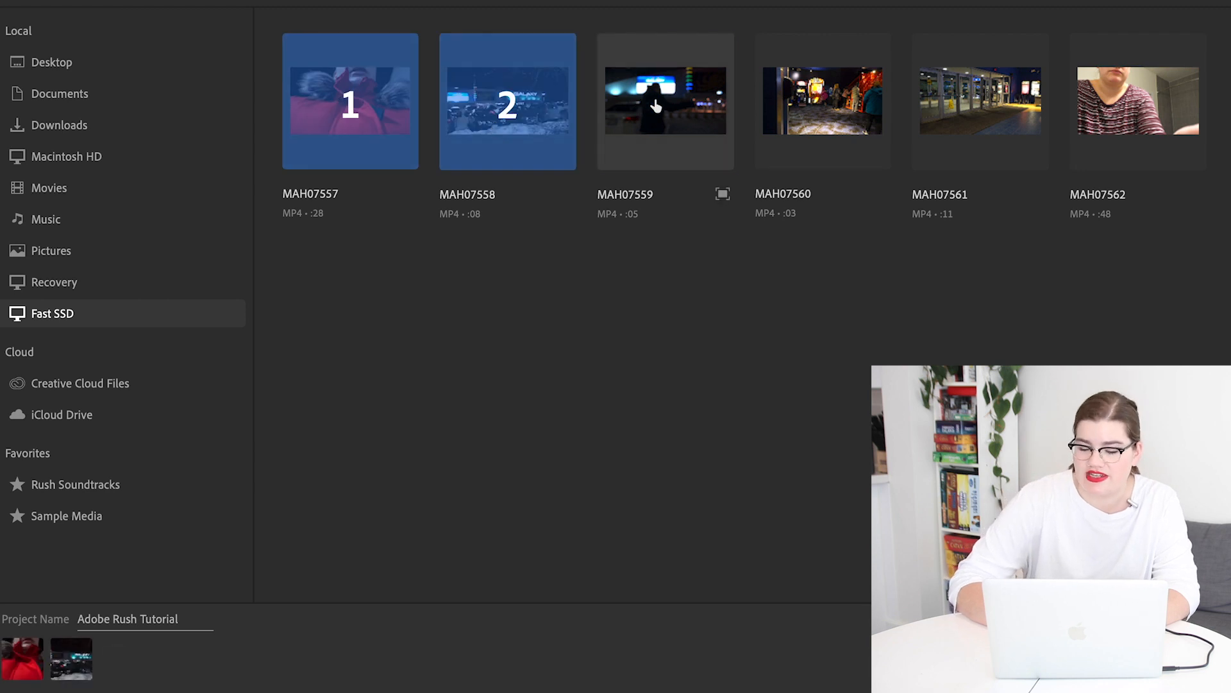
{"action": "left_click", "coordinate": [1137, 102]}
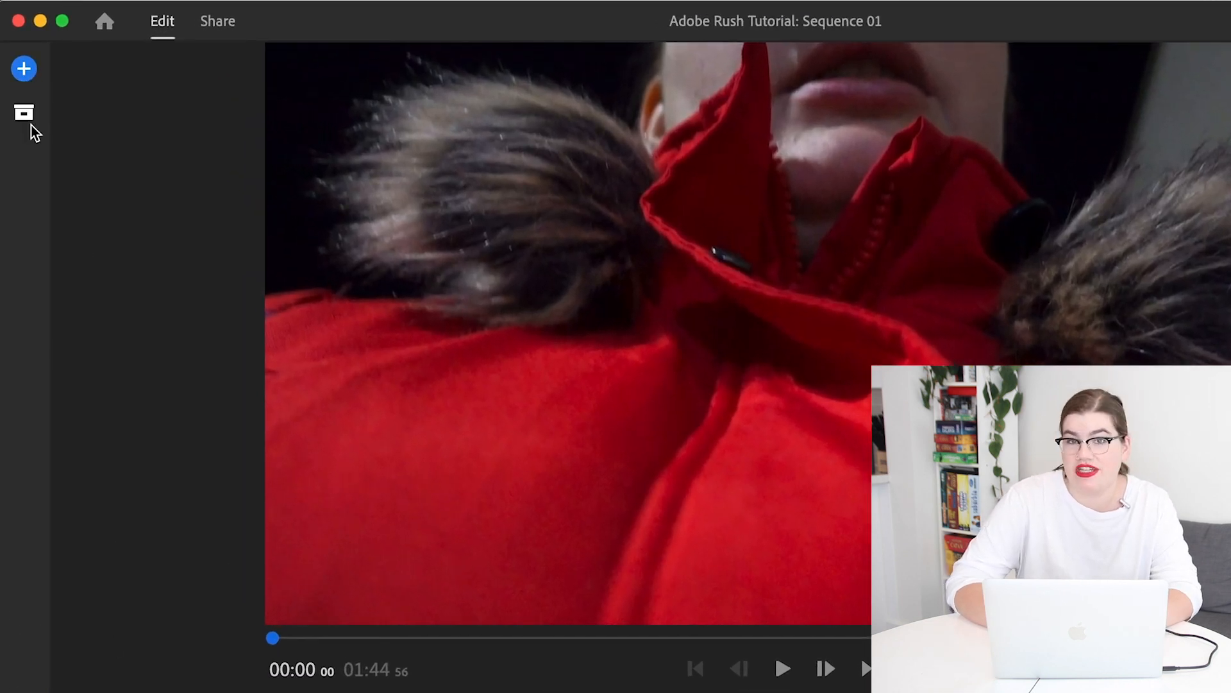
Open the Project panel to list the imported MAH0755x and MAH0756x clips.
{"action": "left_click", "coordinate": [23, 112]}
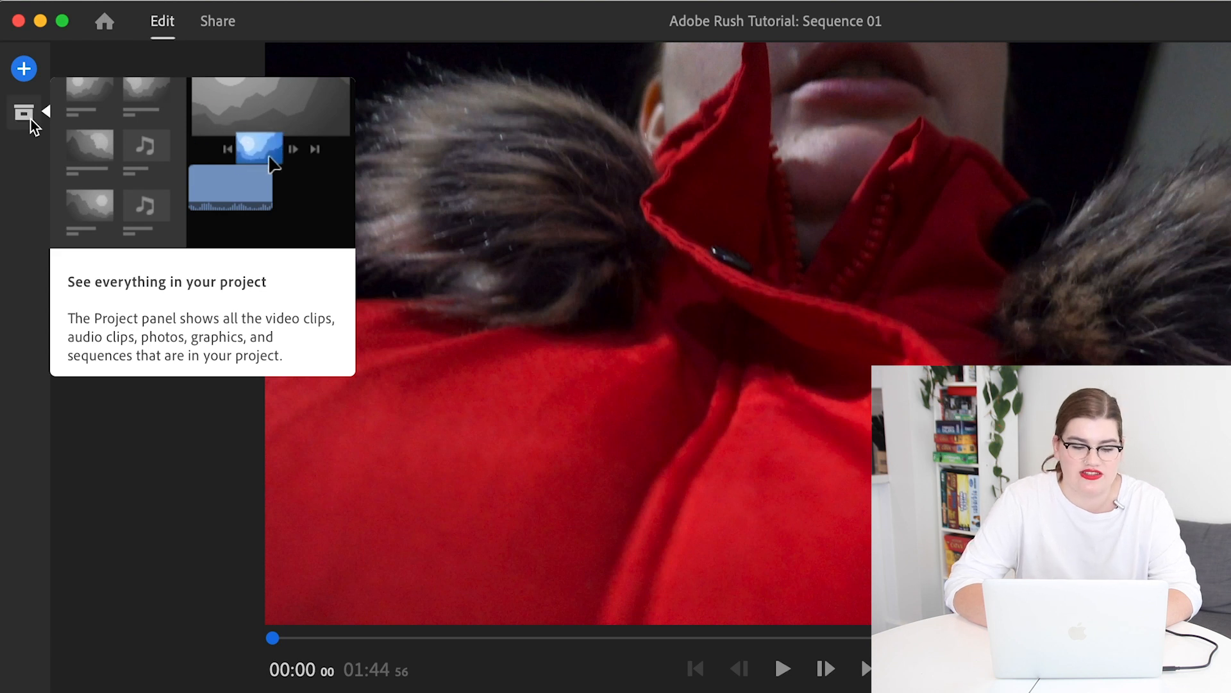
{"action": "left_click", "coordinate": [24, 112]}
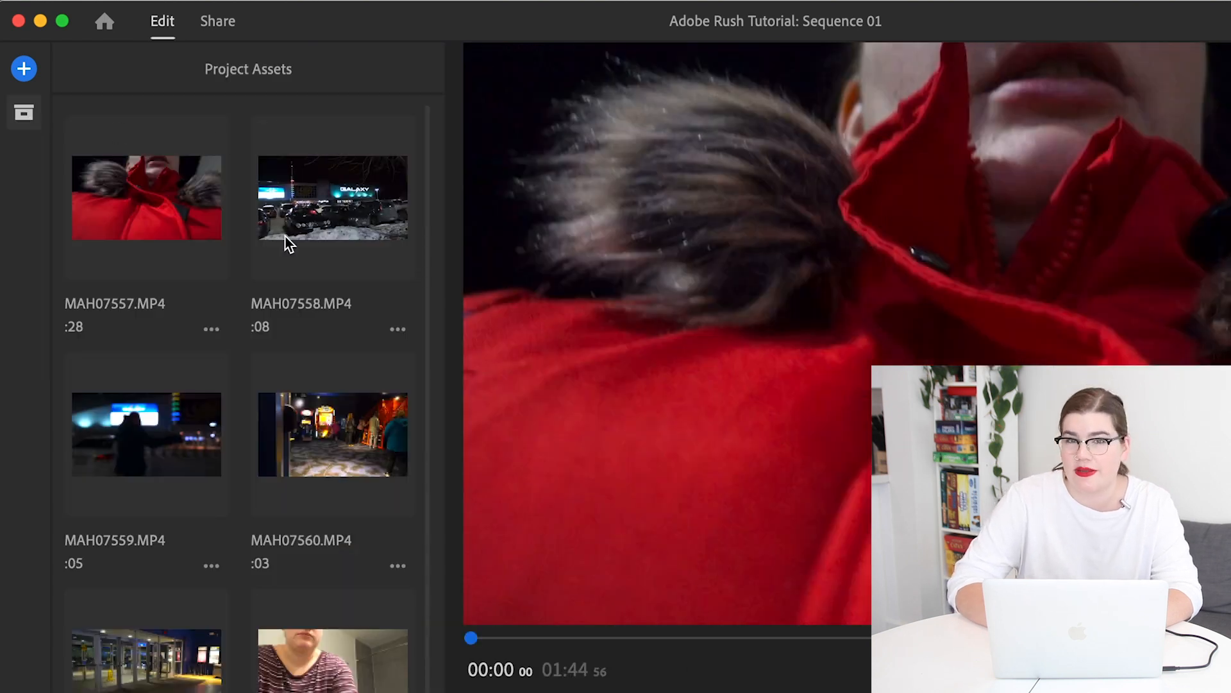
{"action": "mouse_move", "coordinate": [306, 436]}
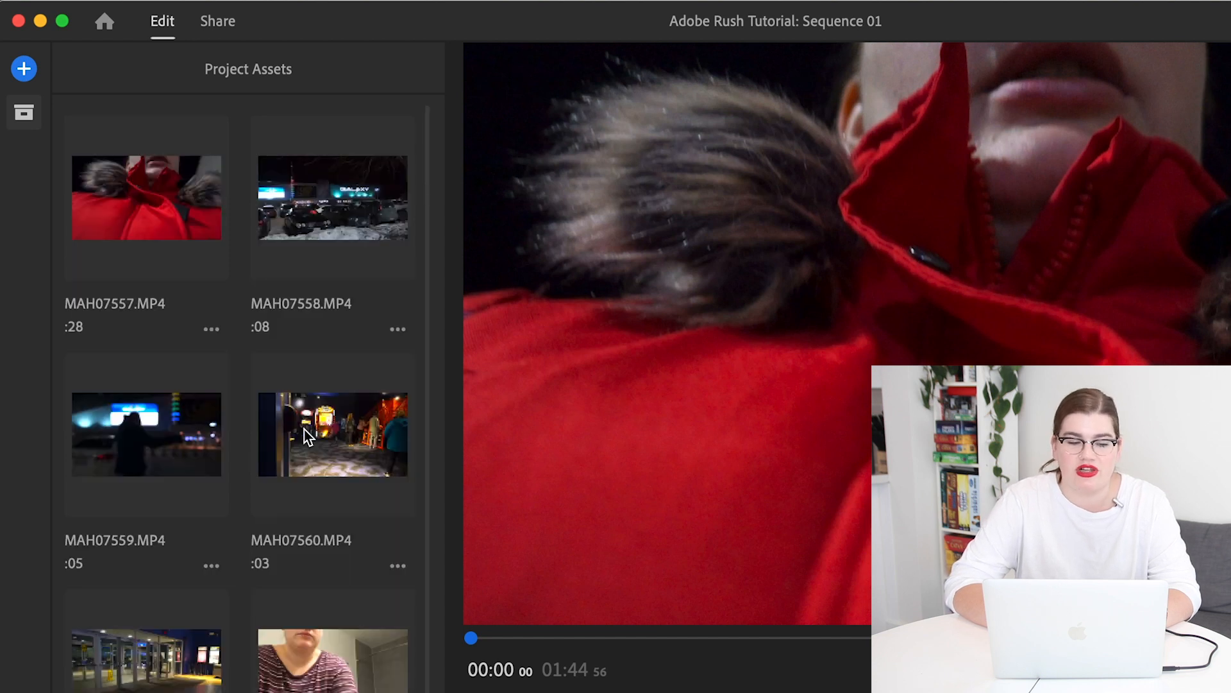
{"action": "mouse_move", "coordinate": [63, 204]}
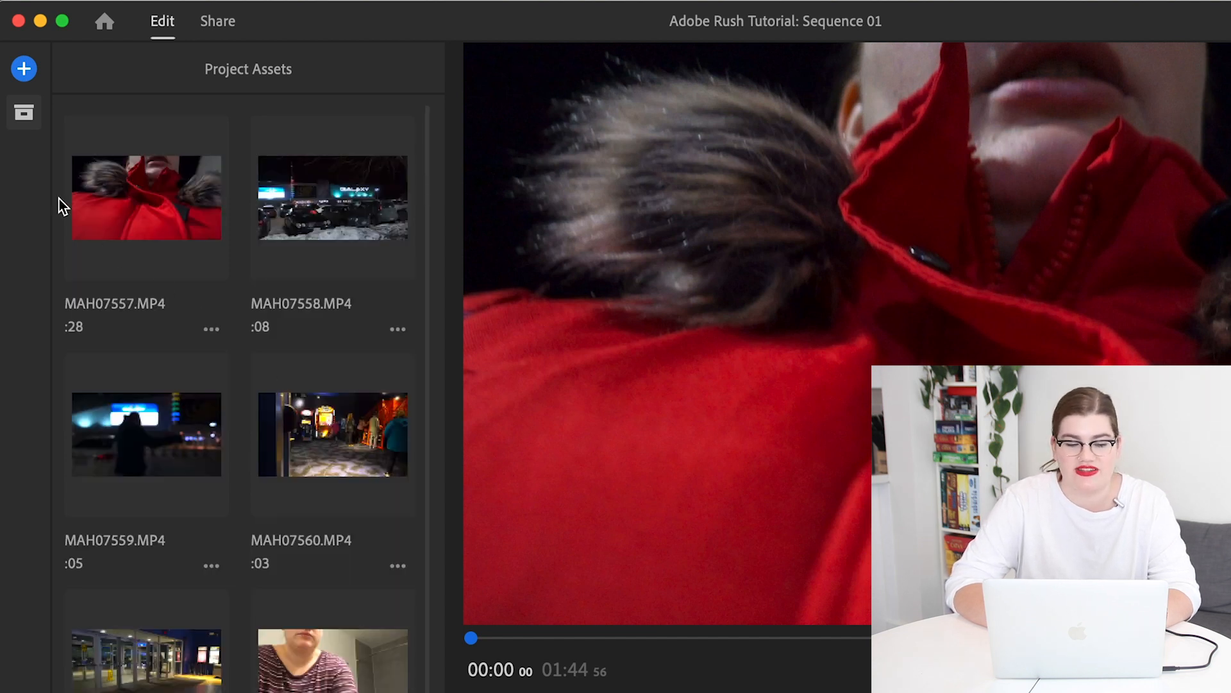
{"action": "mouse_move", "coordinate": [24, 69]}
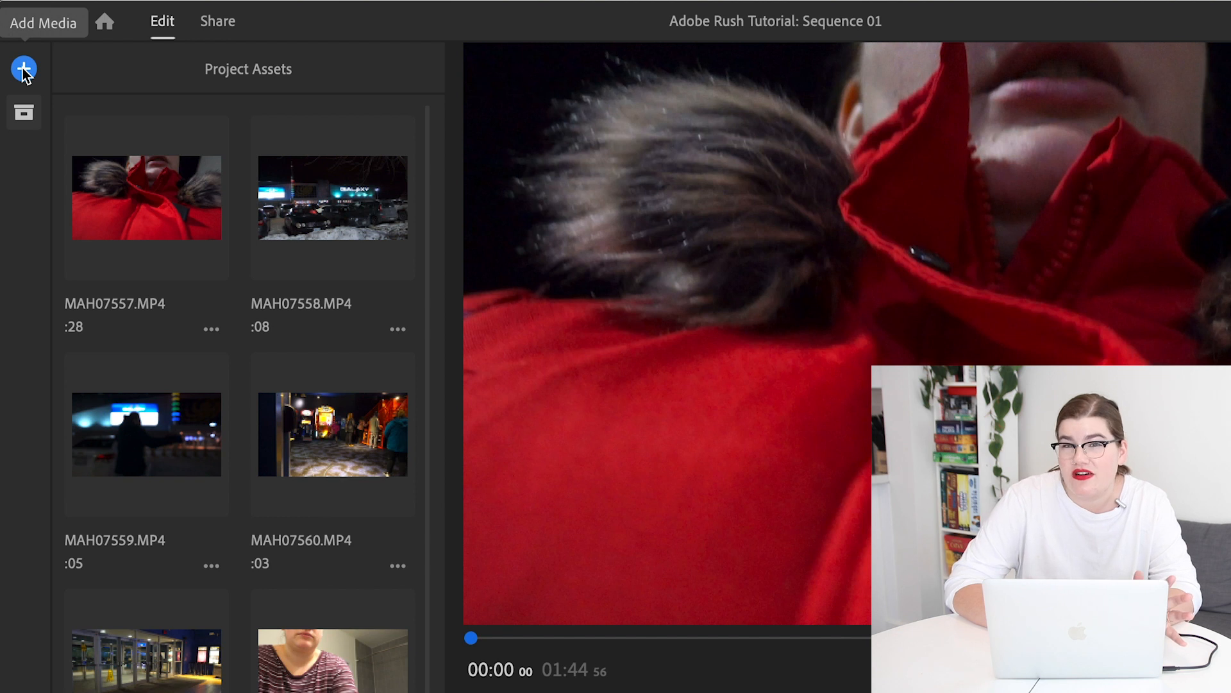
Bring up the Add Media menu offering title, media and voiceover options.
{"action": "left_click", "coordinate": [23, 69]}
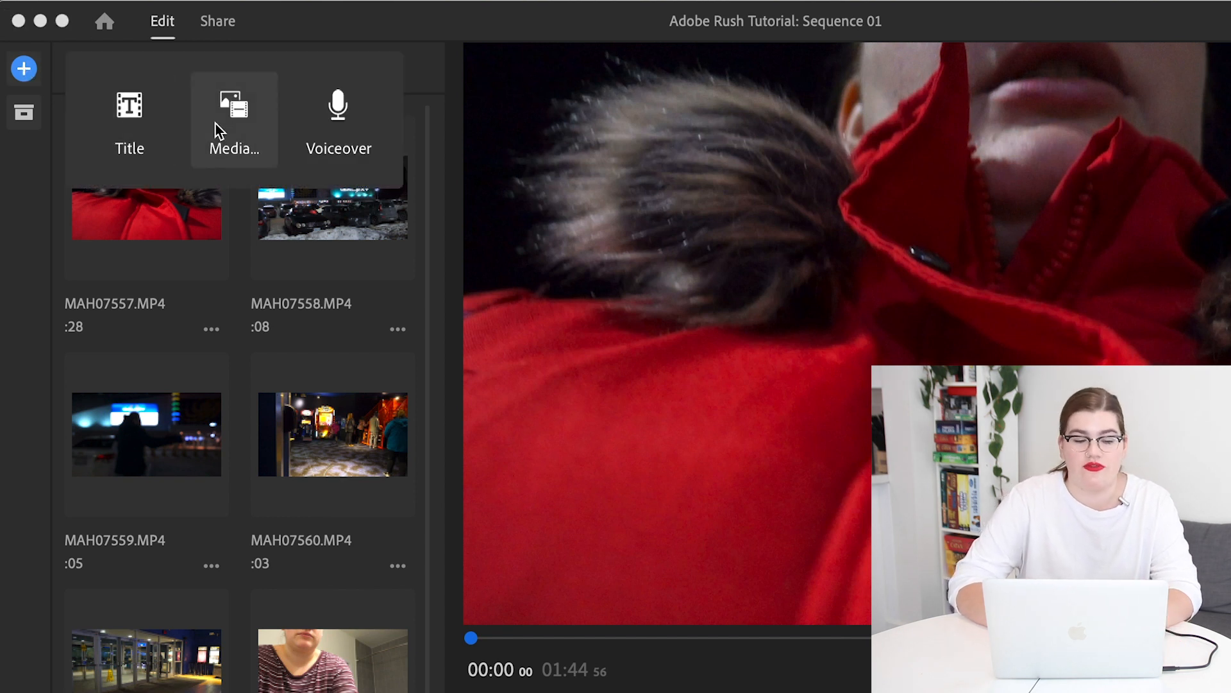
{"action": "mouse_move", "coordinate": [20, 150]}
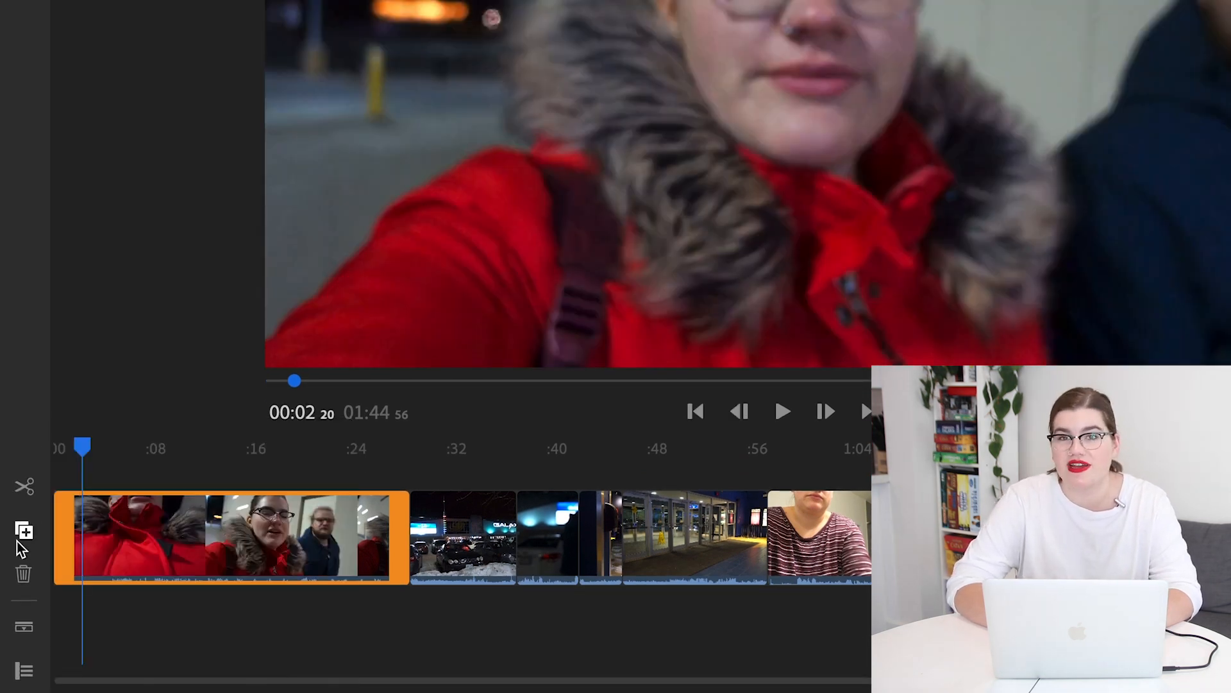
{"action": "mouse_move", "coordinate": [24, 485]}
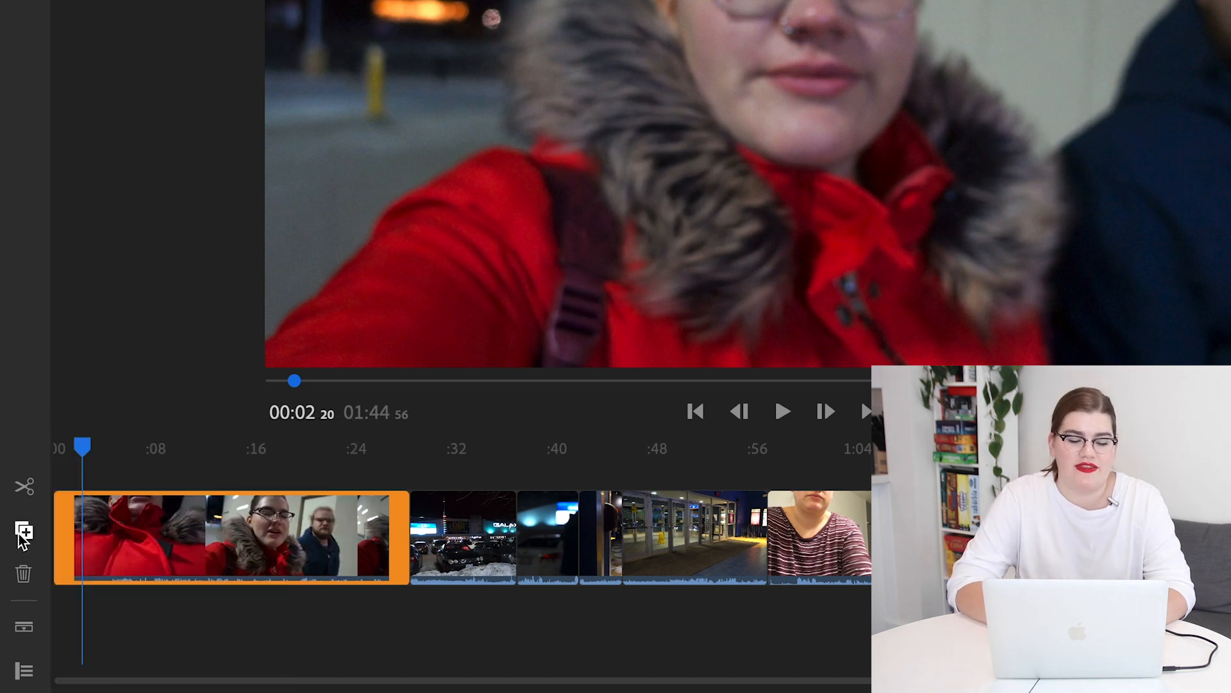
{"action": "mouse_move", "coordinate": [23, 532]}
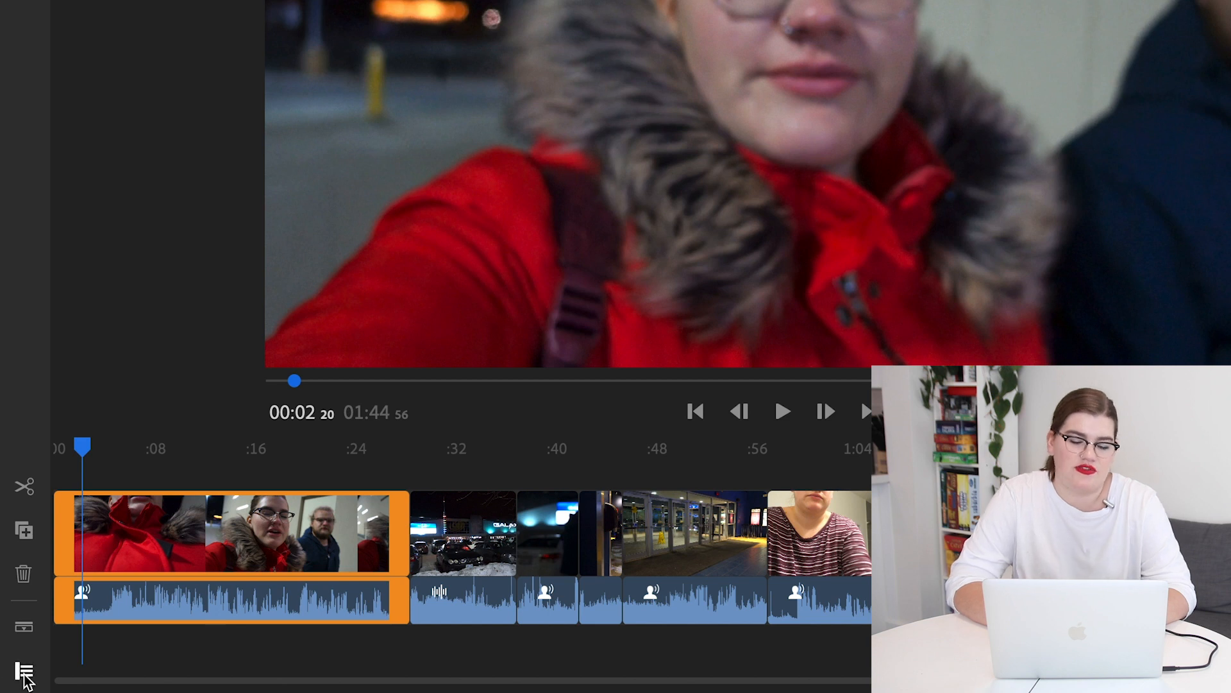
Show per-track controls, then hide and unhide the main video track.
{"action": "left_click", "coordinate": [24, 668]}
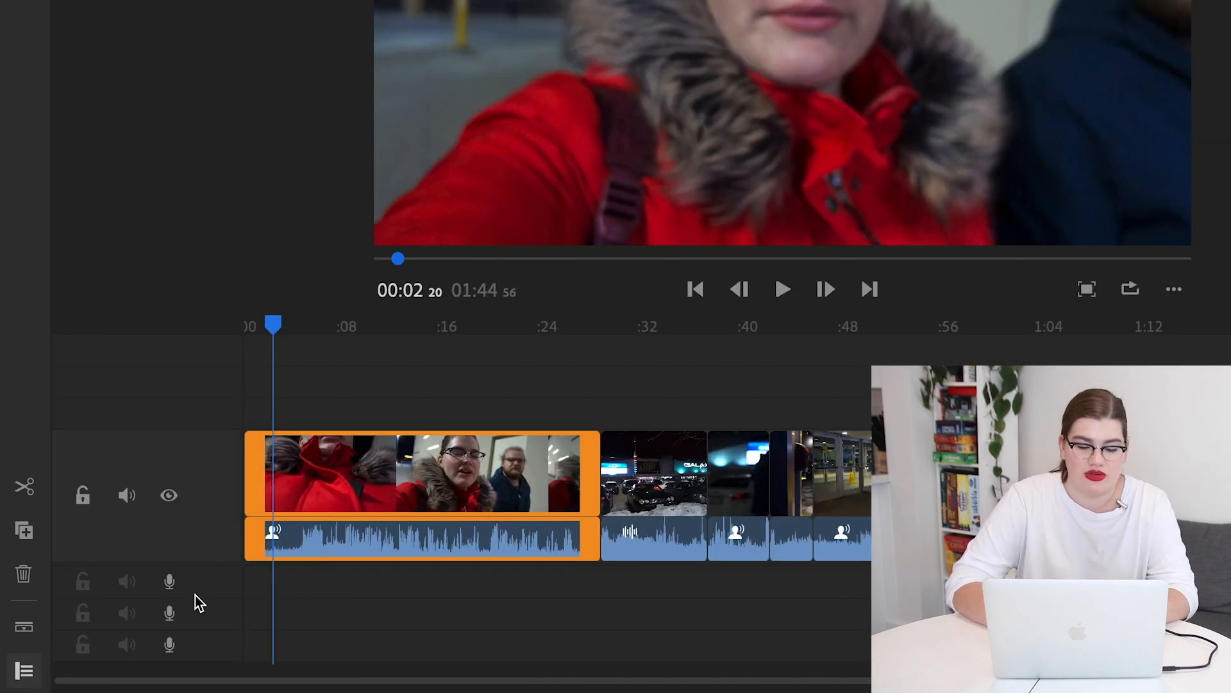
{"action": "mouse_move", "coordinate": [168, 495]}
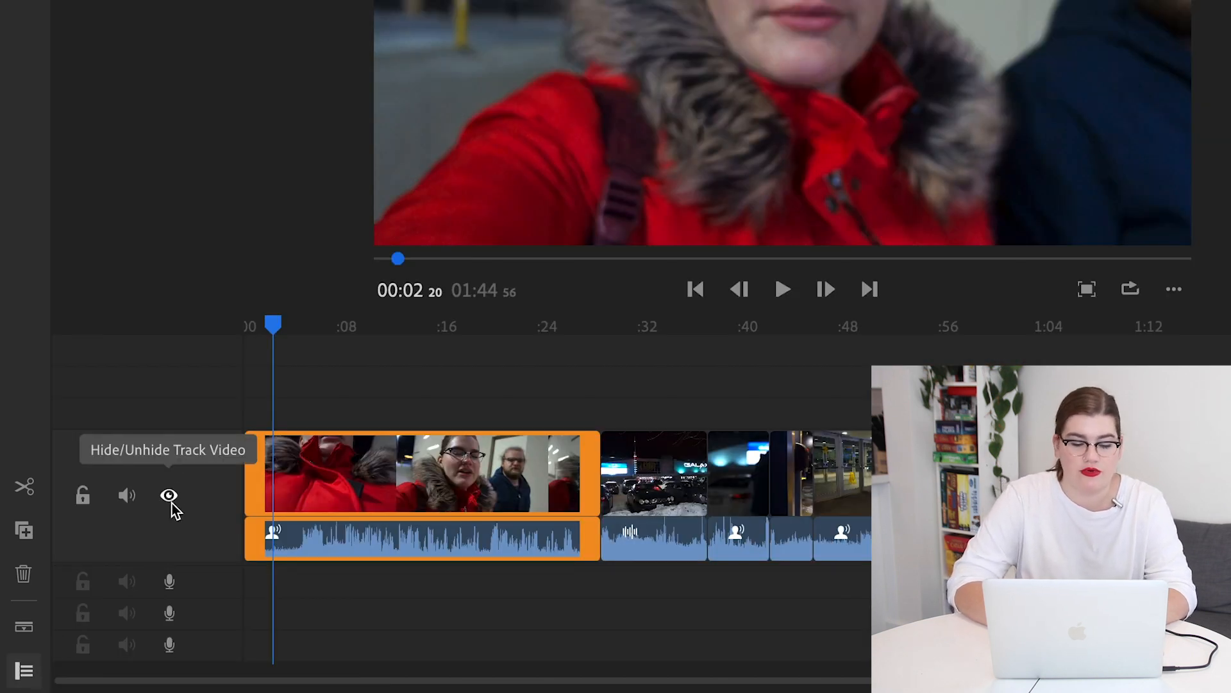
{"action": "left_click", "coordinate": [169, 495]}
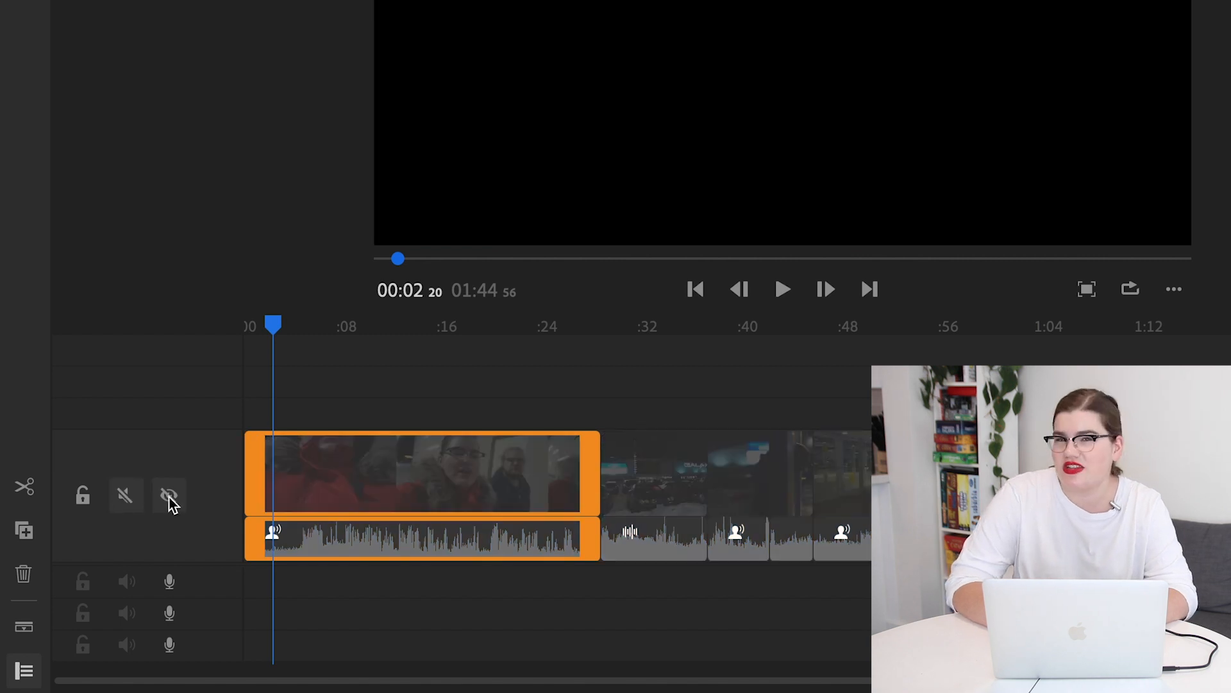
{"action": "left_click", "coordinate": [126, 495]}
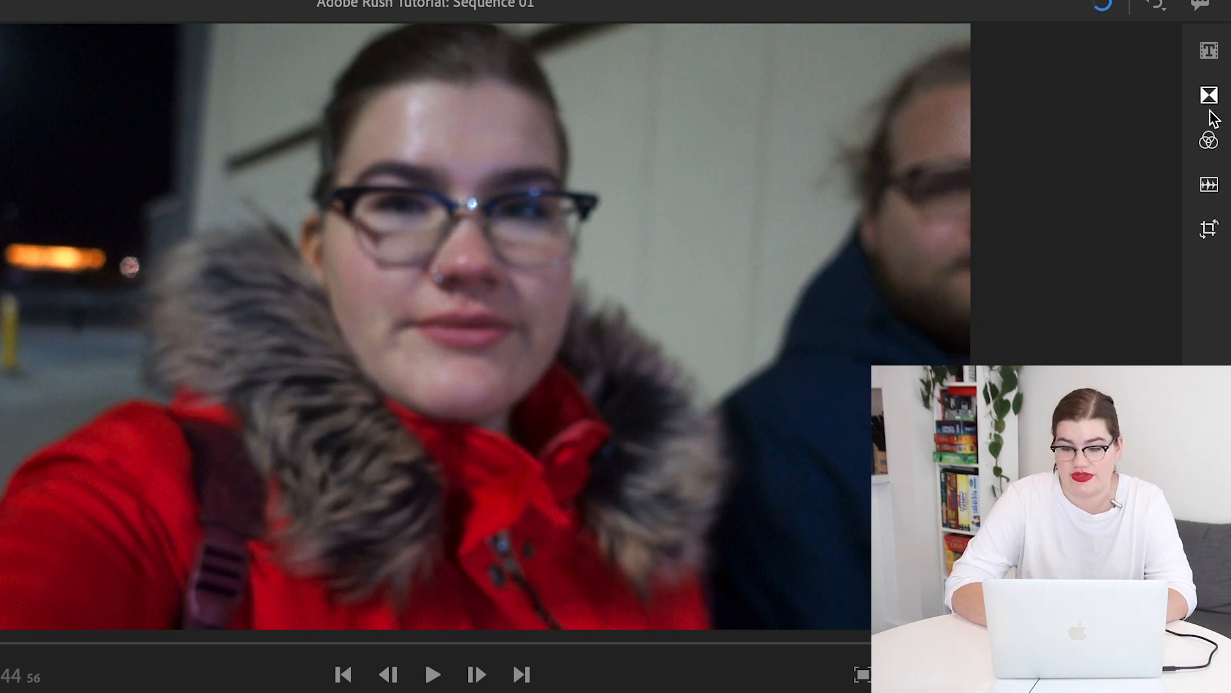
{"action": "left_click", "coordinate": [1210, 49]}
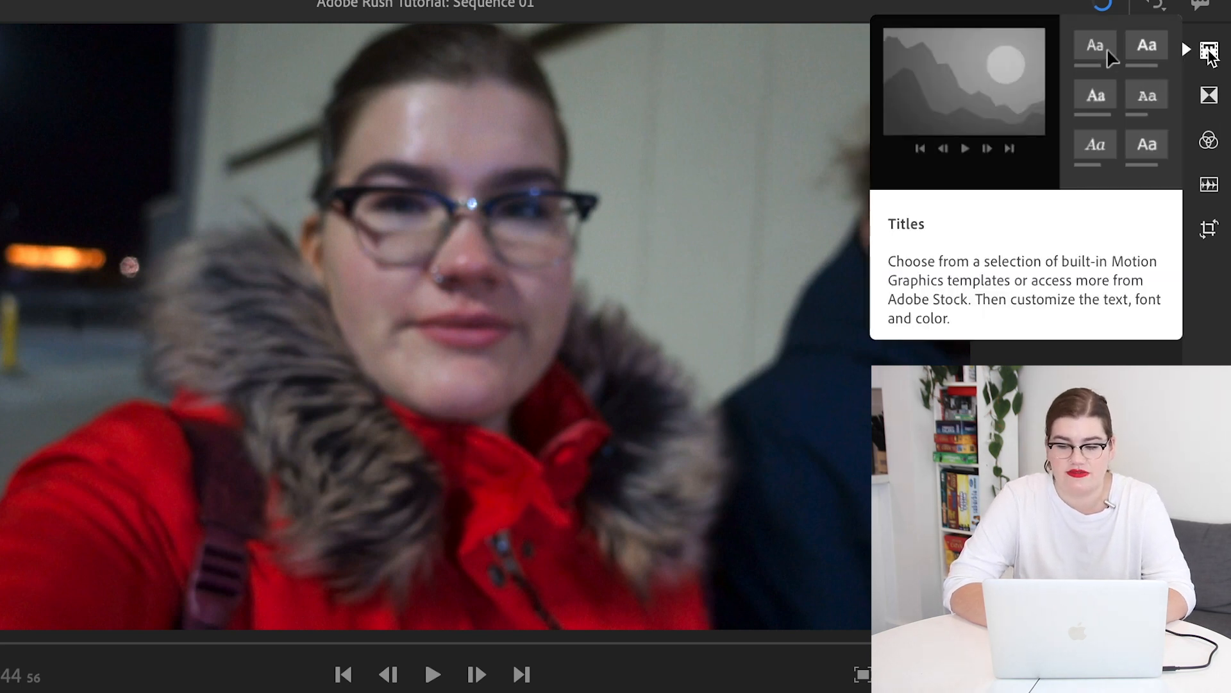
{"action": "left_click", "coordinate": [1210, 50]}
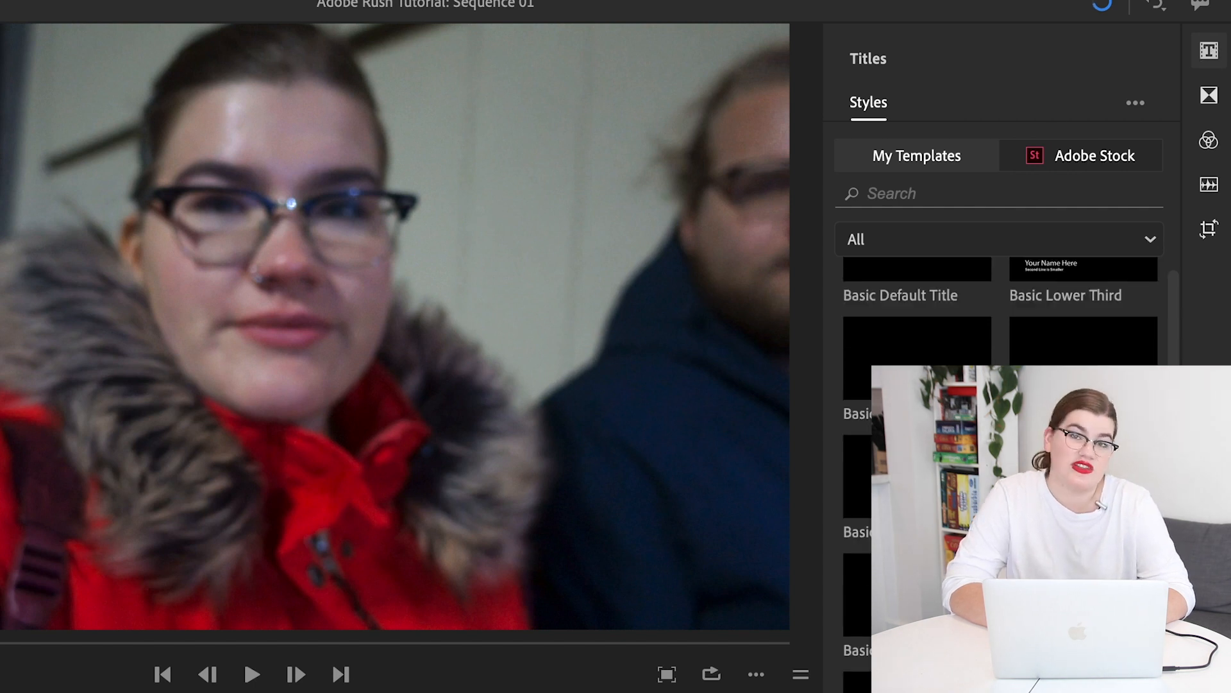
{"action": "left_click", "coordinate": [1208, 95]}
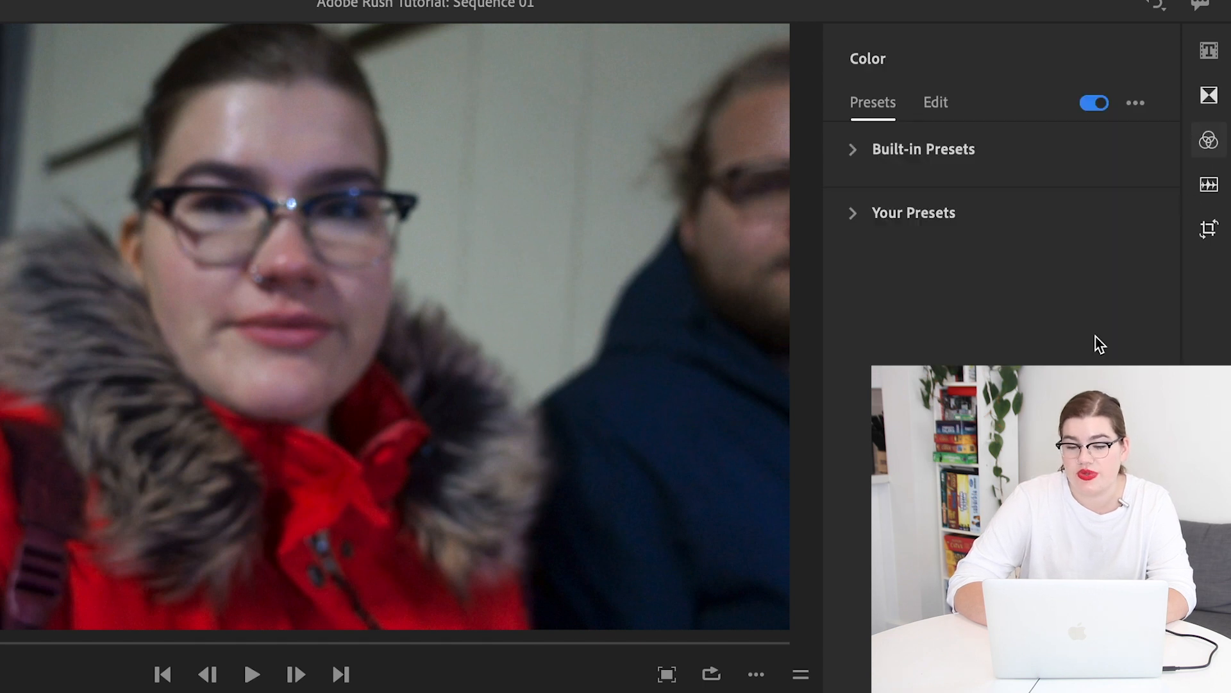
{"action": "mouse_move", "coordinate": [990, 356]}
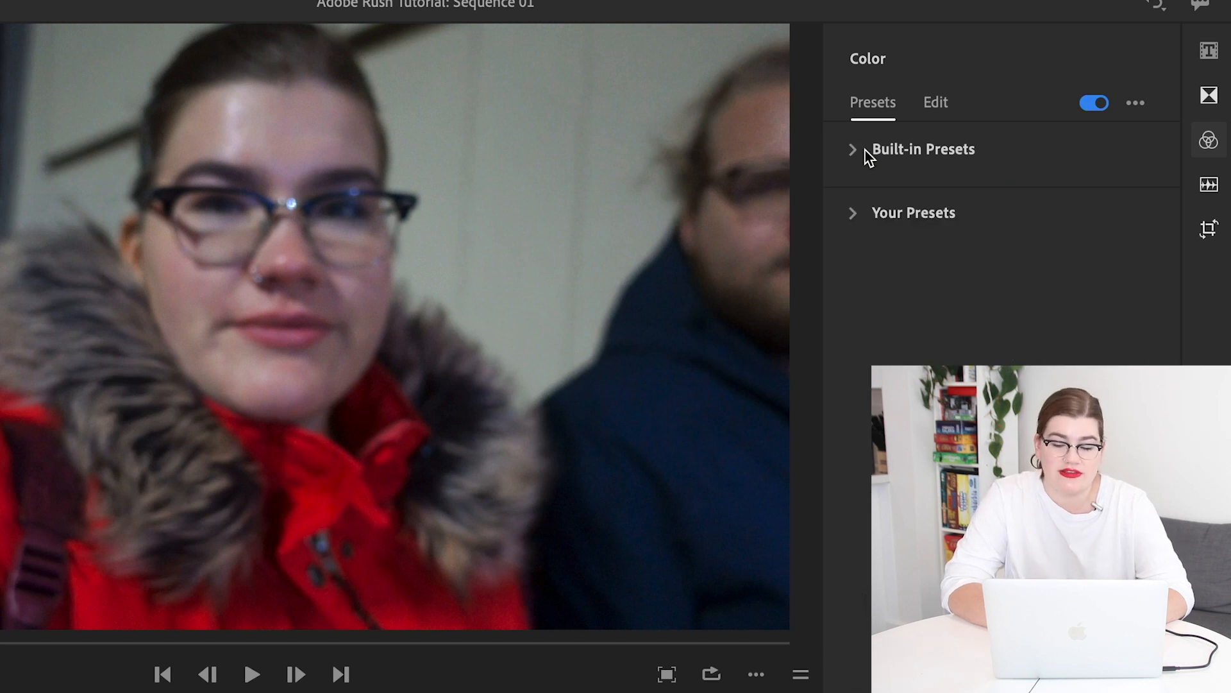
{"action": "left_click", "coordinate": [1209, 185]}
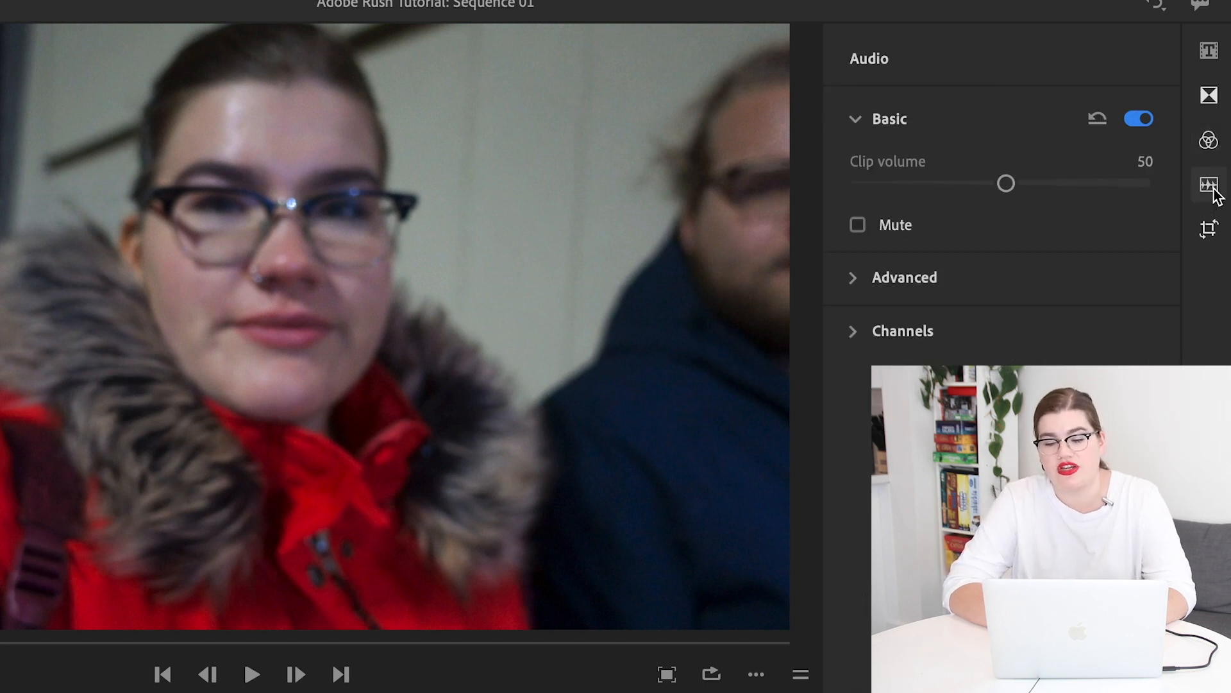
{"action": "mouse_move", "coordinate": [1210, 228]}
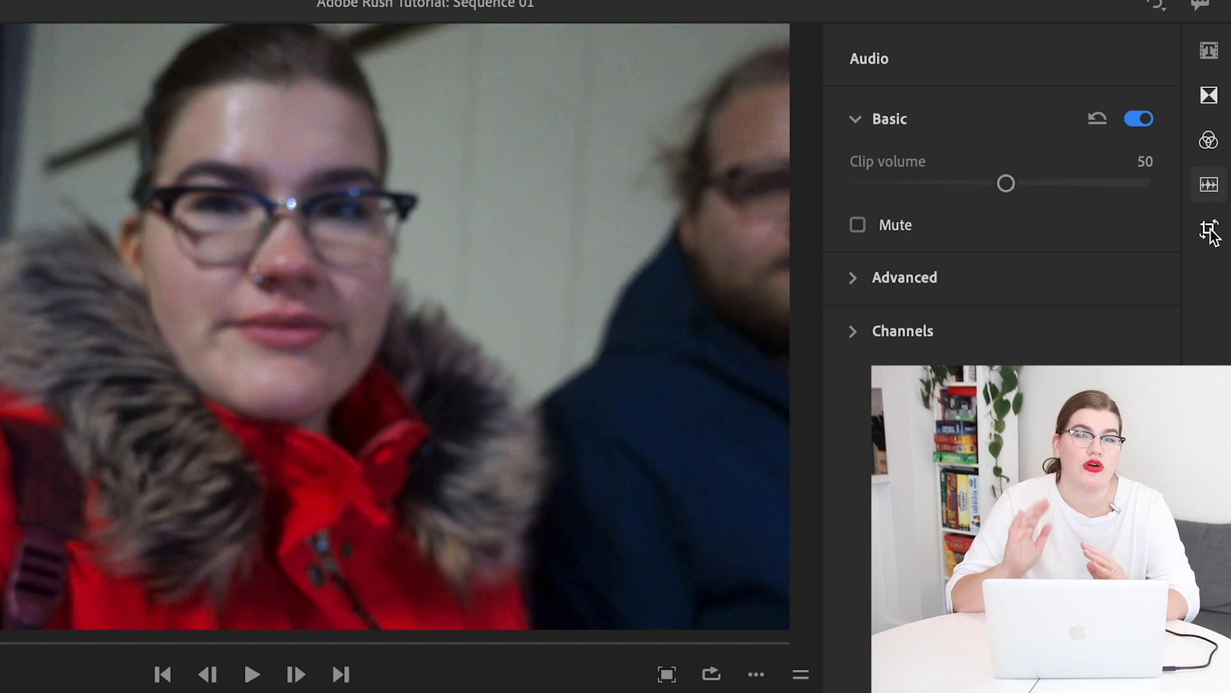
{"action": "left_click", "coordinate": [1210, 229]}
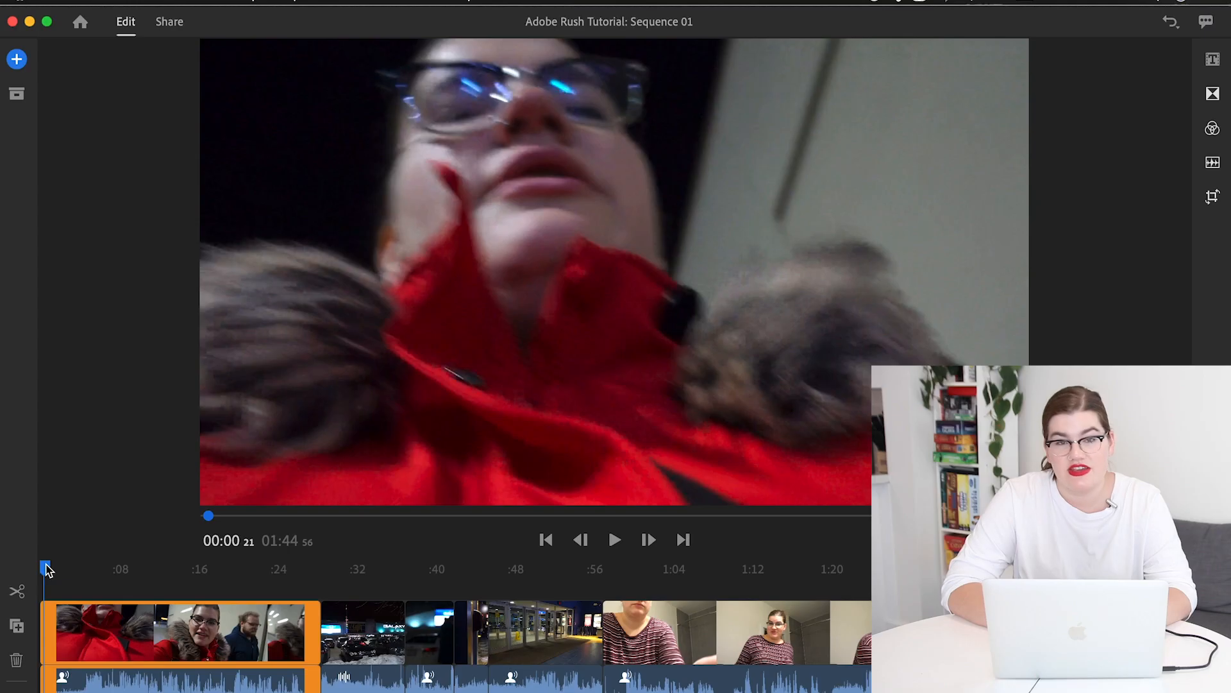
Reopen Project Assets and browse the six MP4 clips and Sequence 01.
{"action": "left_click", "coordinate": [16, 94]}
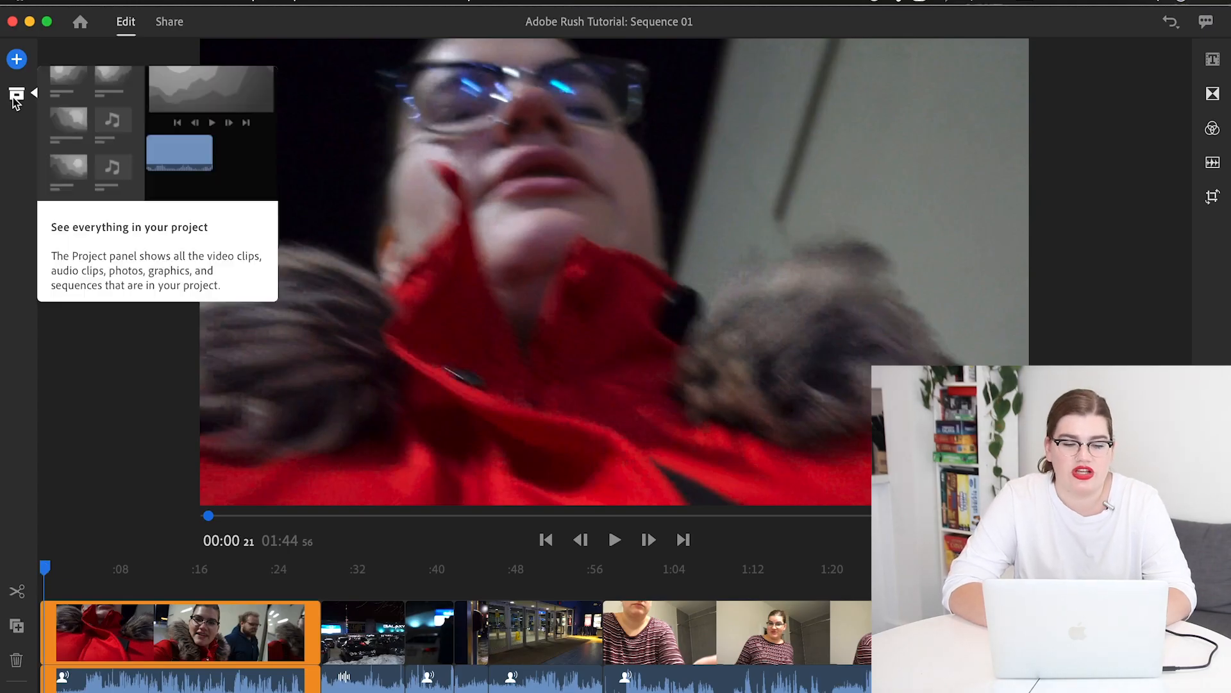
{"action": "left_click", "coordinate": [16, 94]}
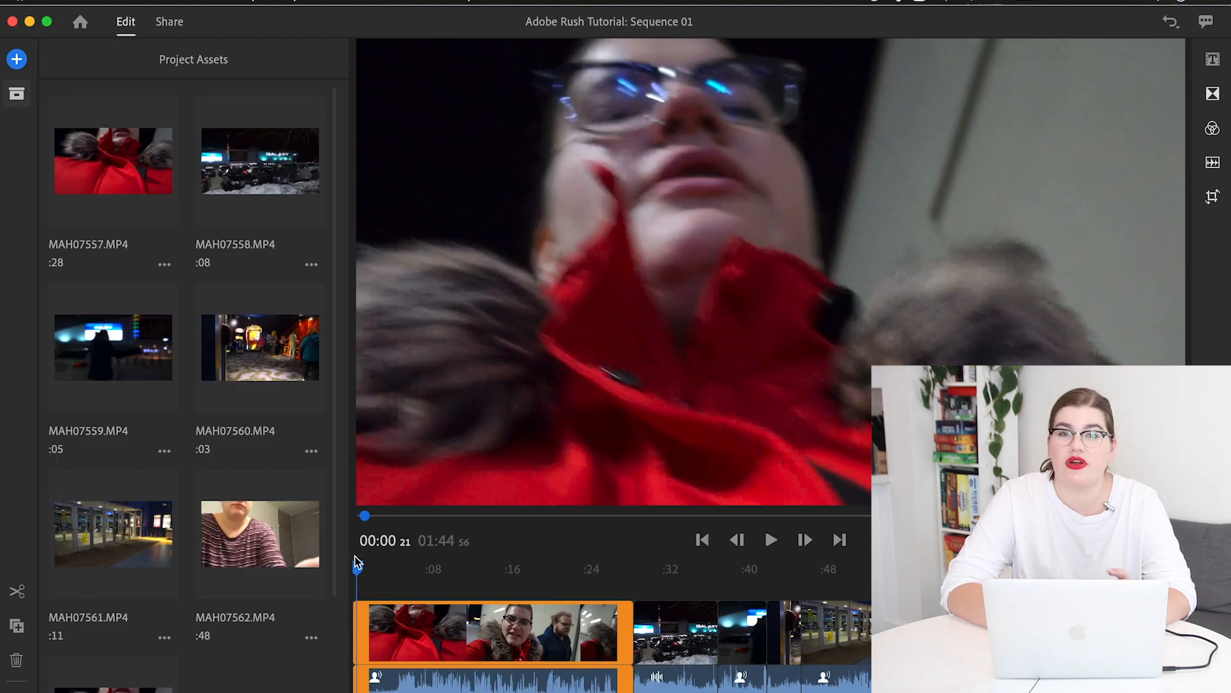
{"action": "scroll", "scroll_direction": "down", "scroll_amount": 3}
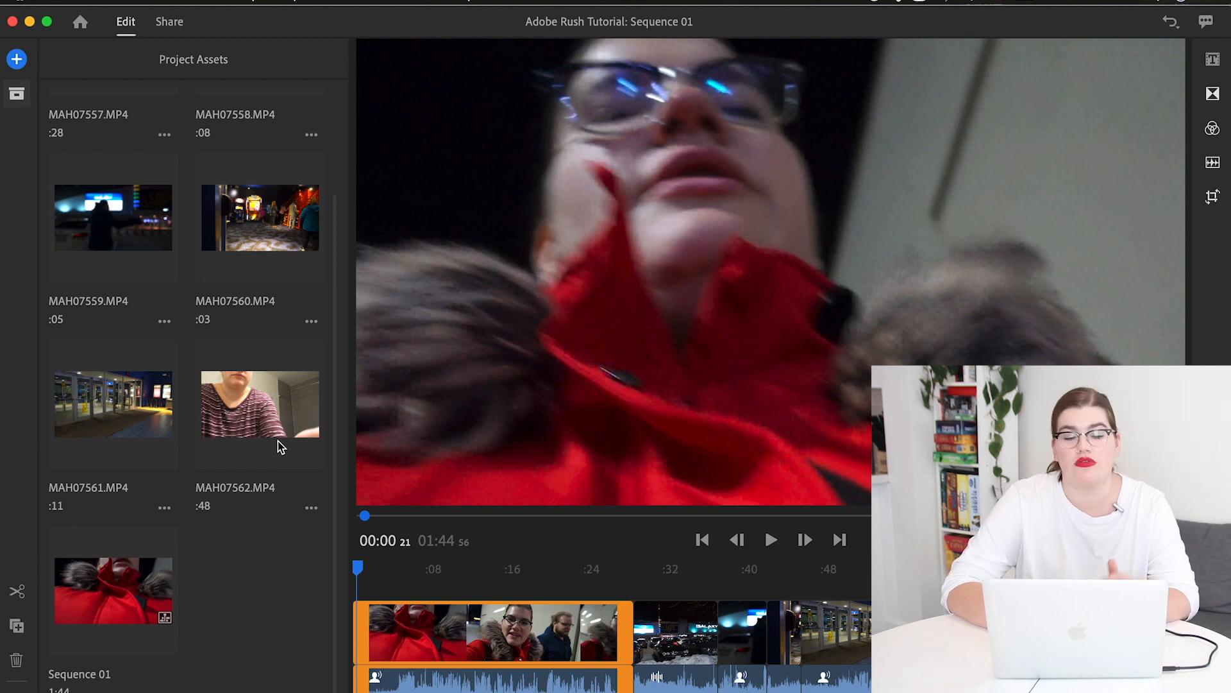
{"action": "scroll", "scroll_direction": "up", "scroll_amount": 3}
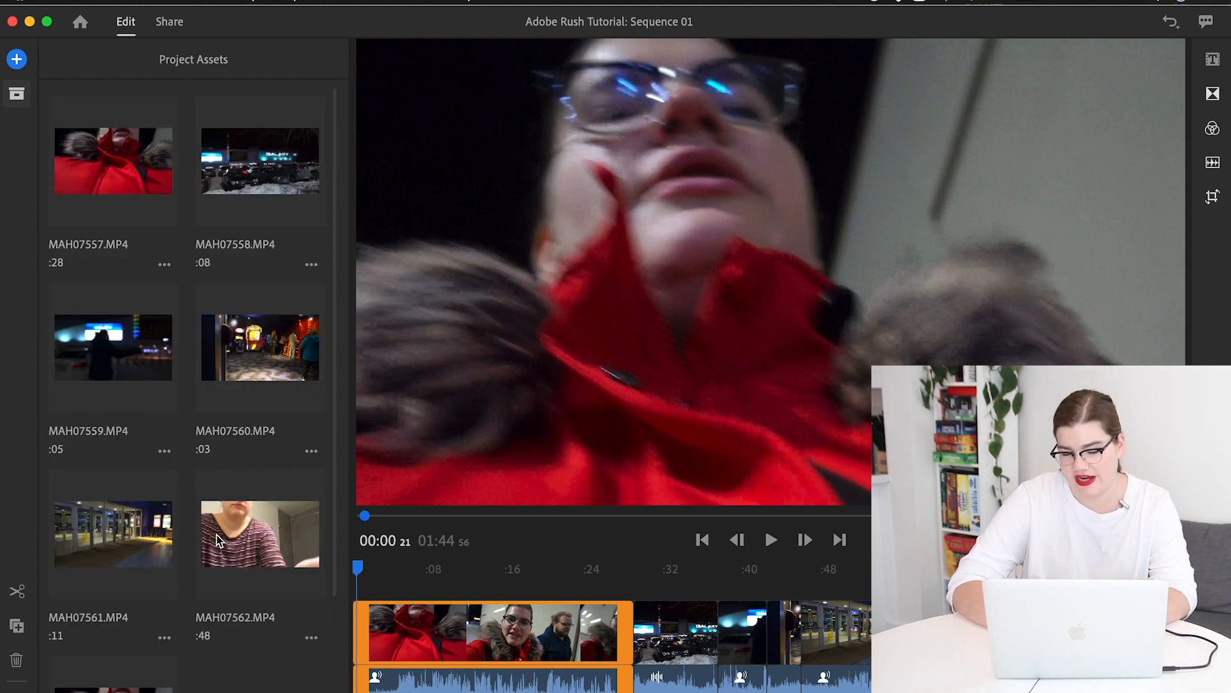
{"action": "scroll", "scroll_direction": "down", "scroll_amount": 3}
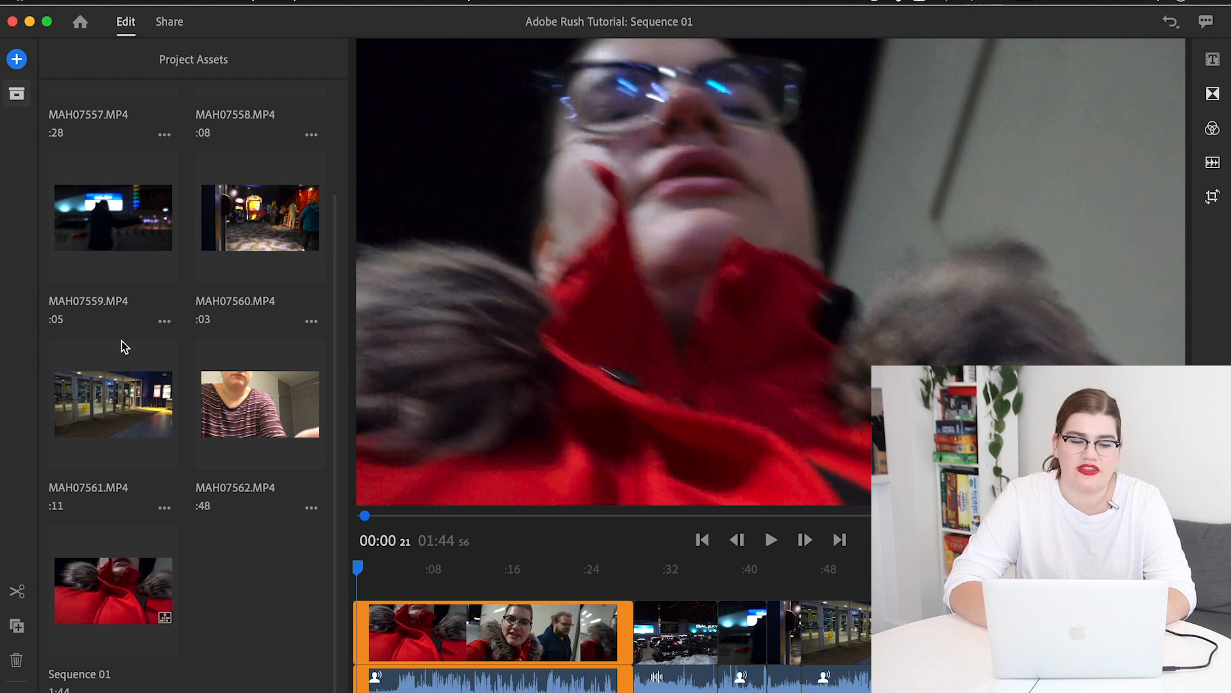
Import the ES_A Farewell MP3 from the _EPIDEMIC folder into the project assets.
{"action": "left_click", "coordinate": [15, 59]}
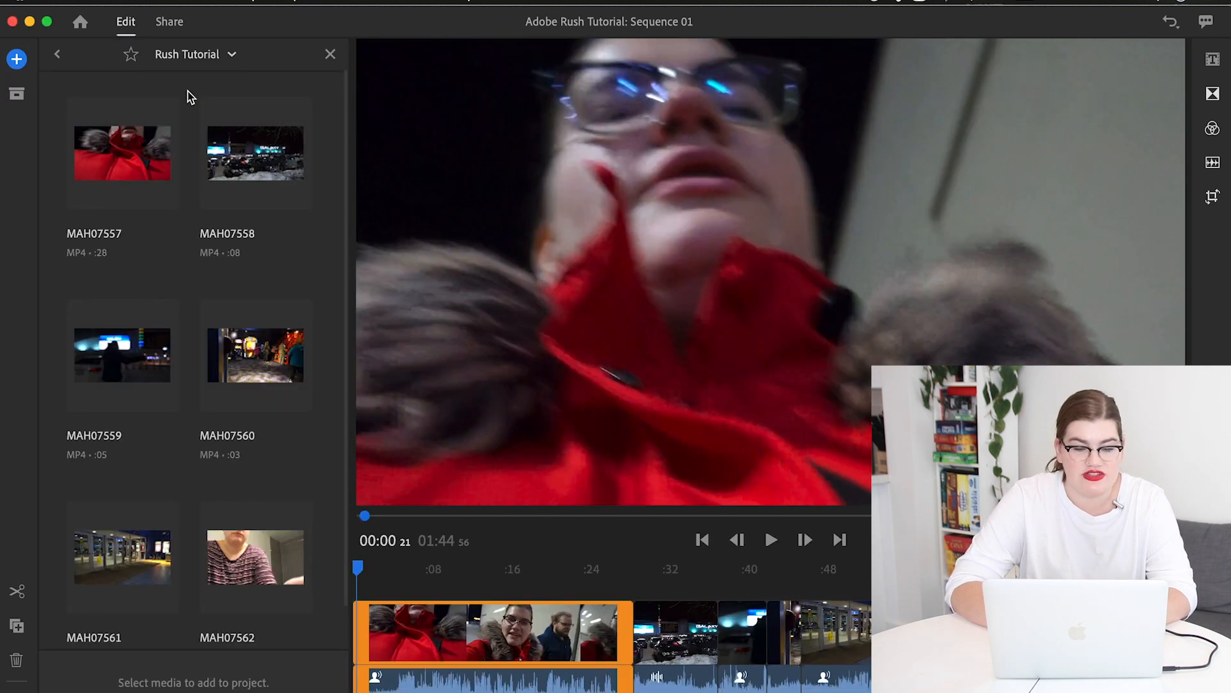
{"action": "left_click", "coordinate": [231, 54]}
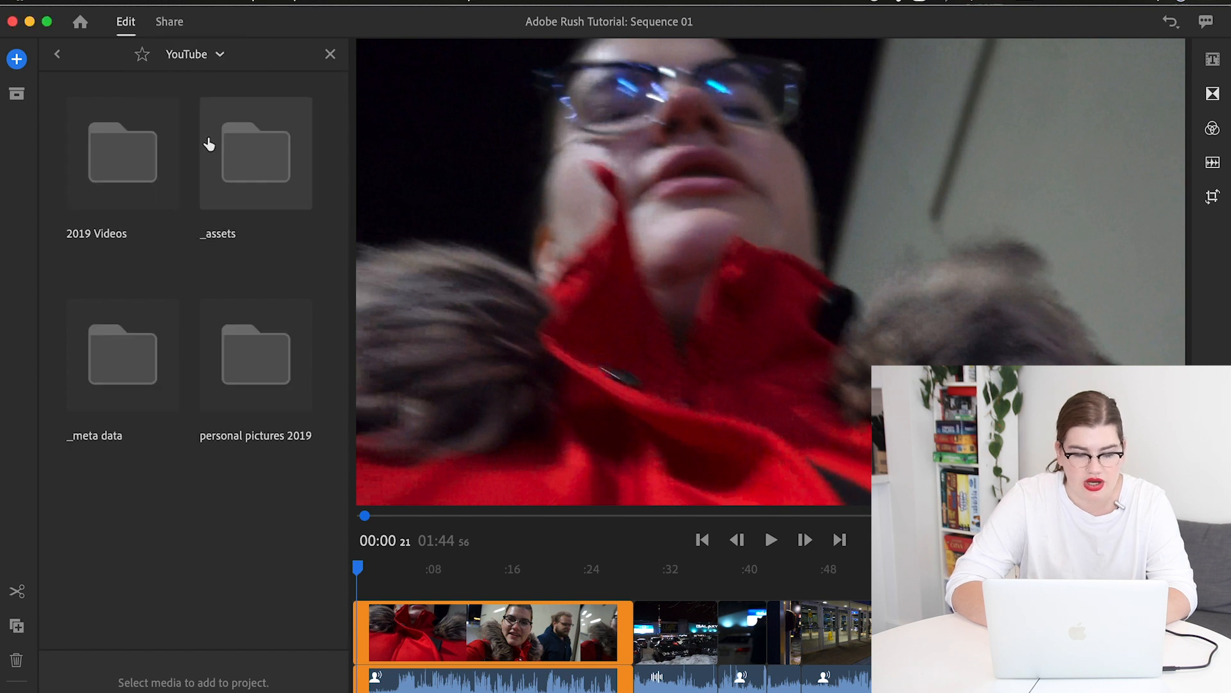
{"action": "double_click", "coordinate": [256, 153]}
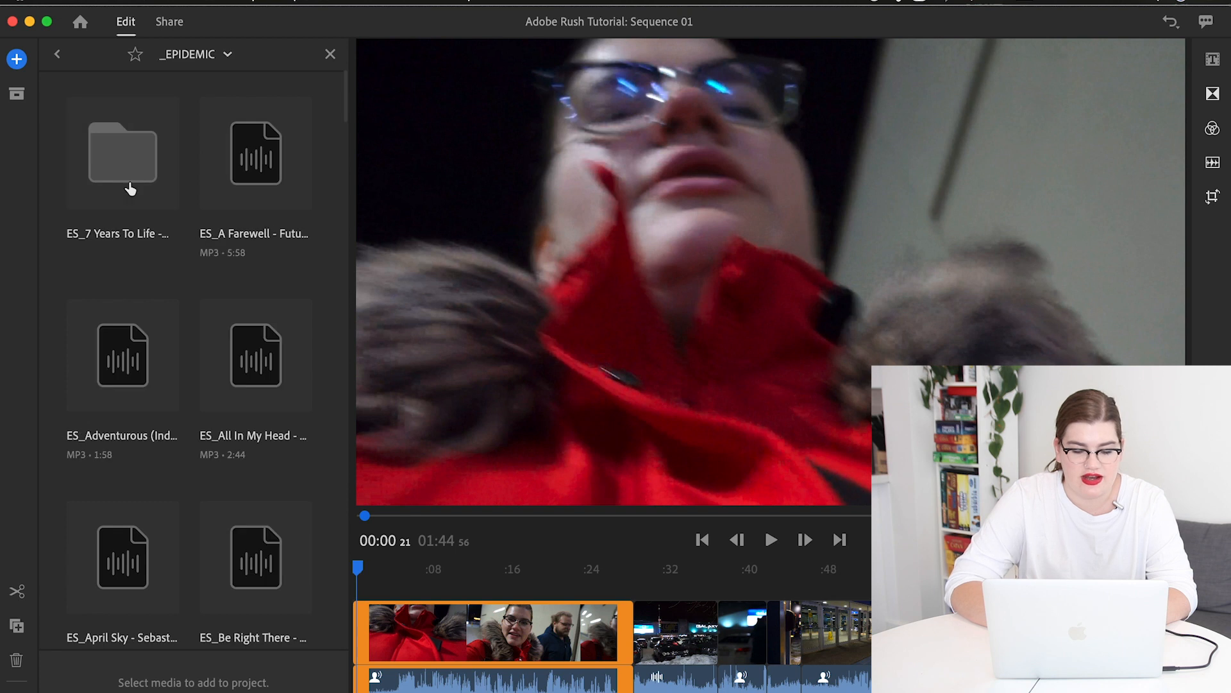
{"action": "left_click", "coordinate": [255, 154]}
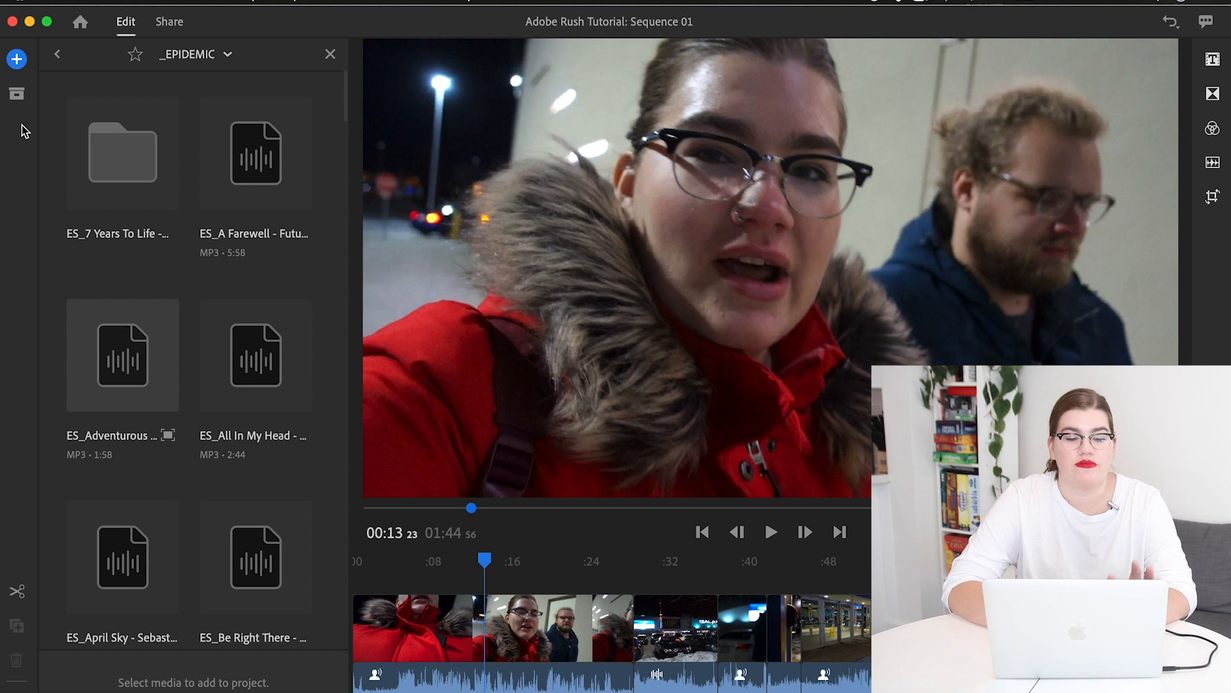
{"action": "left_click", "coordinate": [56, 53]}
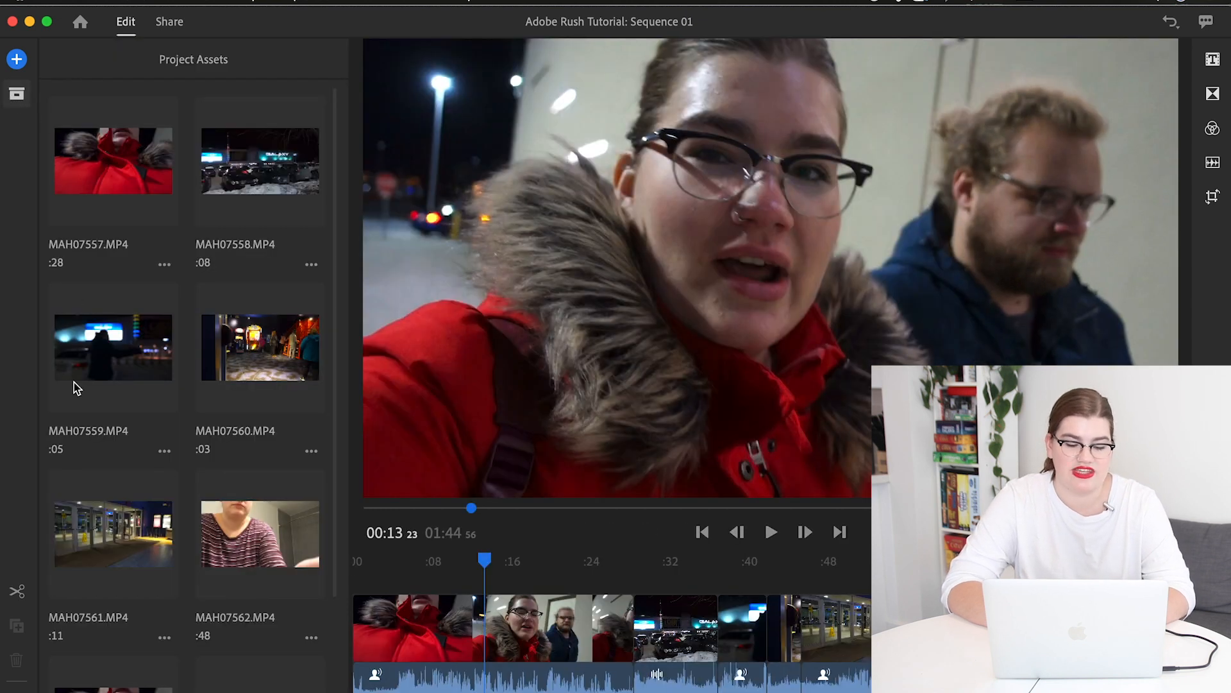
{"action": "scroll", "scroll_direction": "down", "scroll_amount": 3}
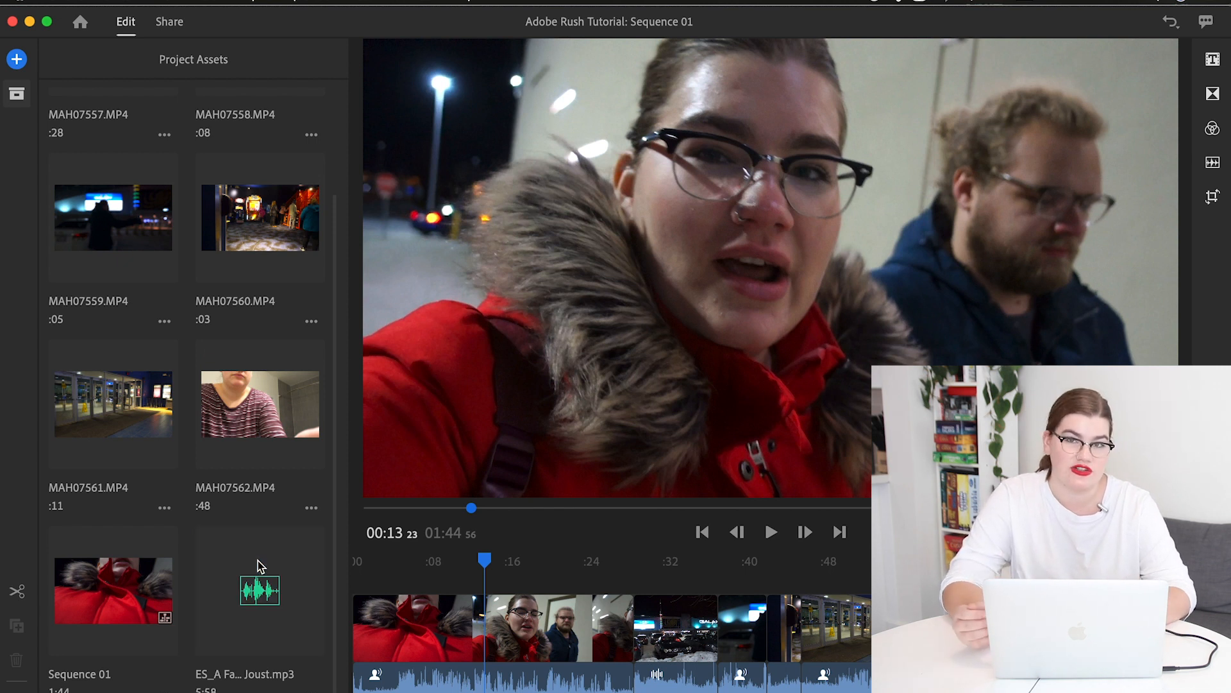
{"action": "mouse_move", "coordinate": [259, 550]}
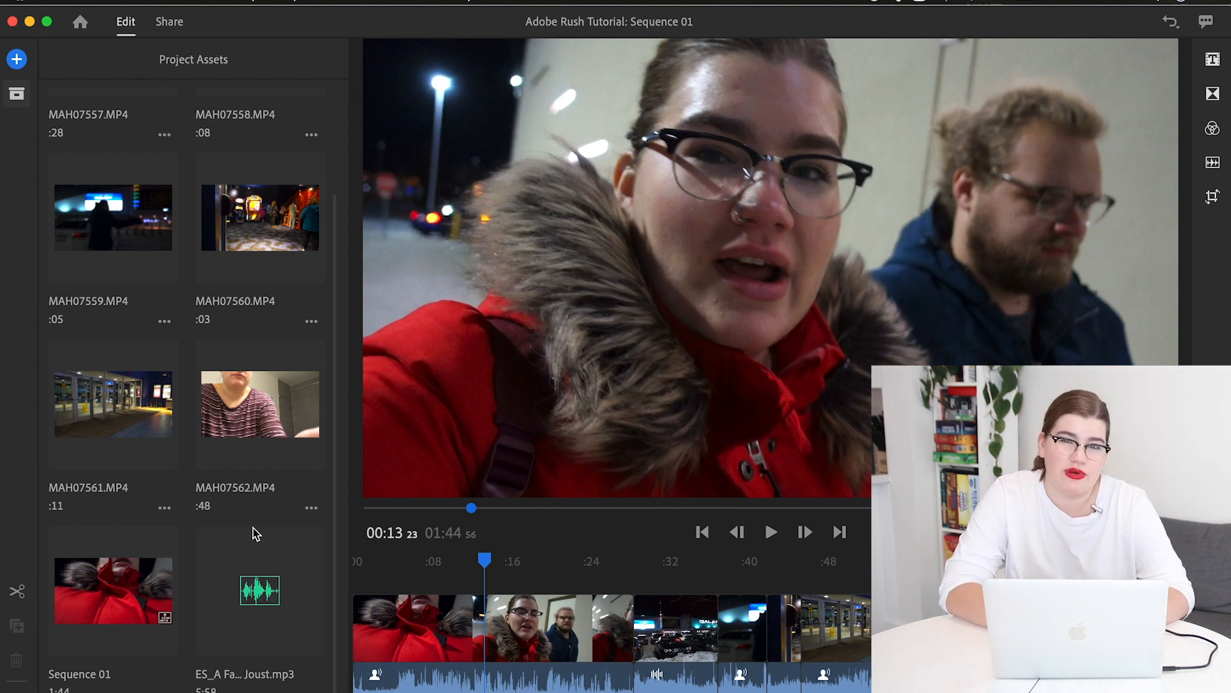
Trim the opening clip's start and split it at 00:10, shortening the sequence to 1:27.
{"action": "left_click", "coordinate": [16, 92]}
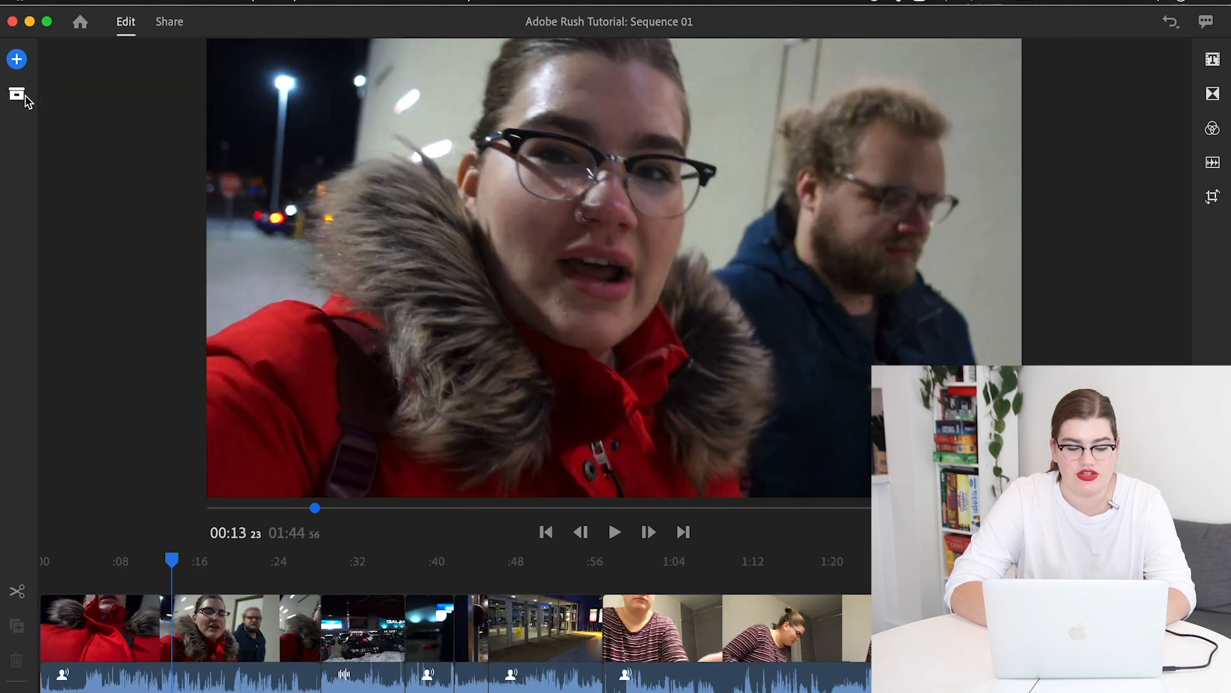
{"action": "mouse_move", "coordinate": [83, 561]}
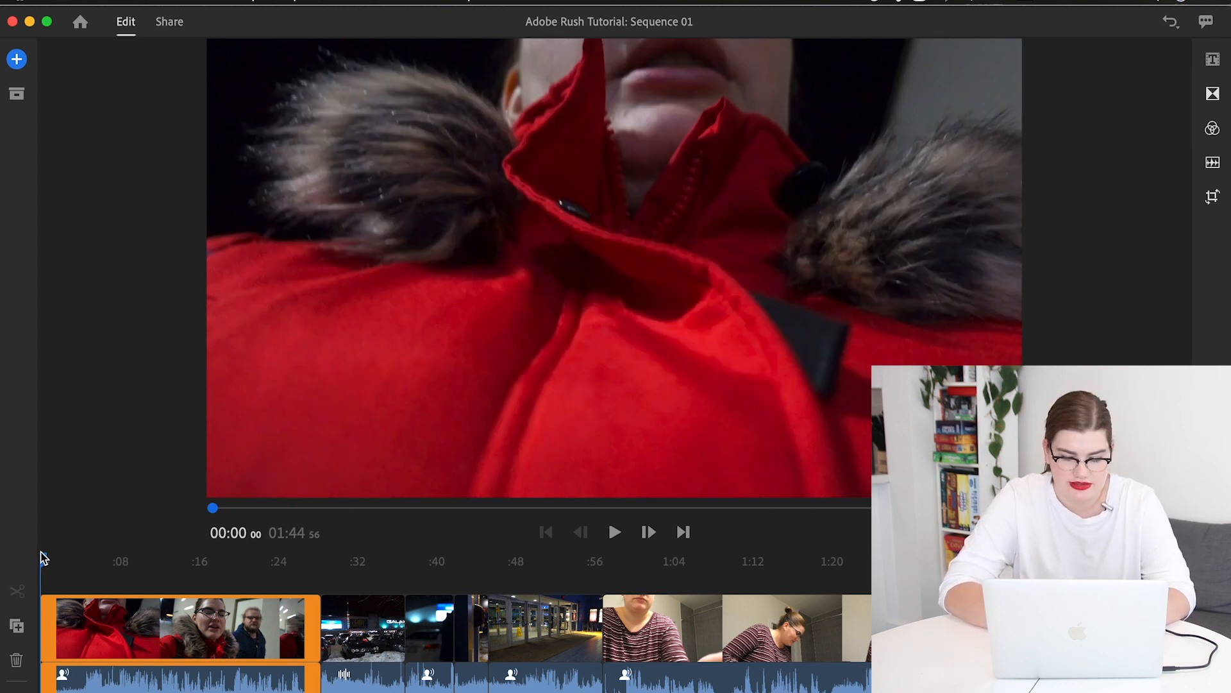
{"action": "mouse_move", "coordinate": [114, 588]}
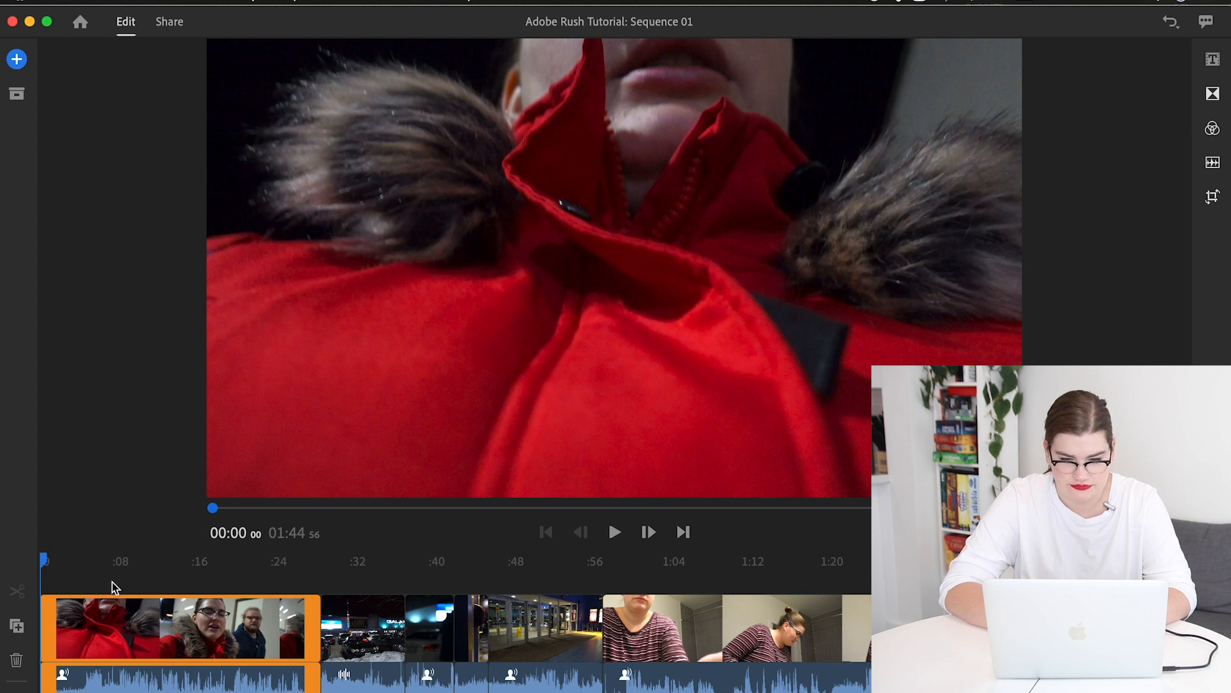
{"action": "left_click", "coordinate": [614, 532]}
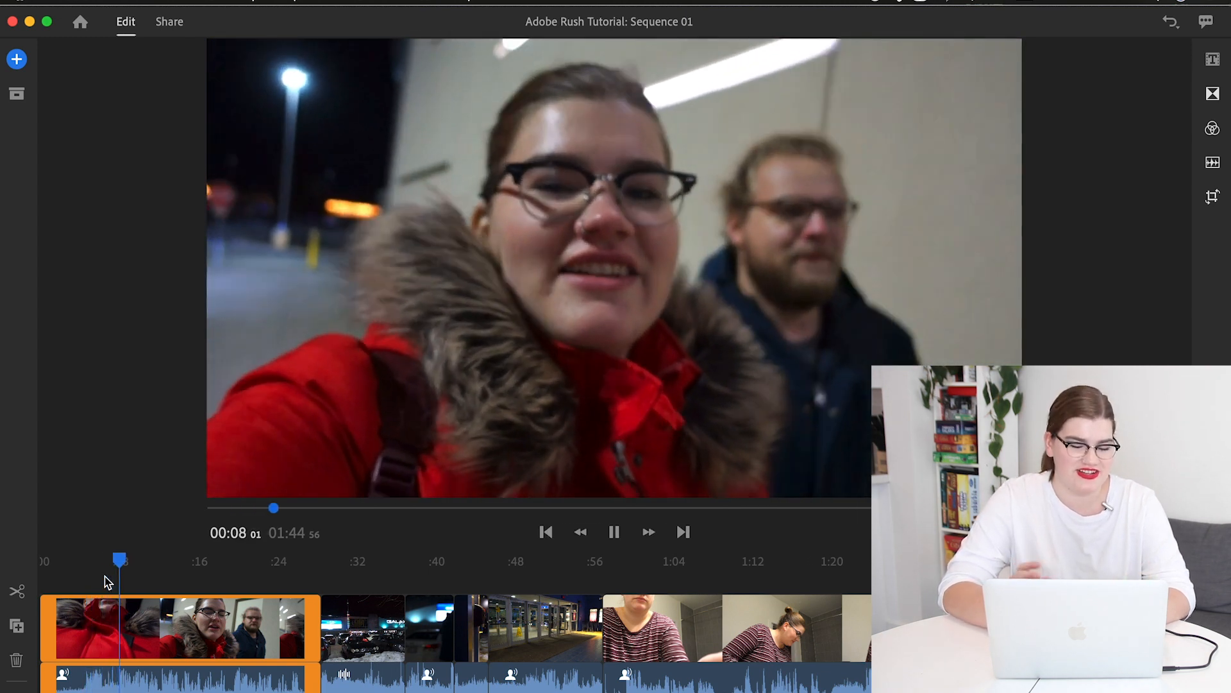
{"action": "left_click", "coordinate": [613, 531]}
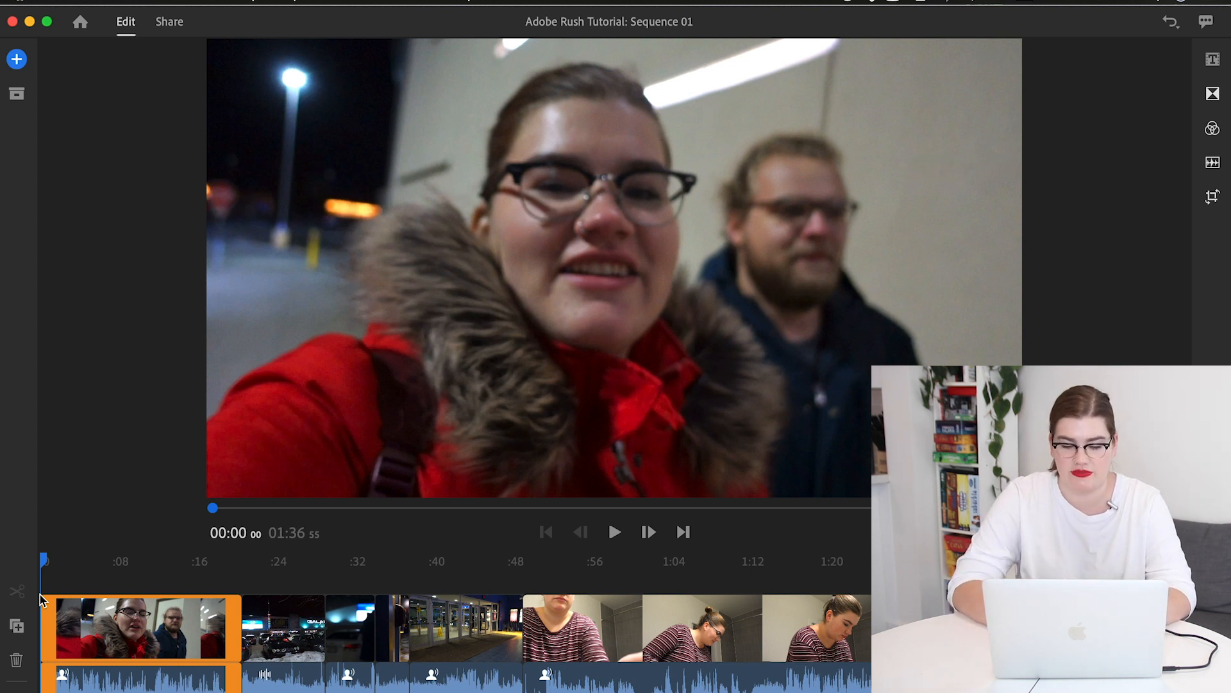
{"action": "mouse_move", "coordinate": [611, 514]}
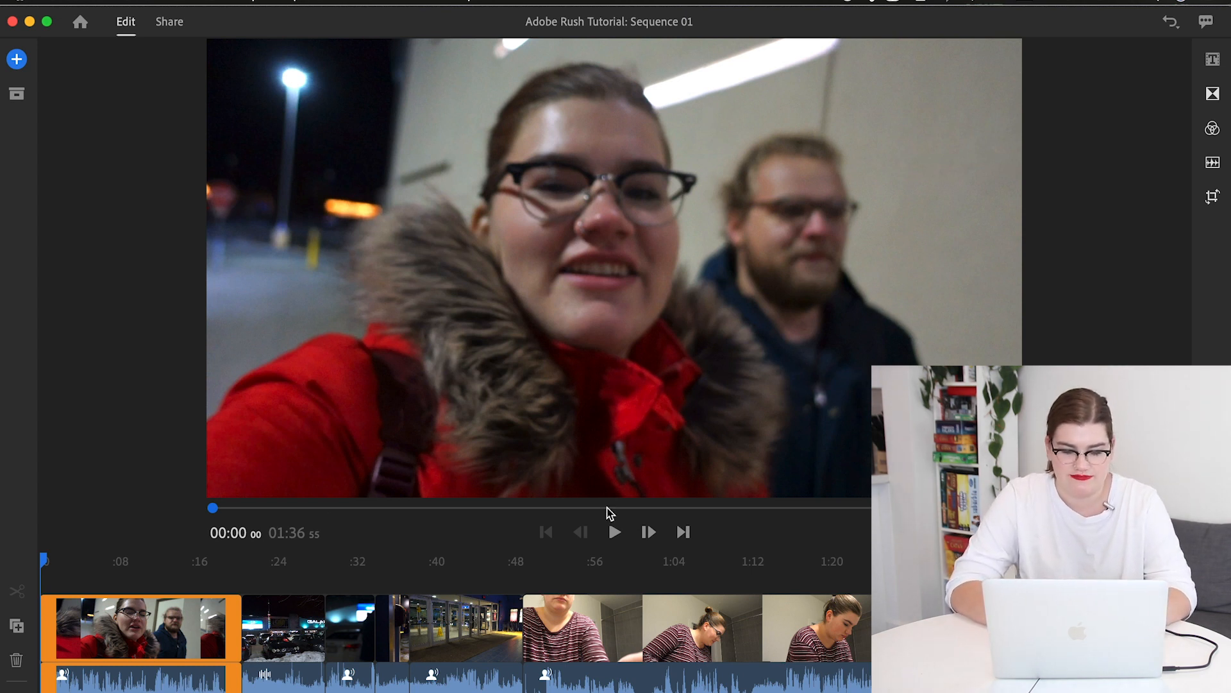
{"action": "left_click", "coordinate": [615, 533]}
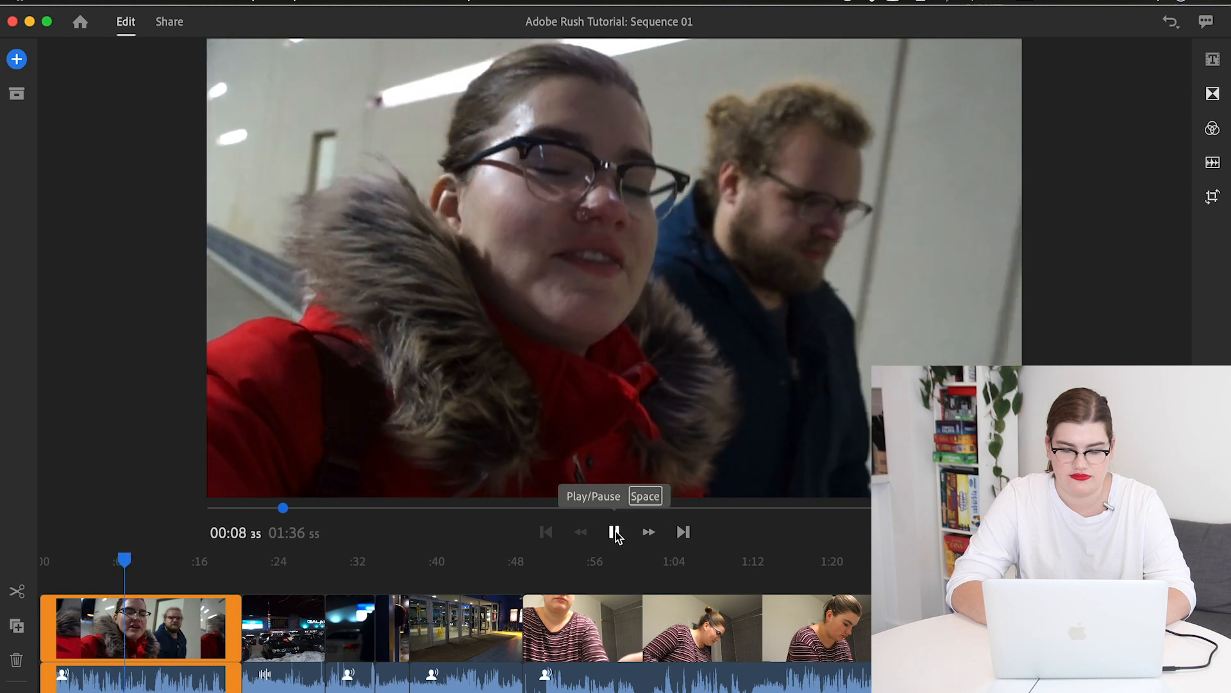
{"action": "left_click", "coordinate": [615, 532]}
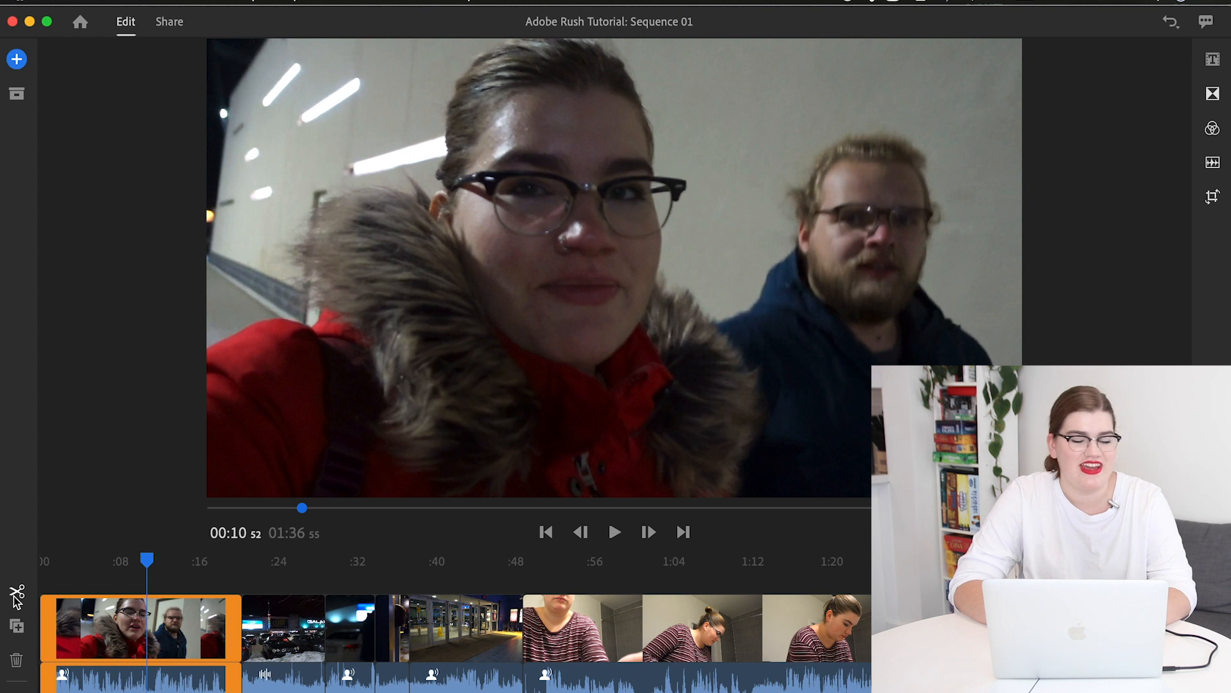
{"action": "left_click", "coordinate": [17, 593]}
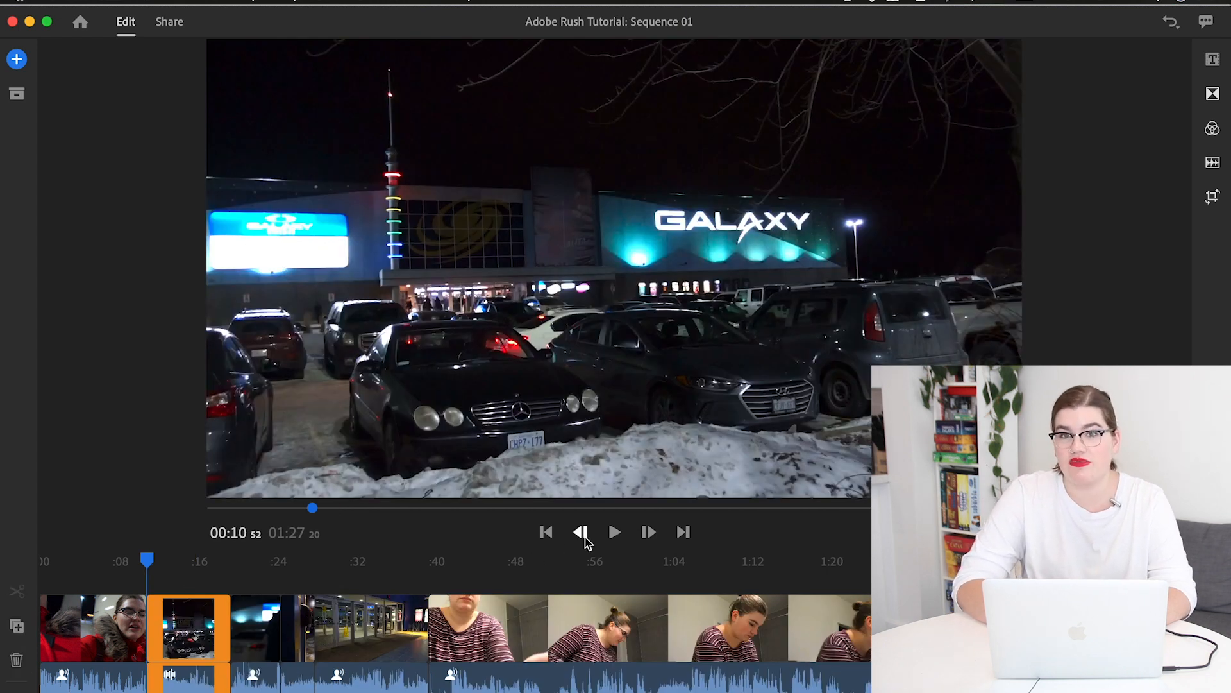
{"action": "mouse_move", "coordinate": [615, 532]}
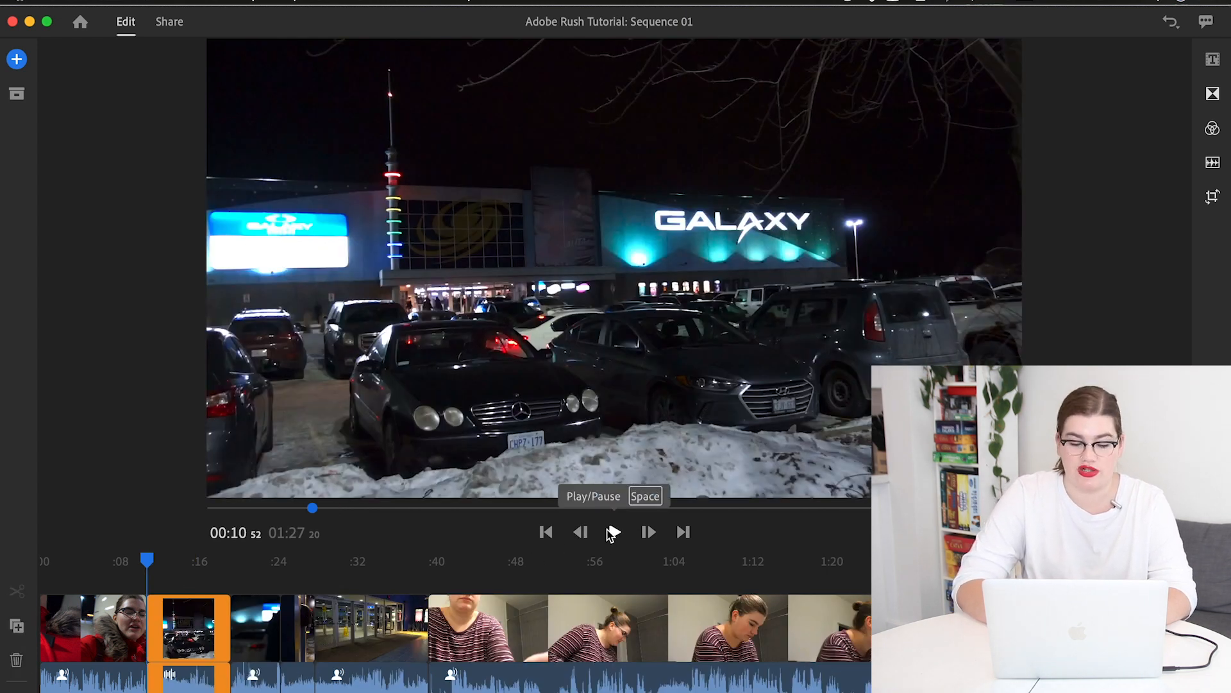
Preview the cut, stop playback, and select the short Galaxy cinema night clip.
{"action": "left_click", "coordinate": [613, 532]}
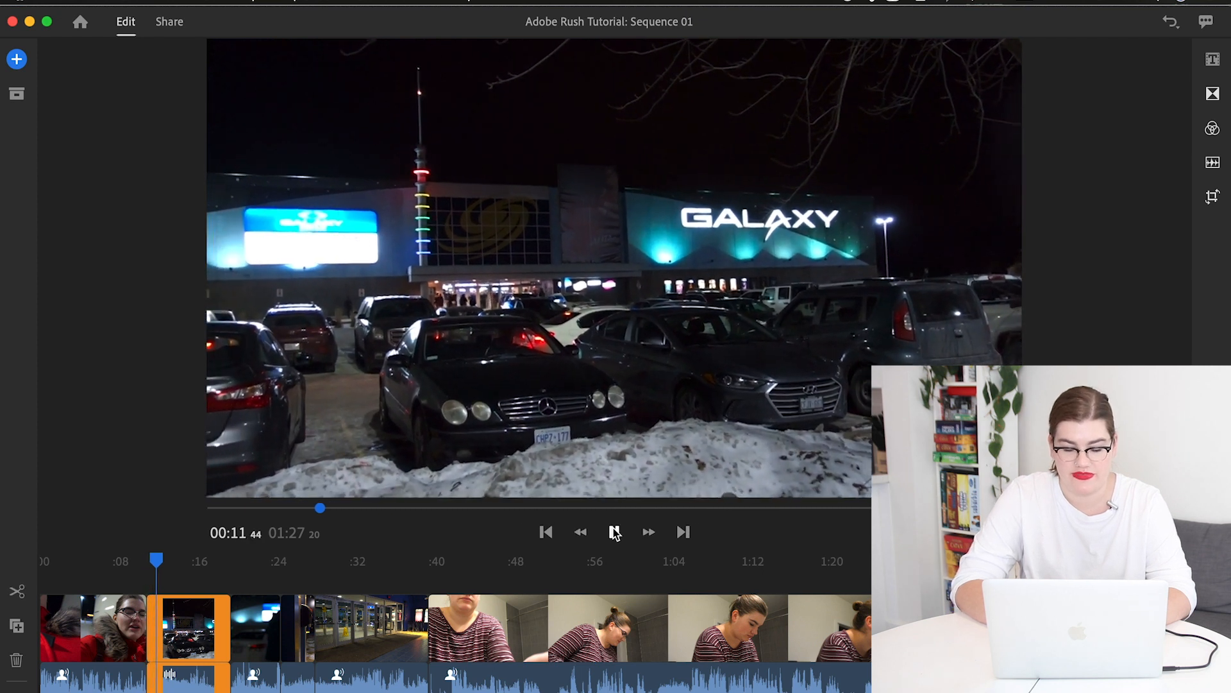
{"action": "left_click", "coordinate": [614, 532]}
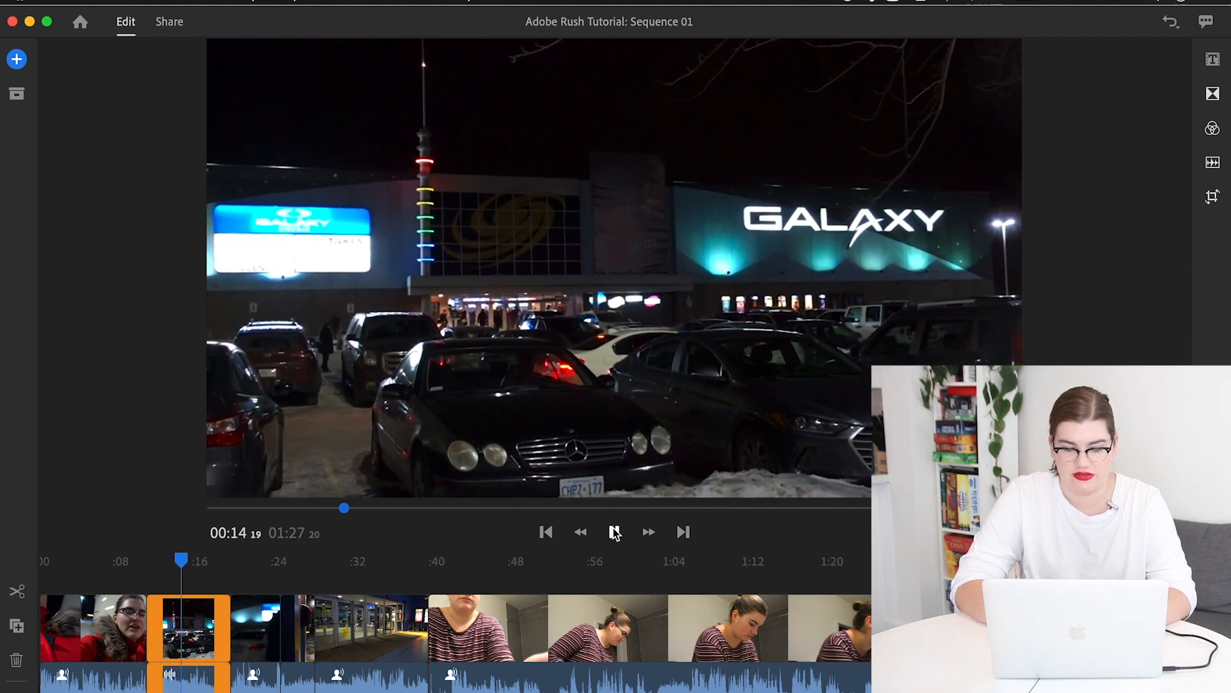
{"action": "left_click", "coordinate": [615, 532]}
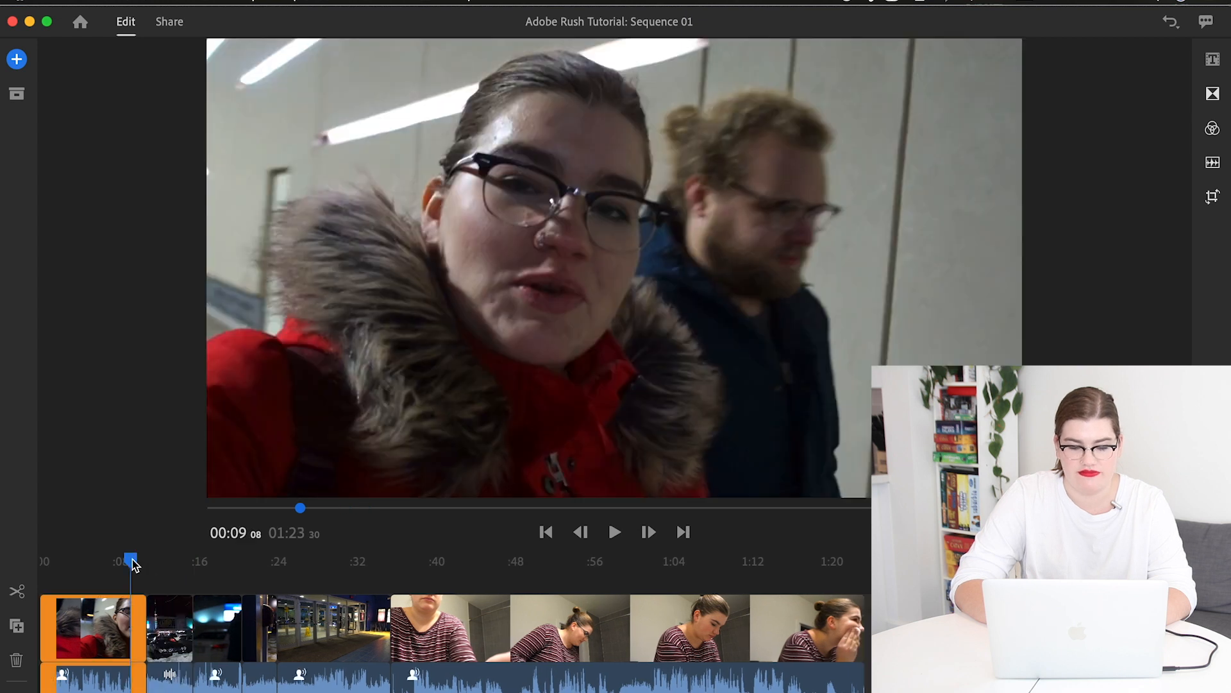
{"action": "left_click", "coordinate": [615, 532]}
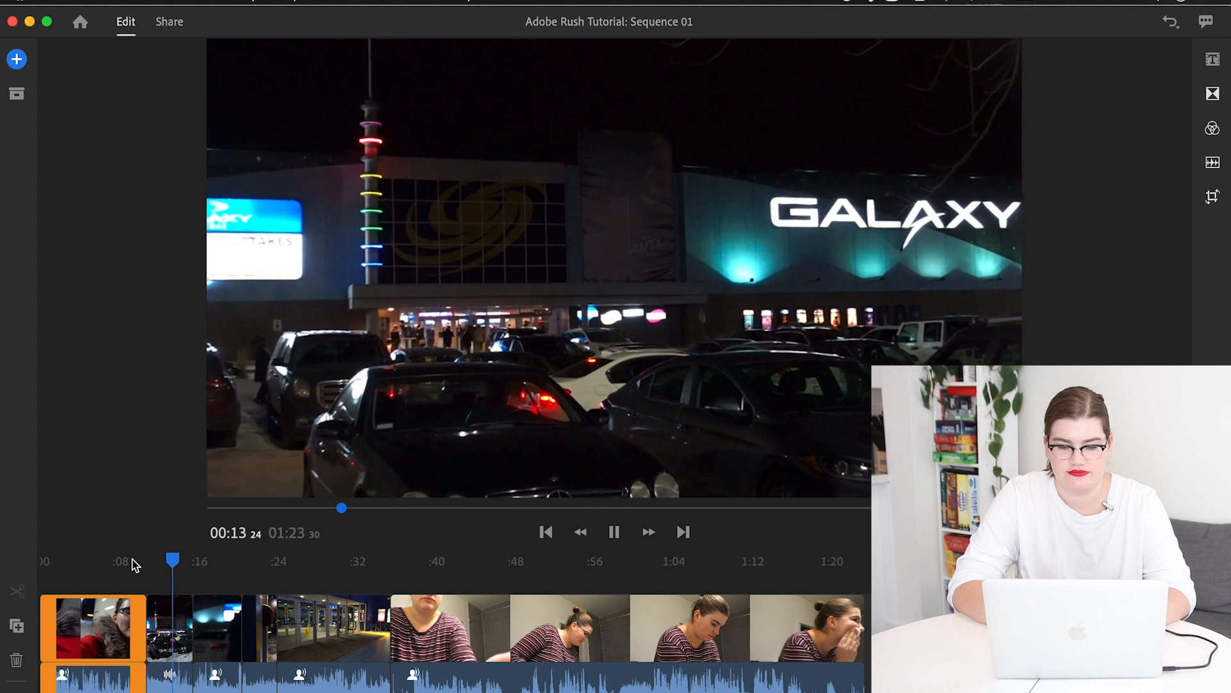
{"action": "left_click", "coordinate": [613, 531]}
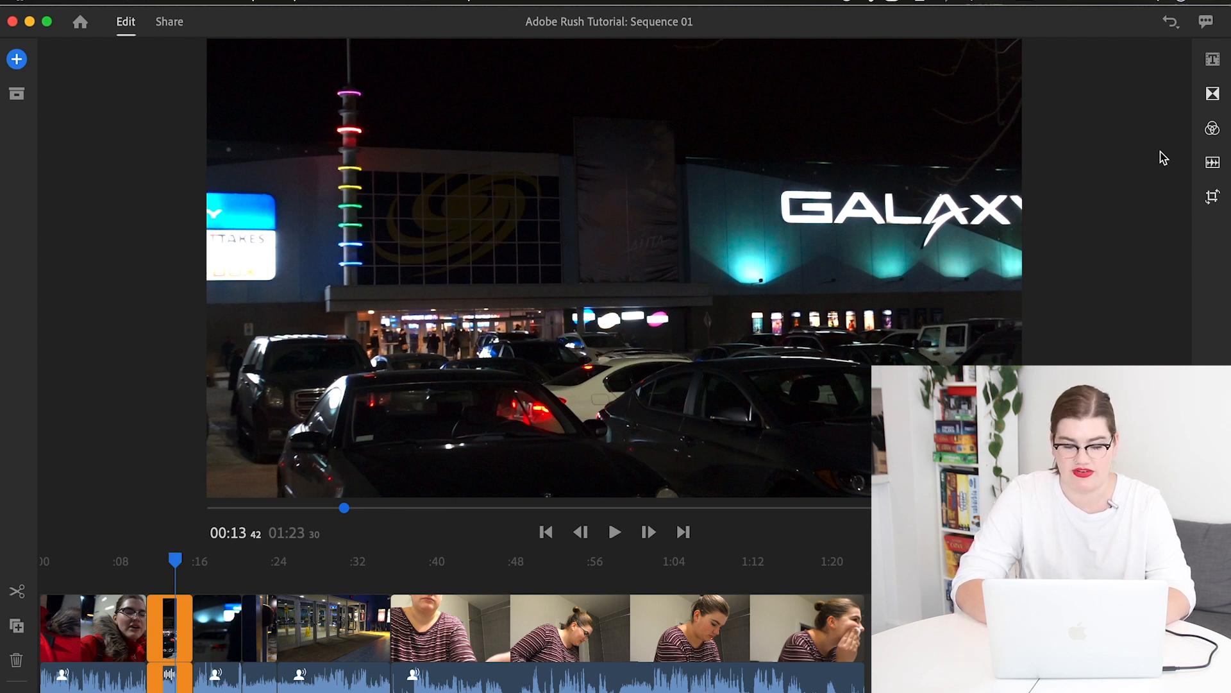
Lower the Galaxy cinema clip's volume from 50 to 25 in the Audio panel.
{"action": "left_click", "coordinate": [1212, 162]}
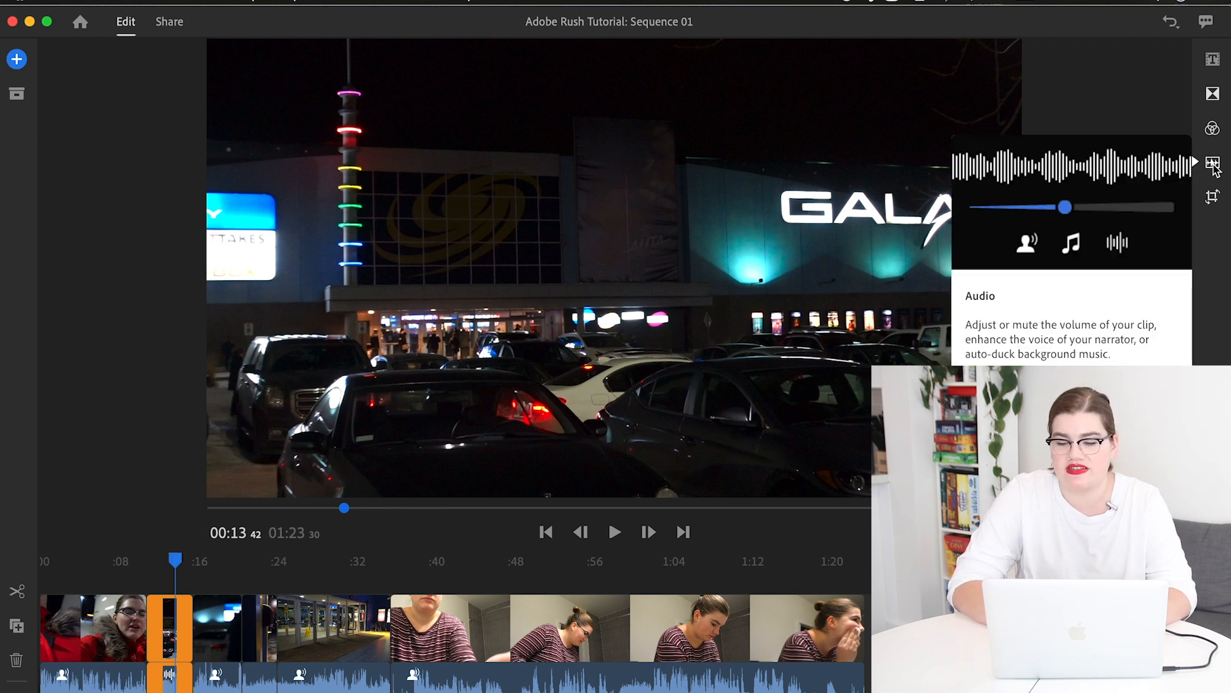
{"action": "left_click", "coordinate": [1212, 163]}
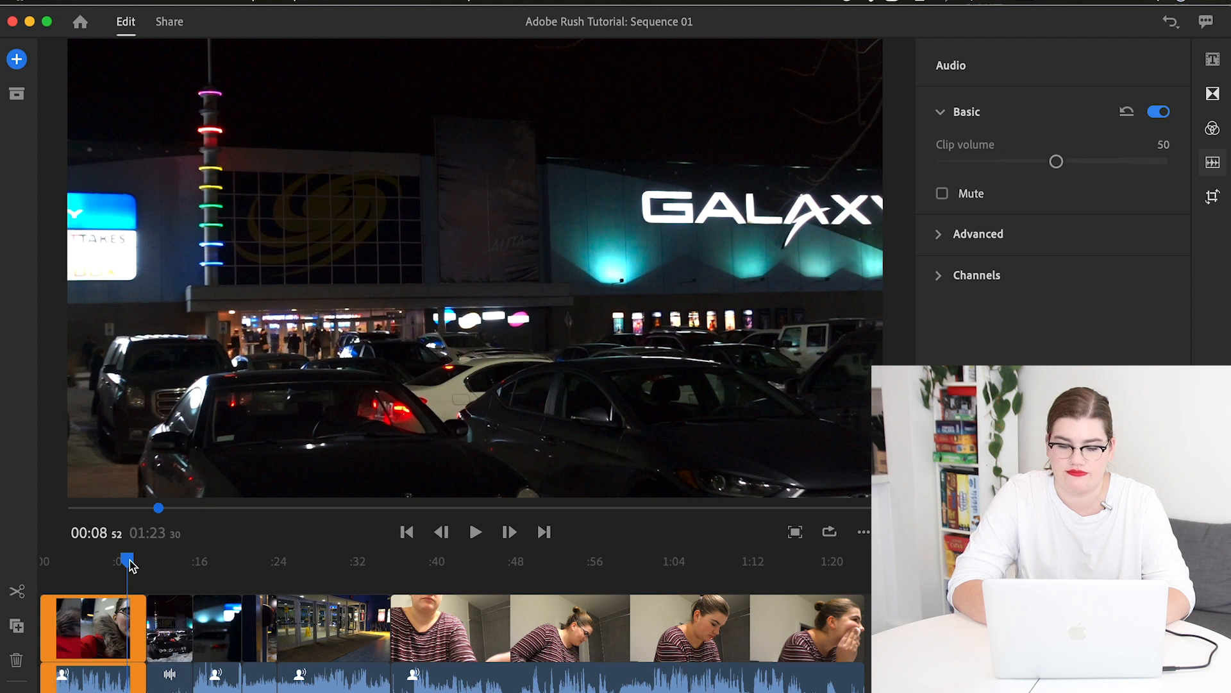
{"action": "left_click", "coordinate": [475, 531]}
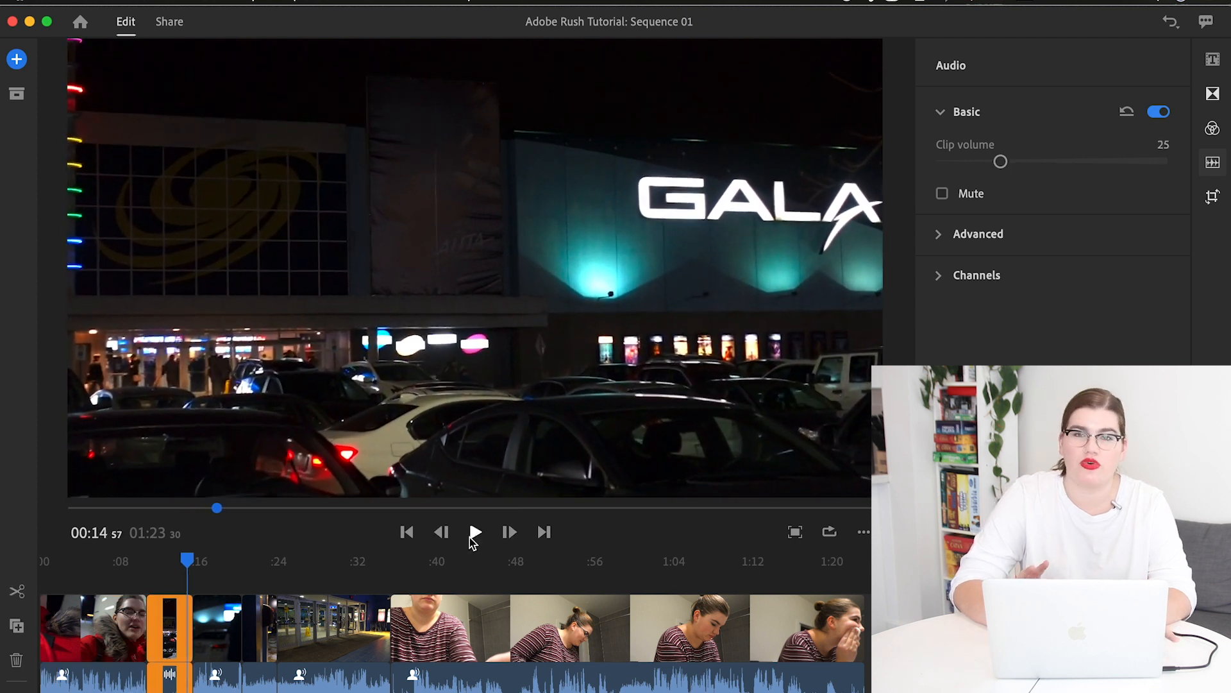
{"action": "left_click", "coordinate": [1211, 166]}
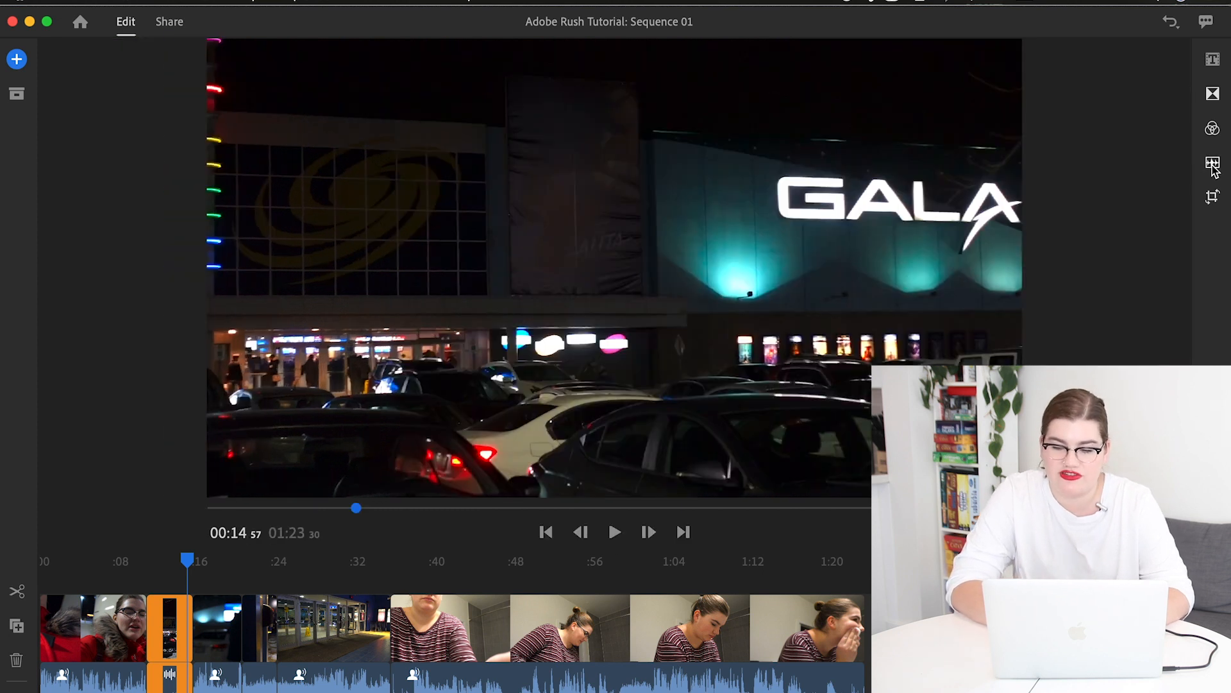
{"action": "left_click", "coordinate": [615, 532]}
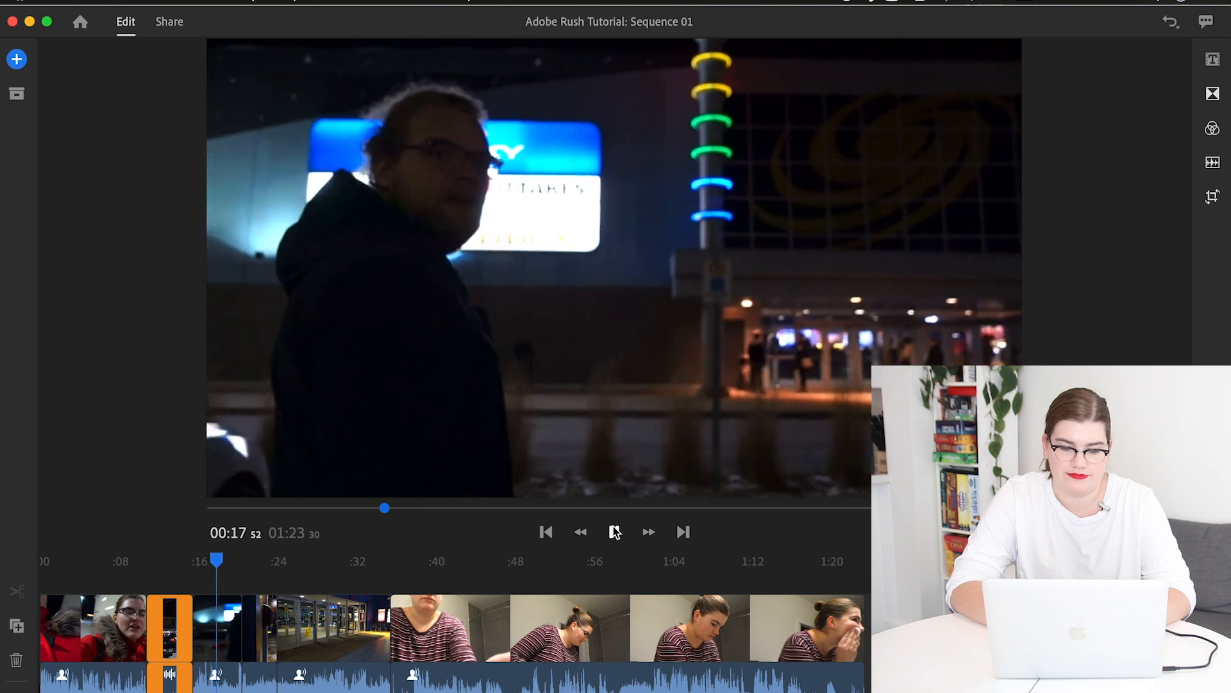
Pause playback and mute the walking-past-the-cinema clip in the Audio panel.
{"action": "left_click", "coordinate": [615, 532]}
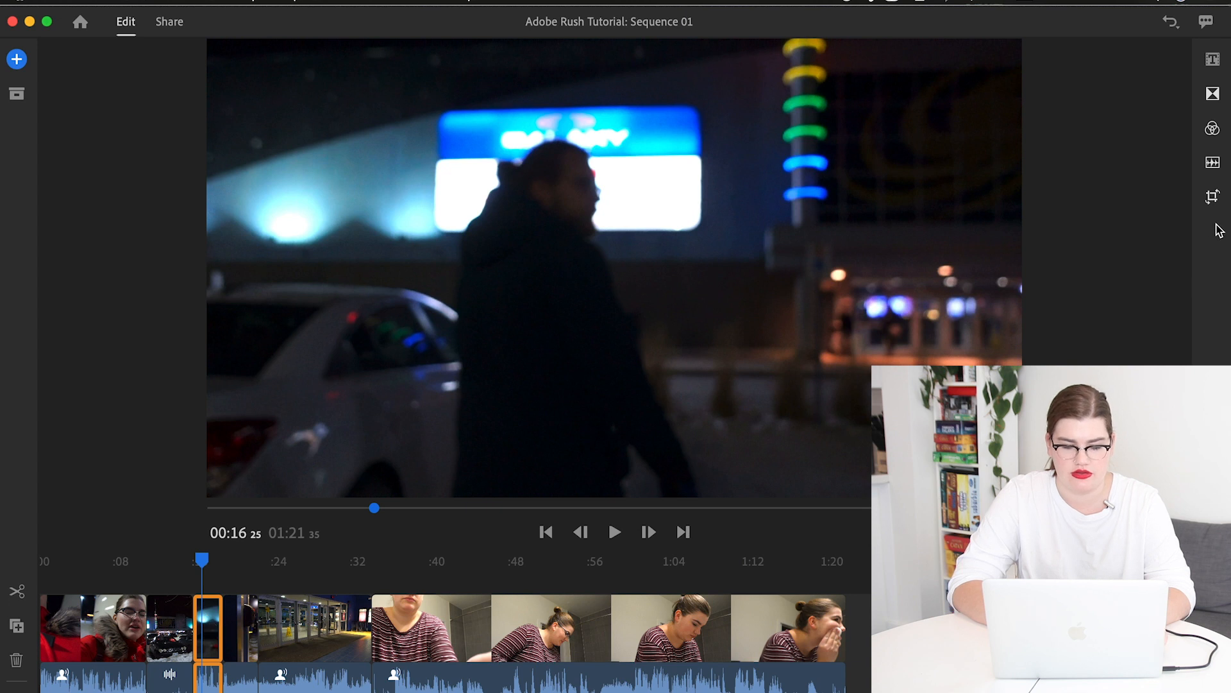
{"action": "left_click", "coordinate": [1212, 162]}
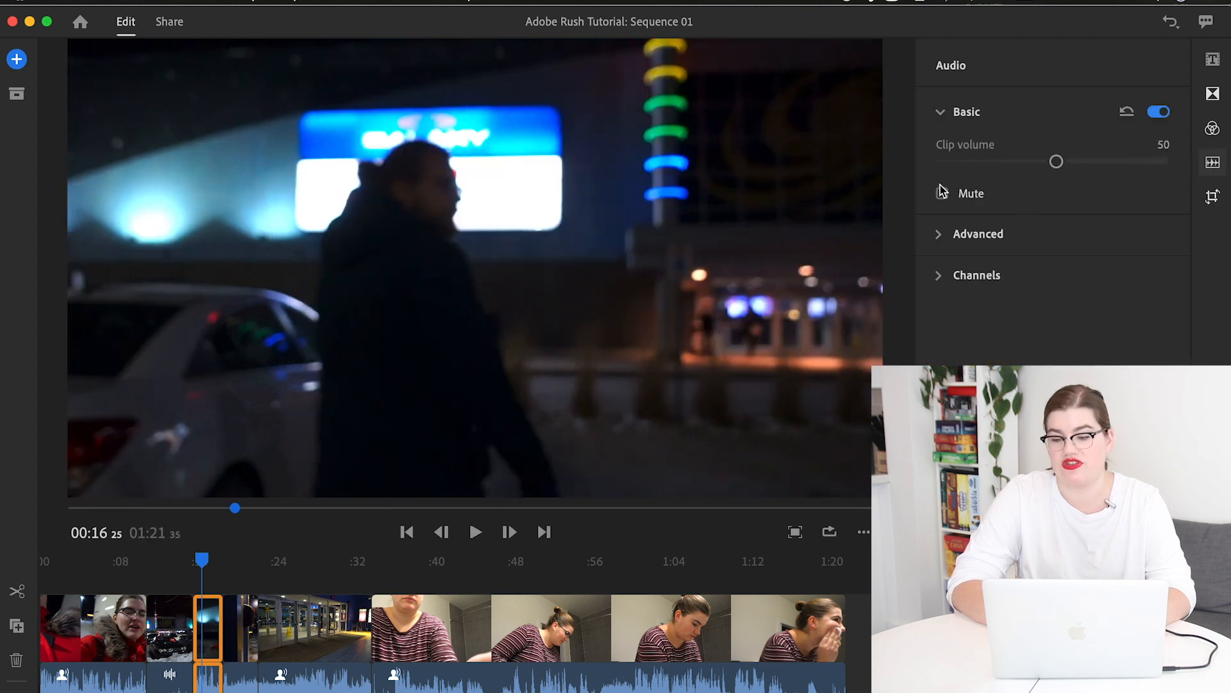
{"action": "left_click", "coordinate": [942, 193]}
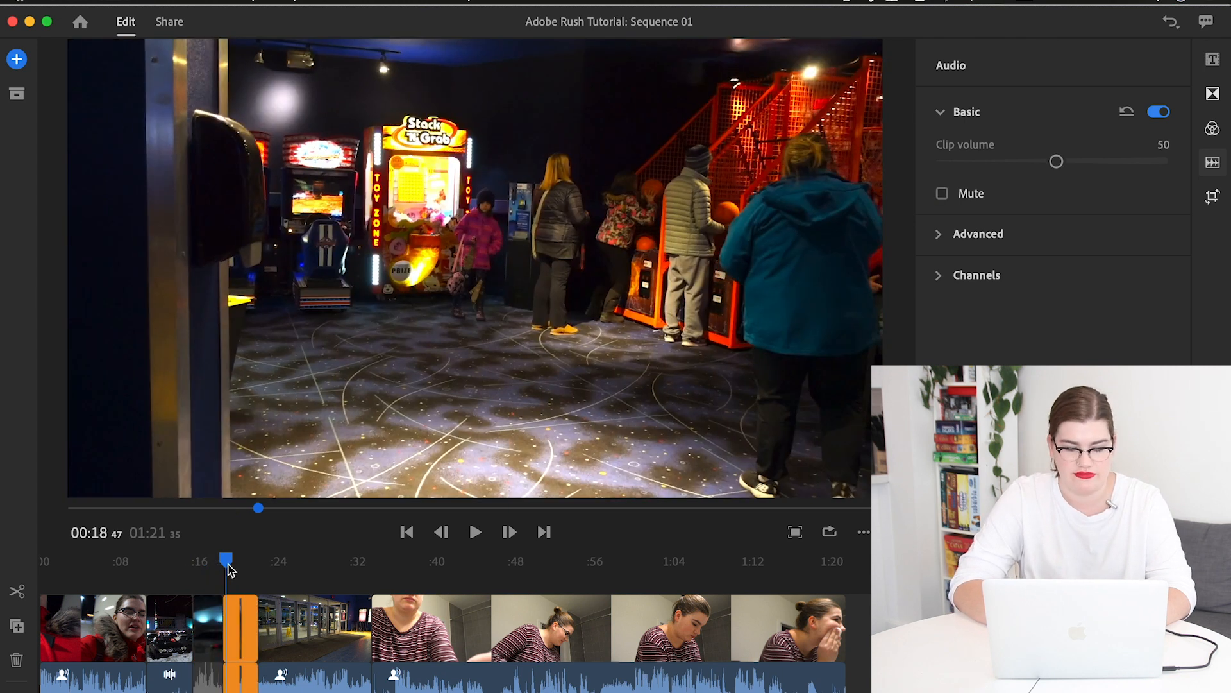
Jump to the arcade clip and play it back briefly.
{"action": "left_click", "coordinate": [474, 531]}
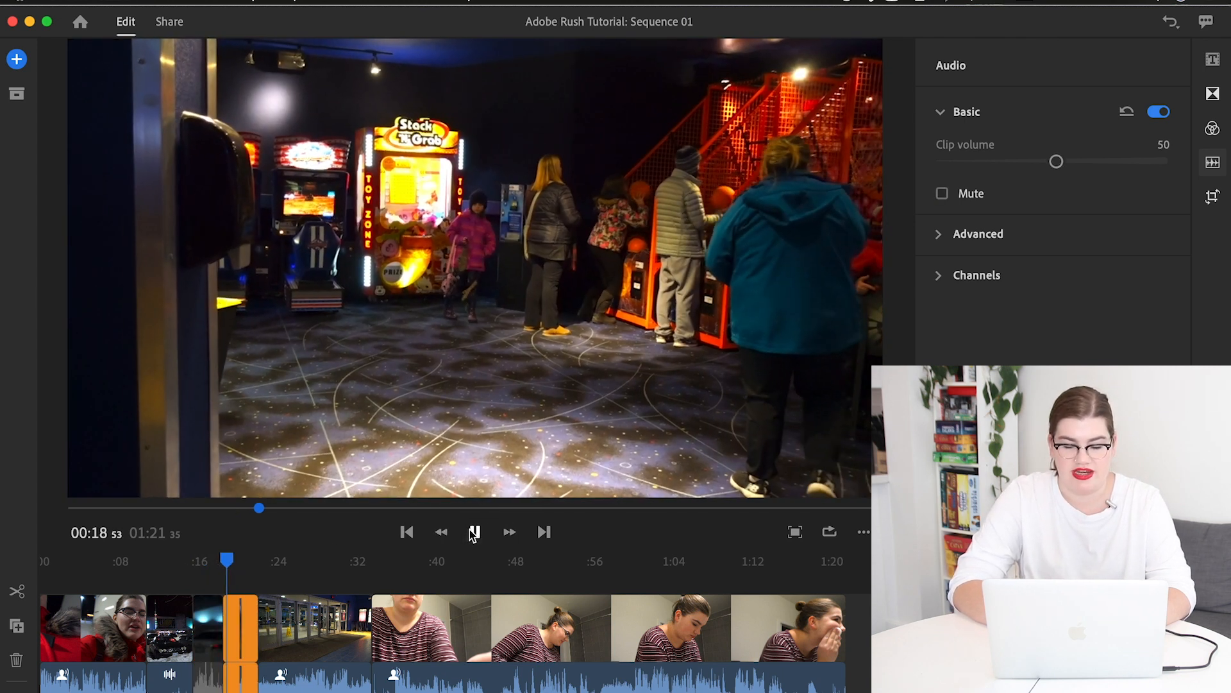
{"action": "left_click", "coordinate": [473, 531]}
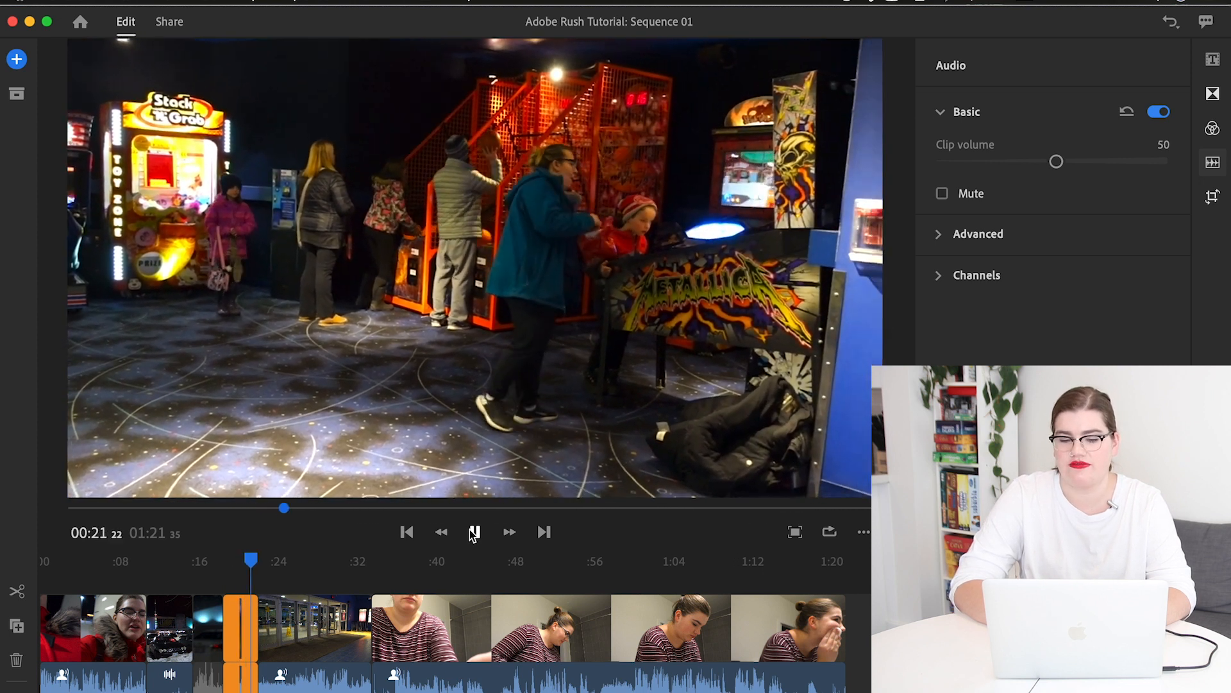
{"action": "left_click", "coordinate": [475, 531]}
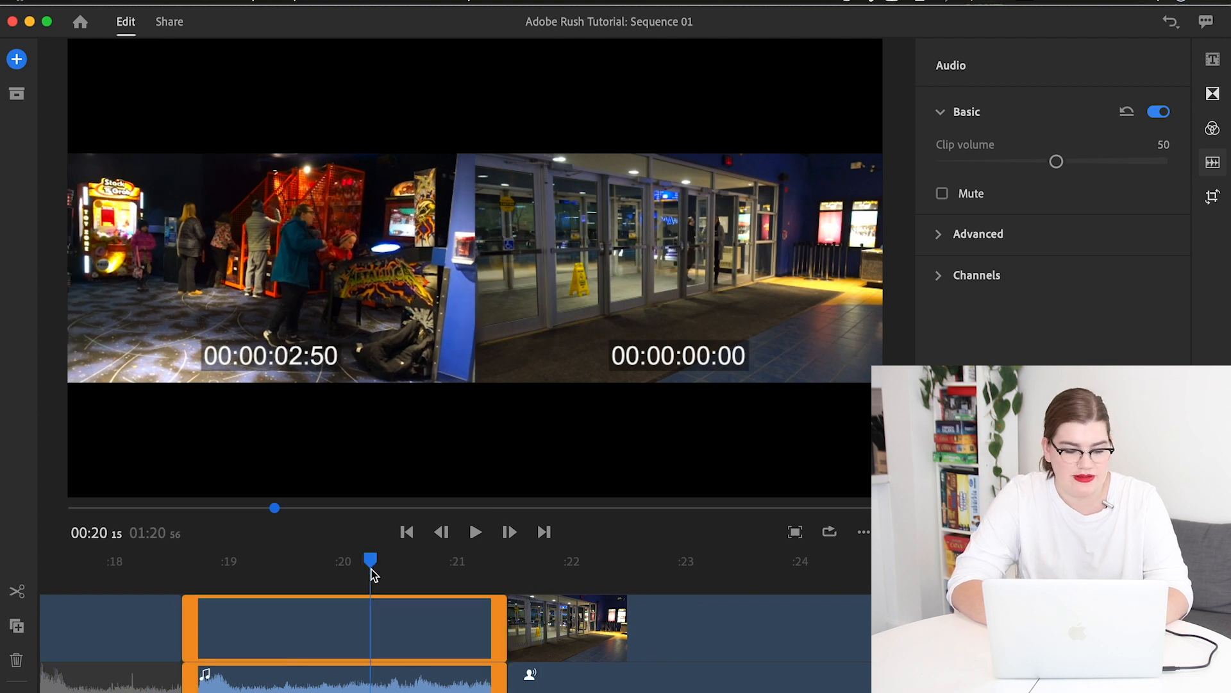
Finish shortening the arcade clip and mute its sound.
{"action": "left_click", "coordinate": [941, 193]}
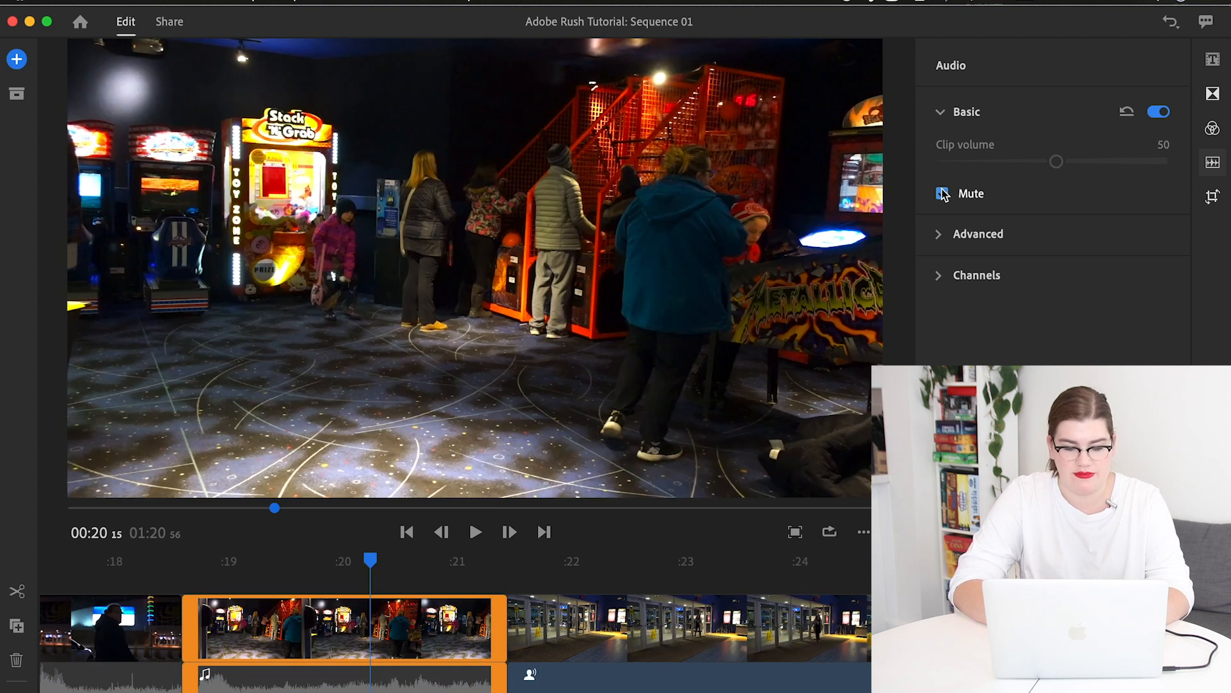
{"action": "left_click", "coordinate": [943, 193]}
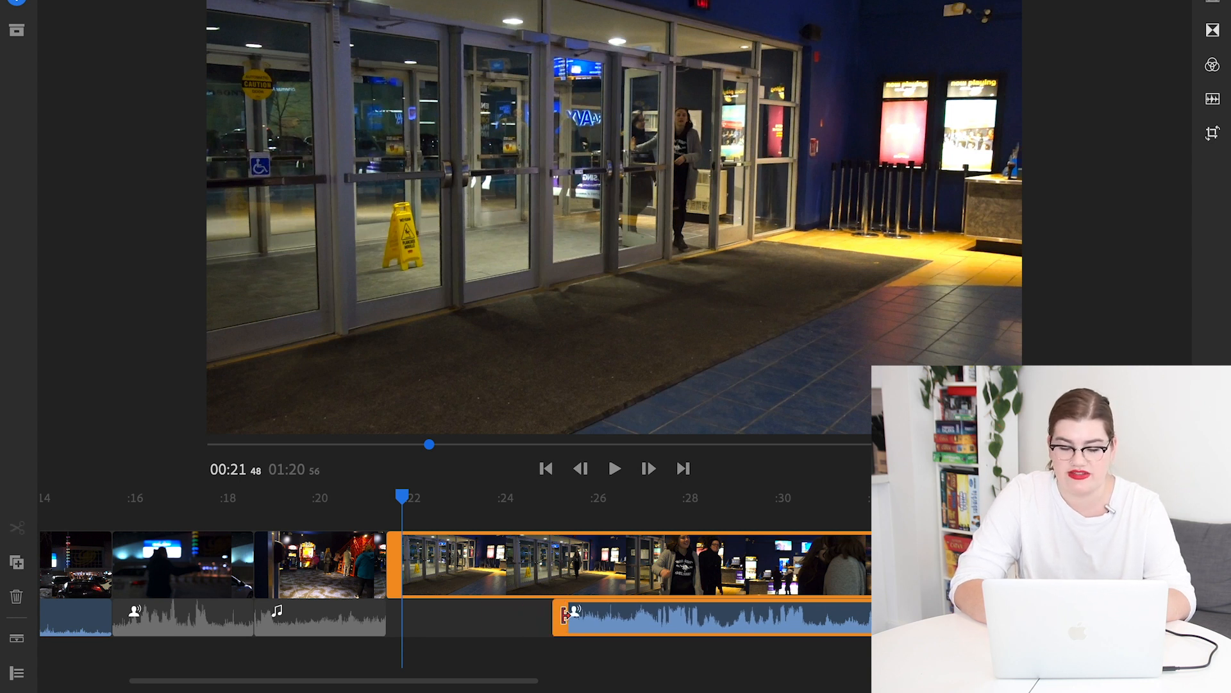
{"action": "mouse_move", "coordinate": [615, 469]}
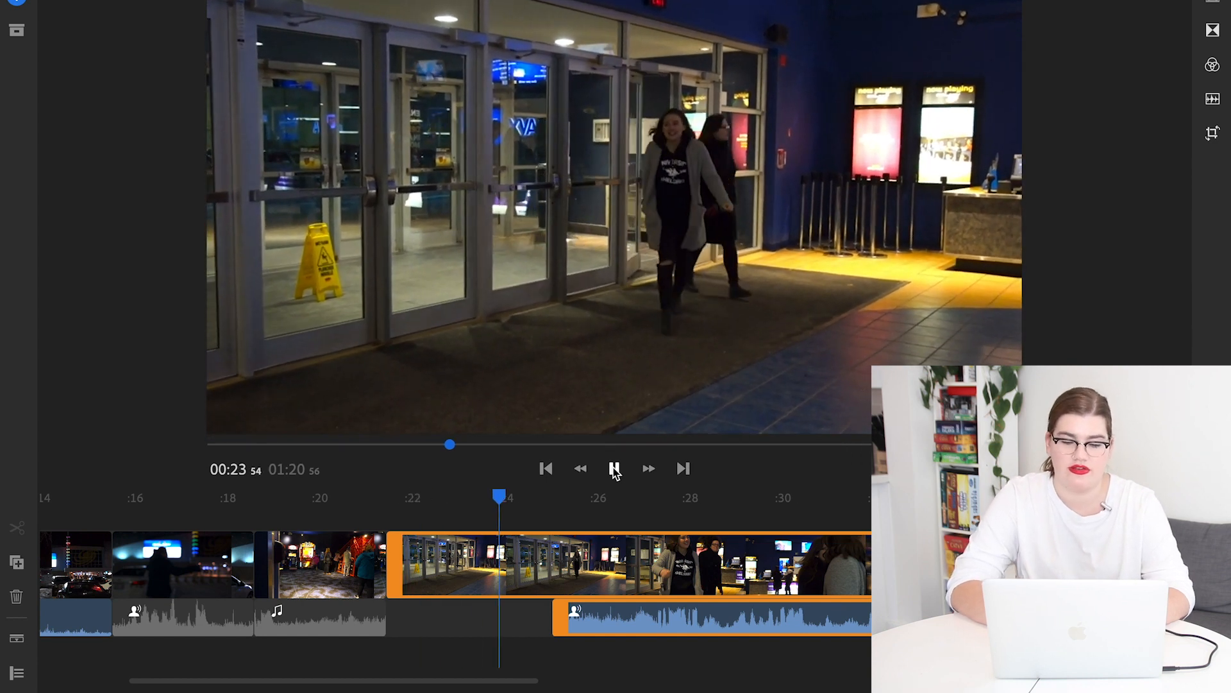
Preview the cinema entrance clip, checking where its later-starting sound begins.
{"action": "left_click", "coordinate": [615, 469]}
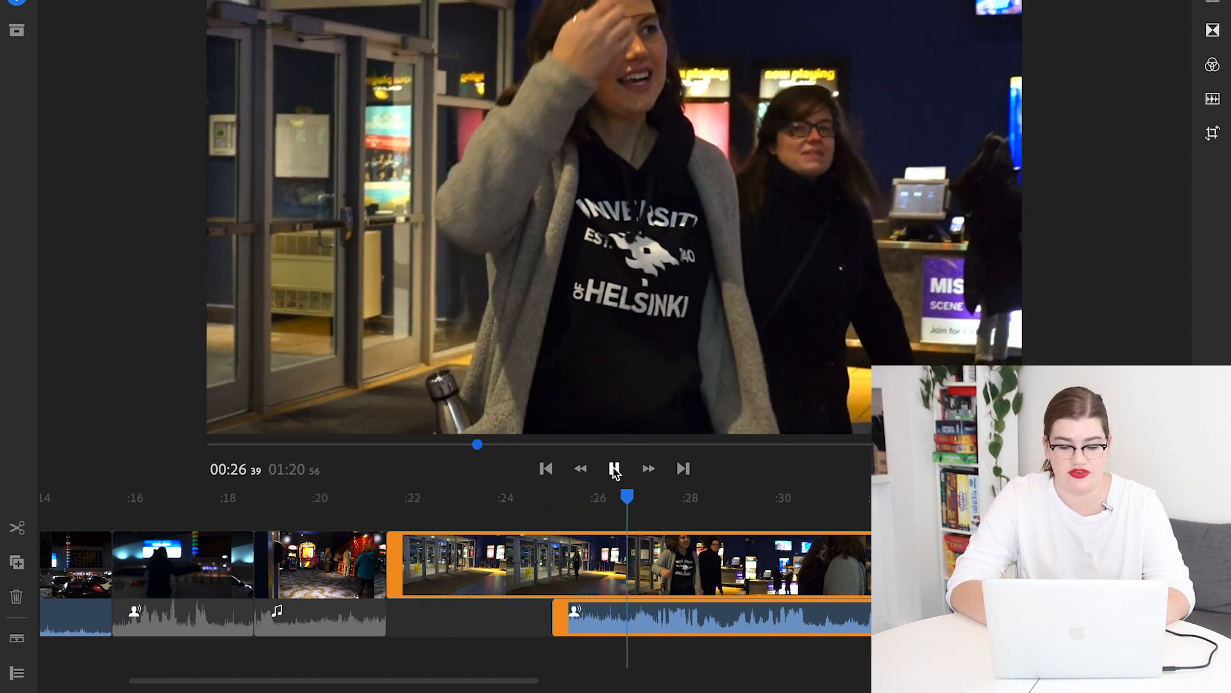
{"action": "left_click", "coordinate": [615, 468]}
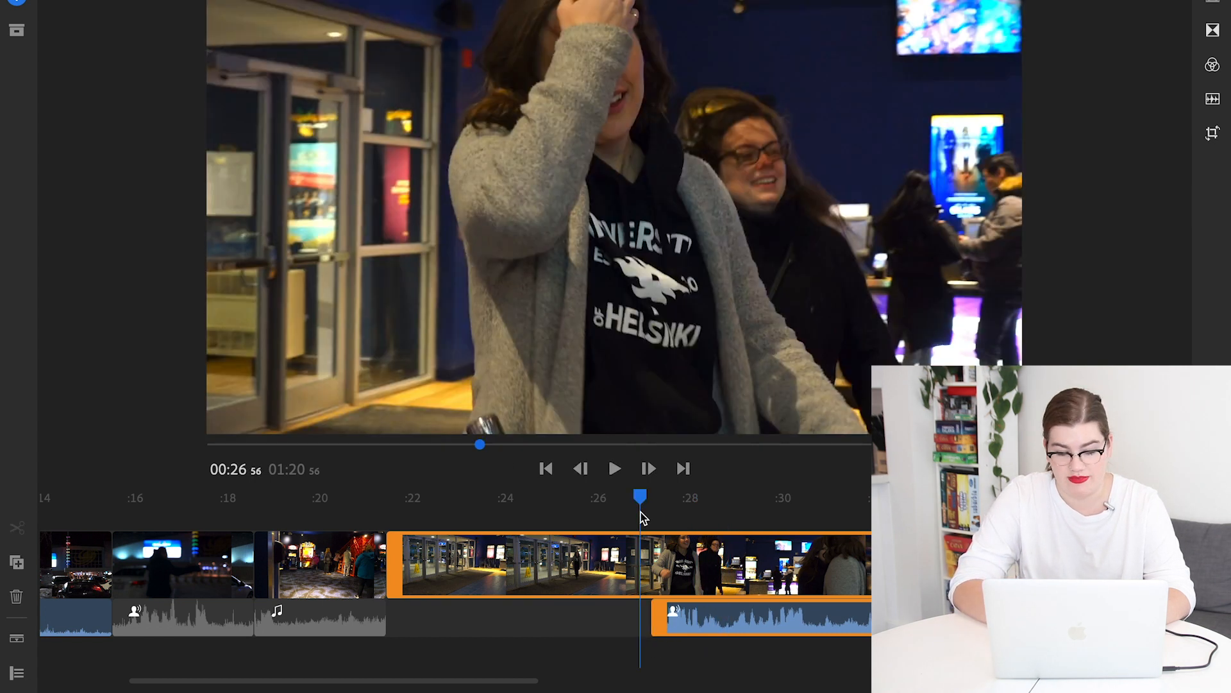
{"action": "left_click", "coordinate": [615, 468]}
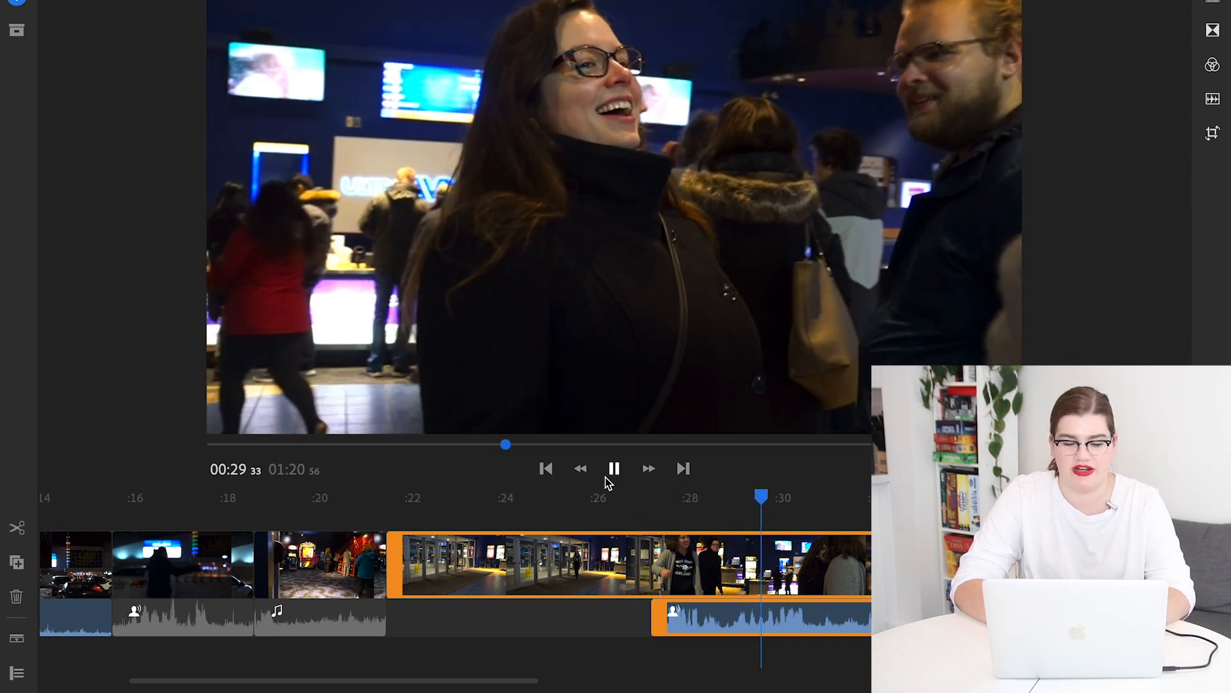
{"action": "left_click", "coordinate": [613, 468]}
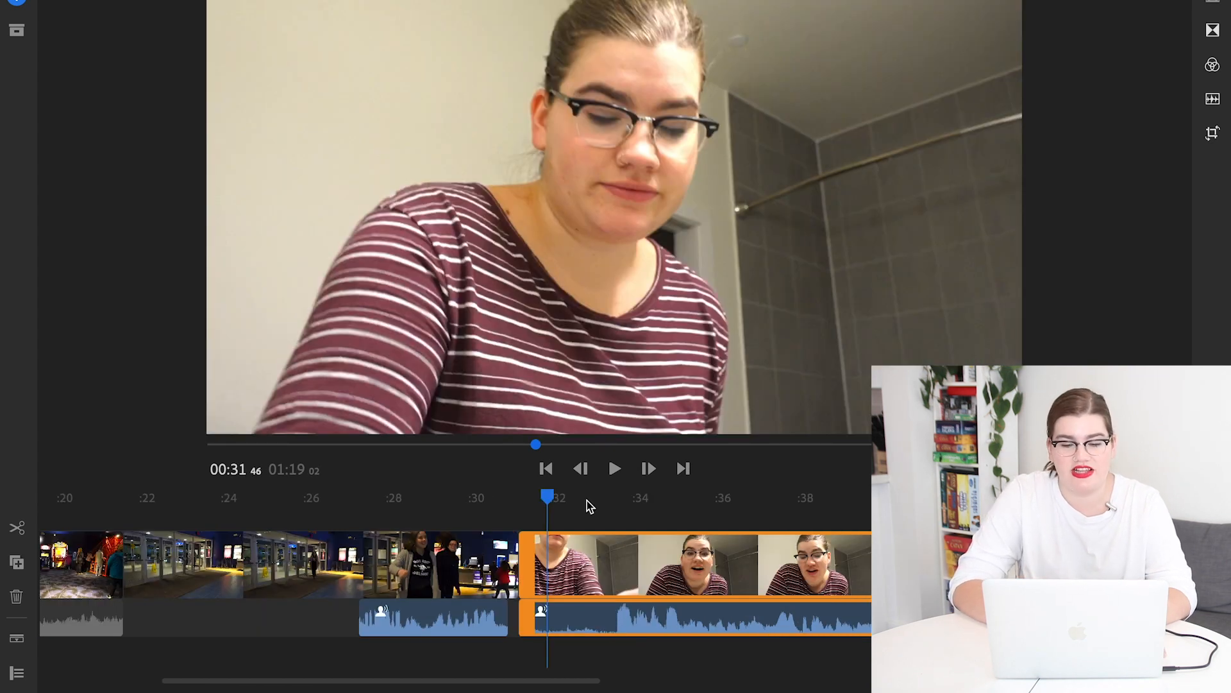
{"action": "mouse_move", "coordinate": [571, 585]}
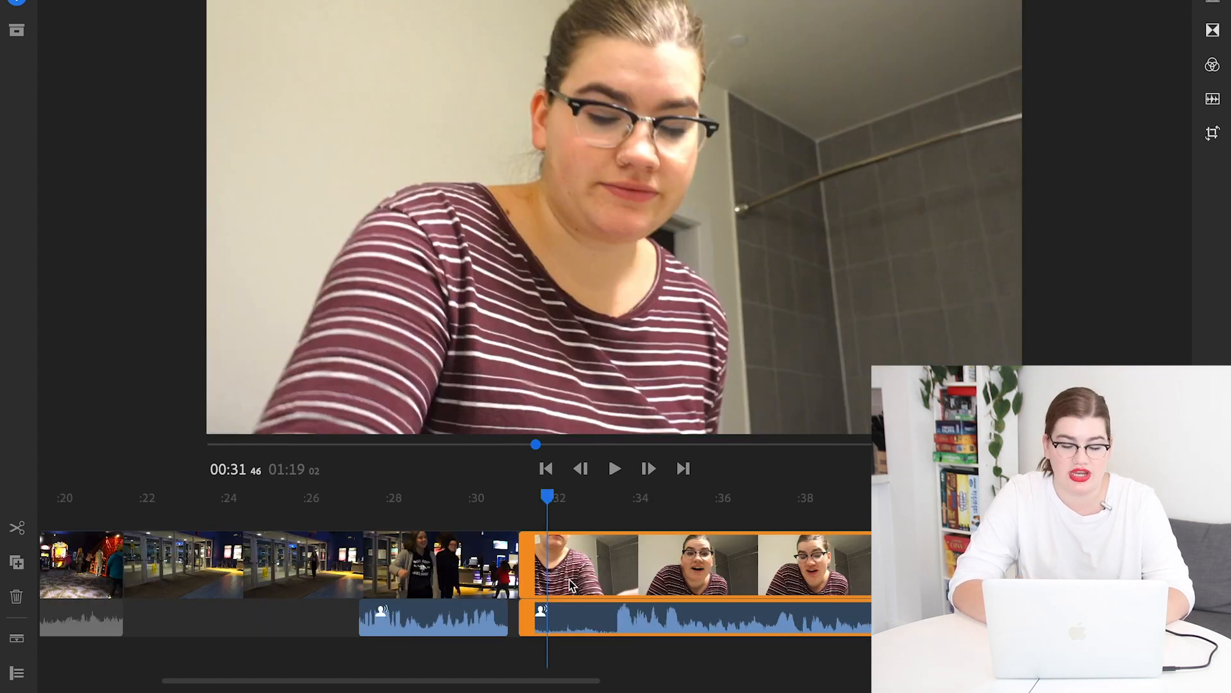
Trim the bathroom clip's start to the marked point and play back to check.
{"action": "left_click", "coordinate": [612, 497]}
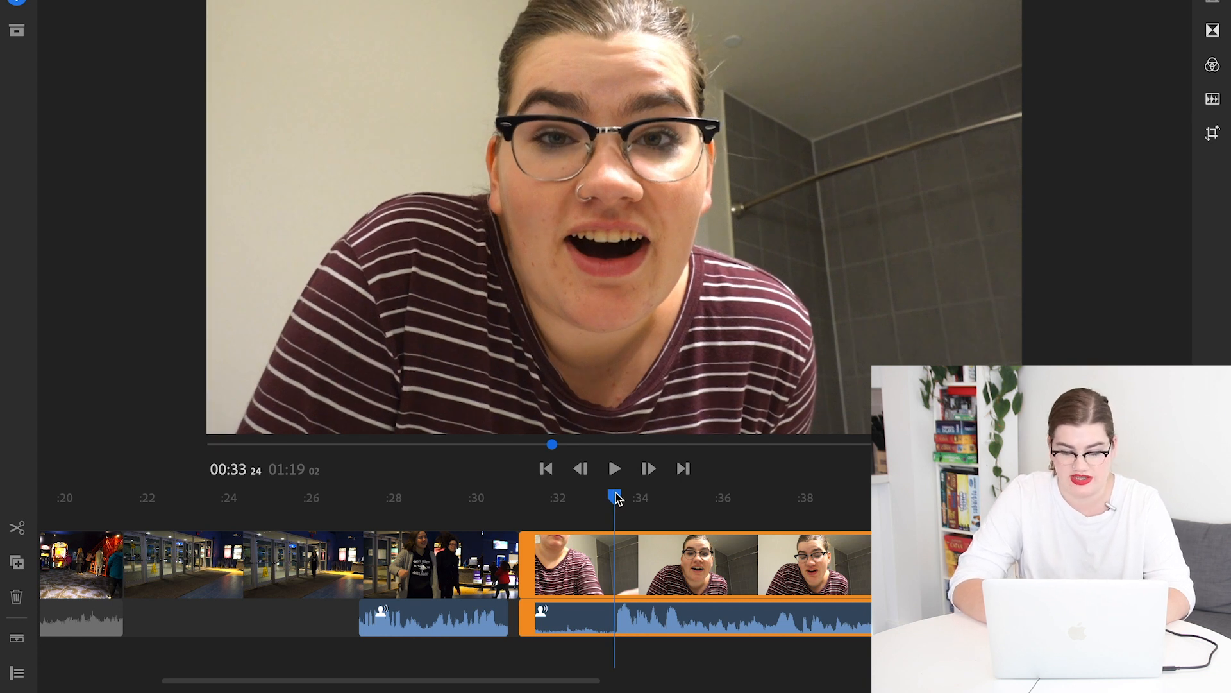
{"action": "left_click", "coordinate": [565, 560]}
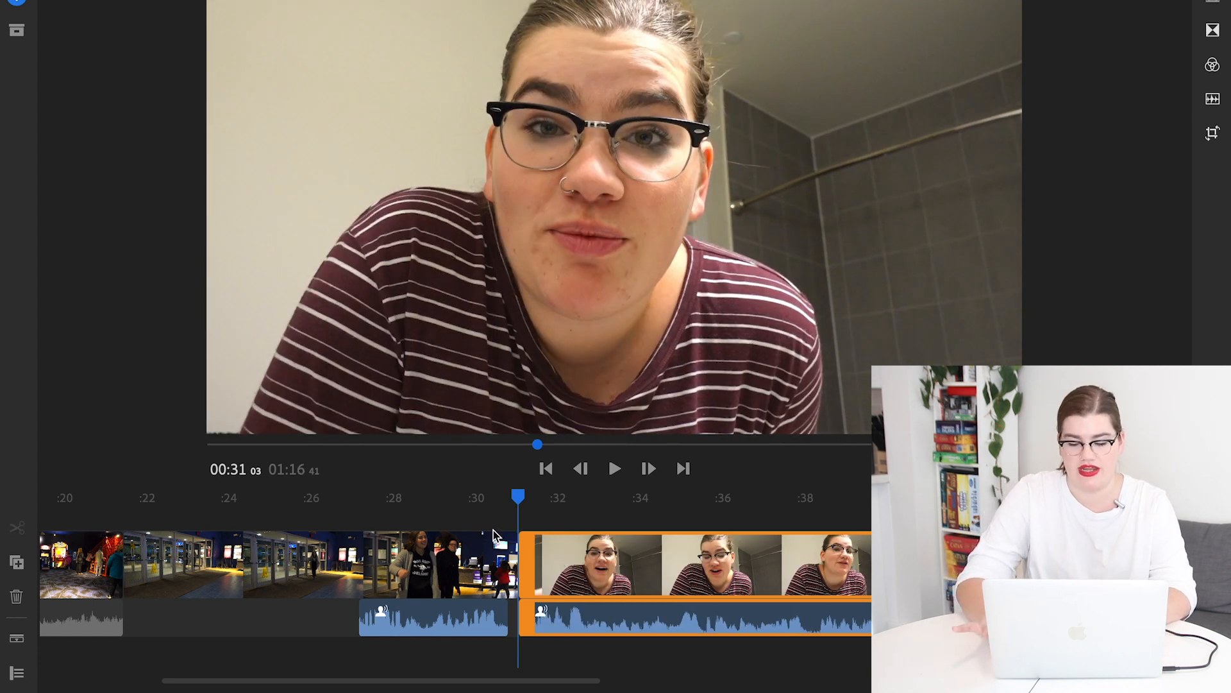
{"action": "left_click", "coordinate": [615, 468]}
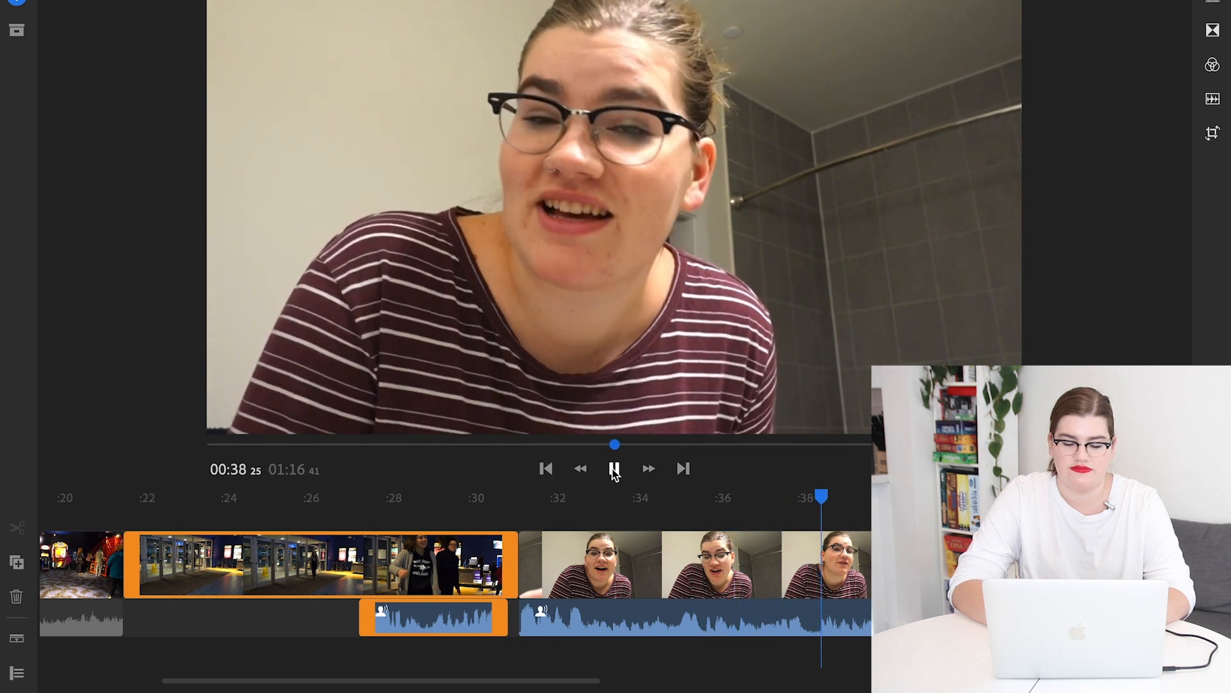
{"action": "left_click", "coordinate": [615, 468]}
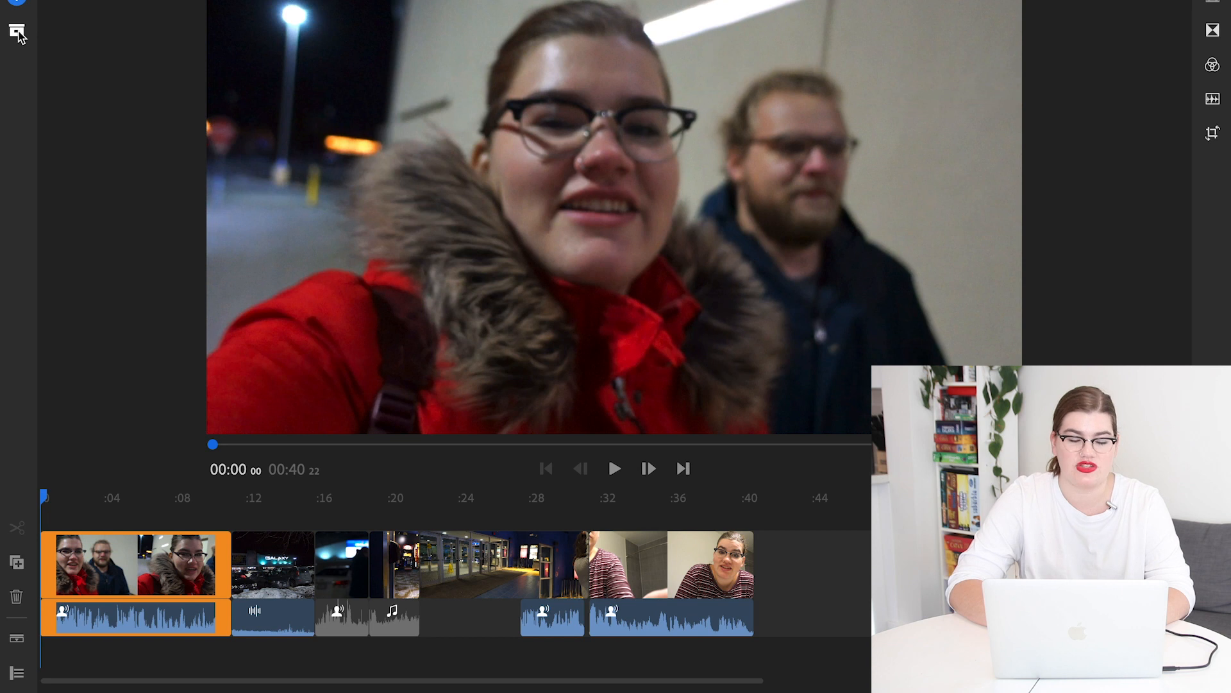
Add ES_A Farewell - Future Joust.mp3 from the media browser, then close the browser.
{"action": "left_click", "coordinate": [17, 32]}
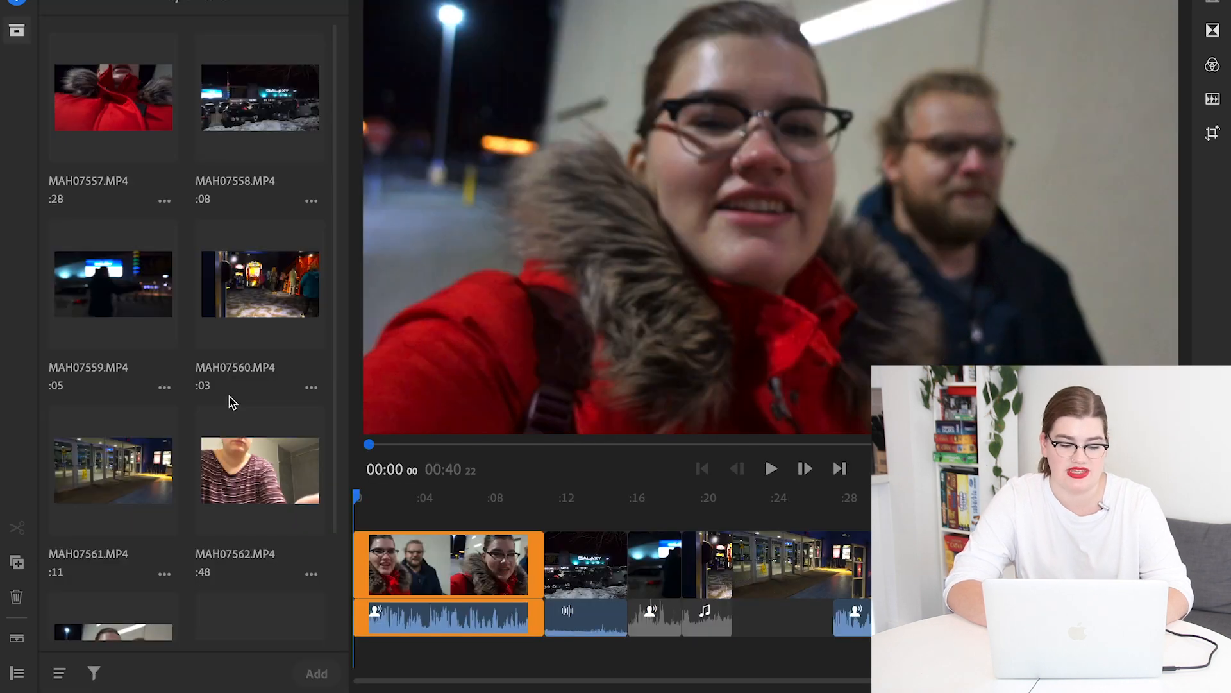
{"action": "left_click", "coordinate": [260, 526]}
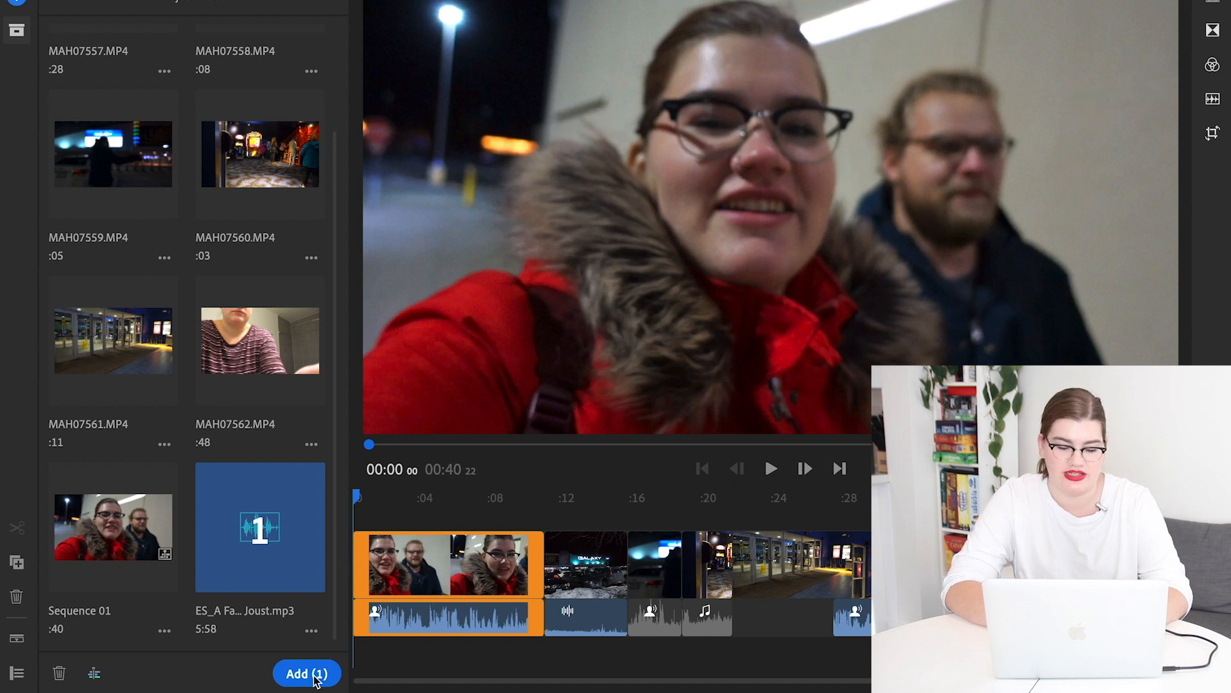
{"action": "left_click", "coordinate": [306, 673]}
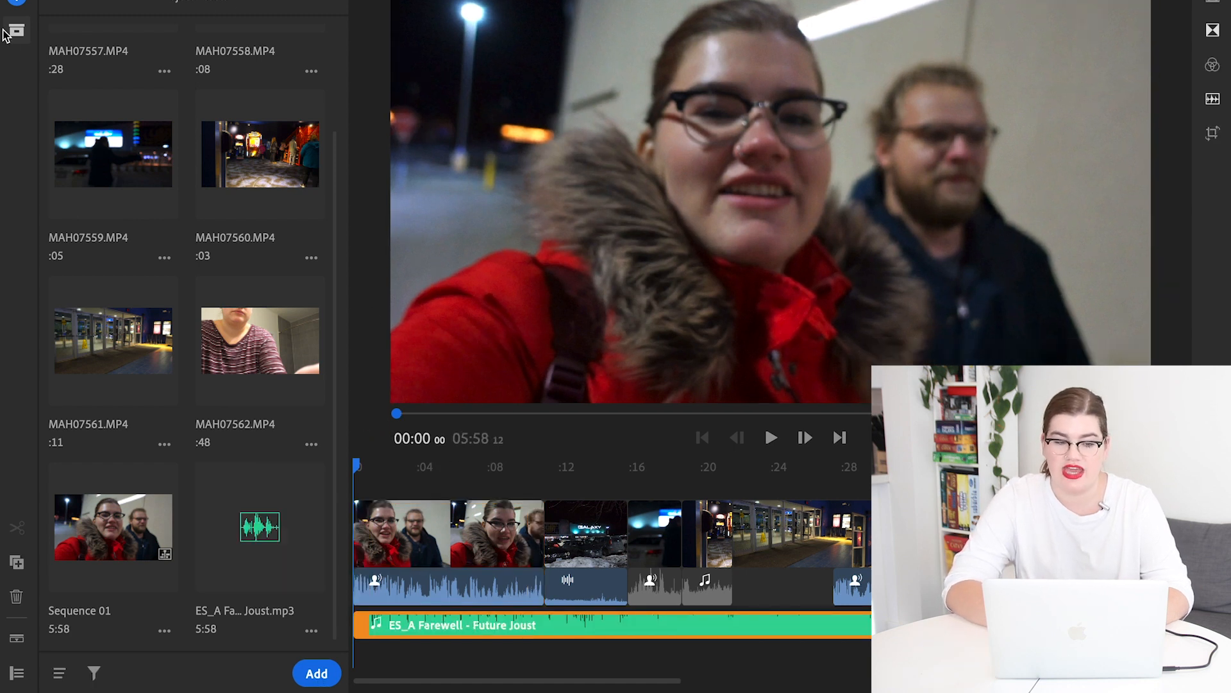
{"action": "left_click", "coordinate": [15, 30]}
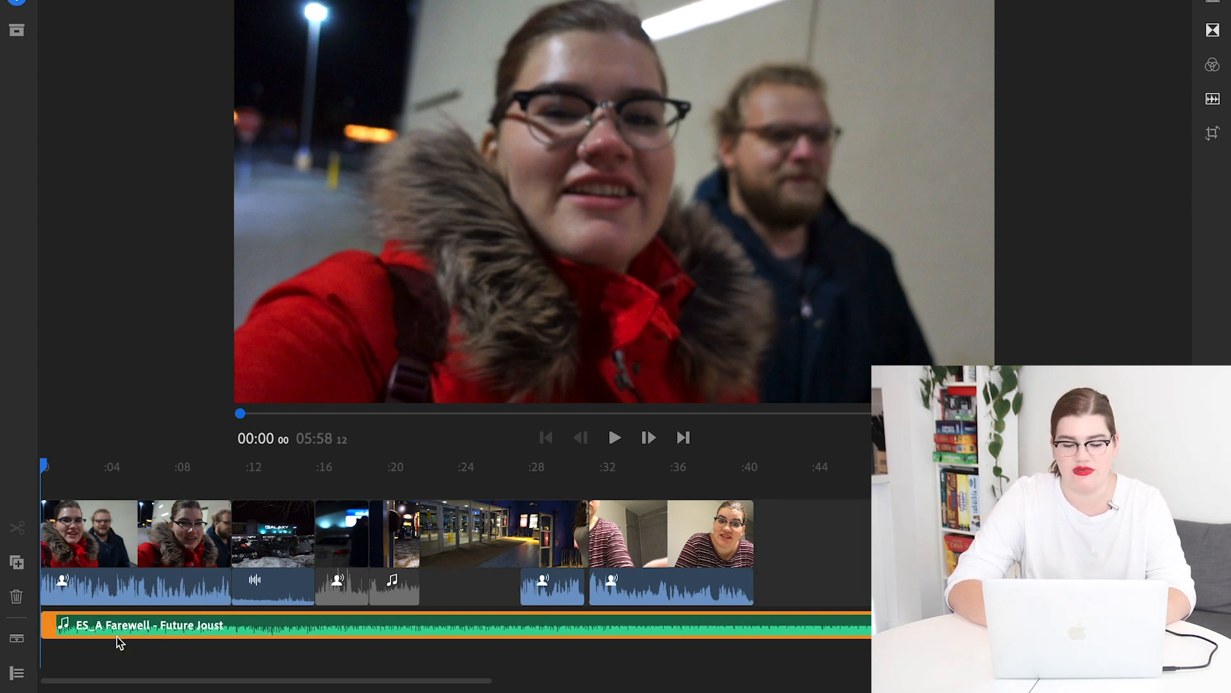
{"action": "mouse_move", "coordinate": [1206, 155]}
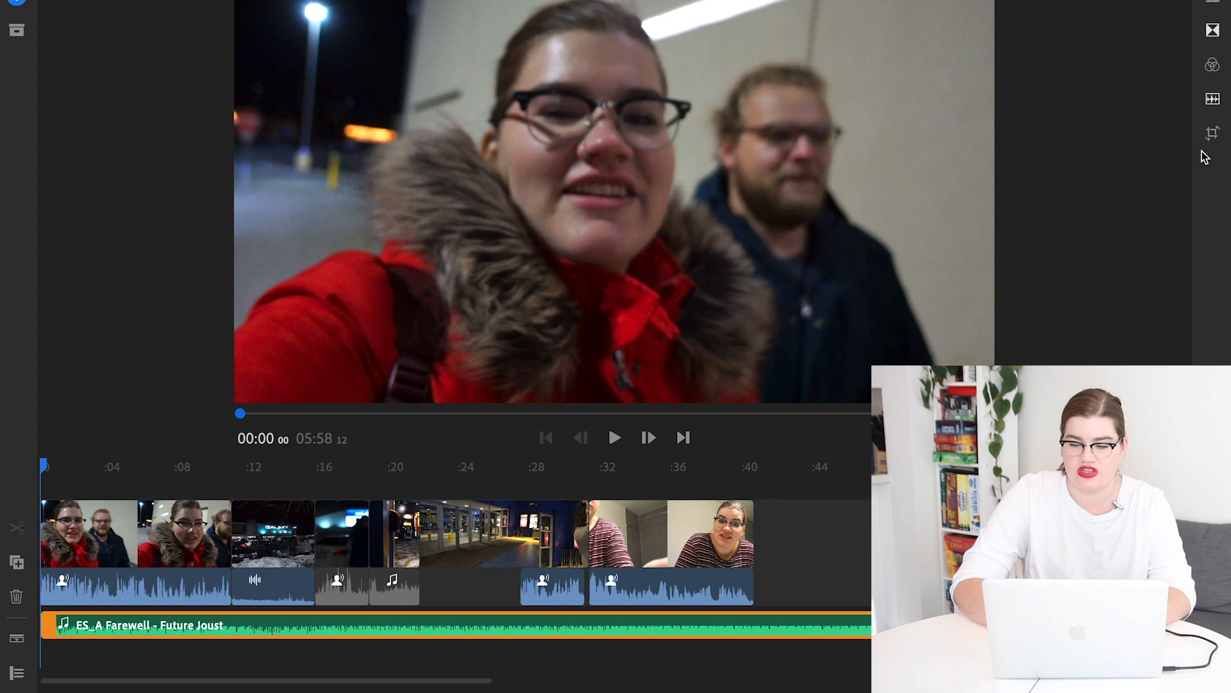
Show the music track's advanced audio options and select the opening selfie clip for comparison.
{"action": "left_click", "coordinate": [1211, 99]}
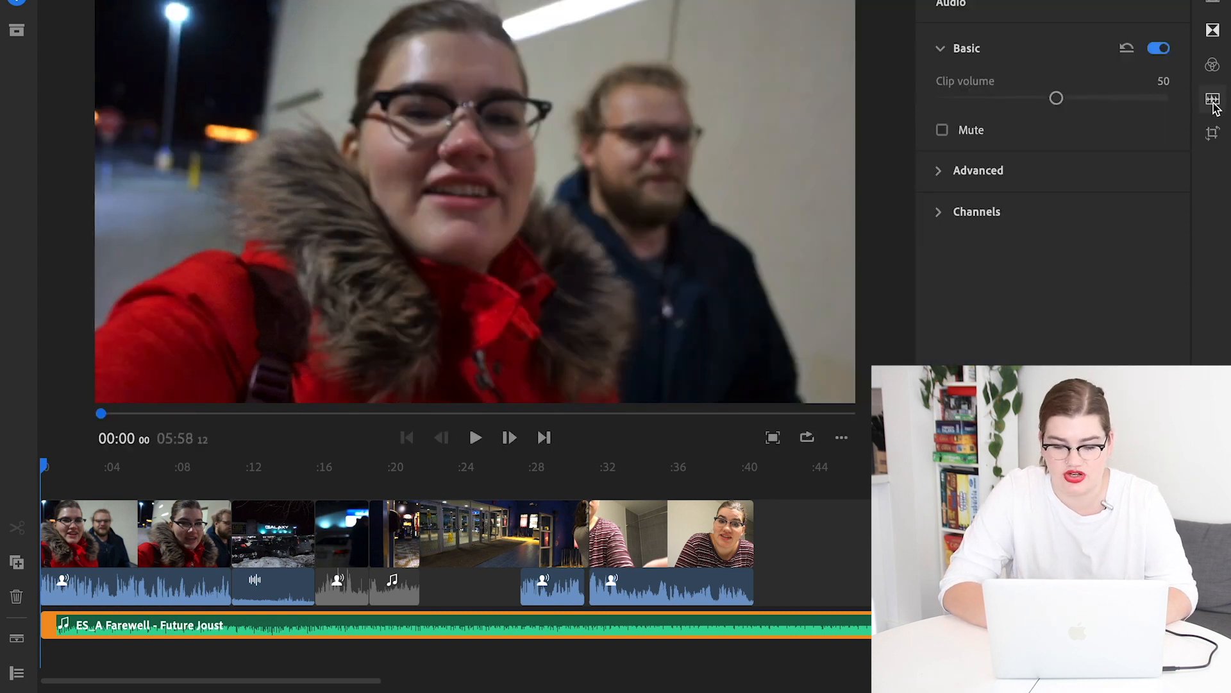
{"action": "mouse_move", "coordinate": [1000, 330]}
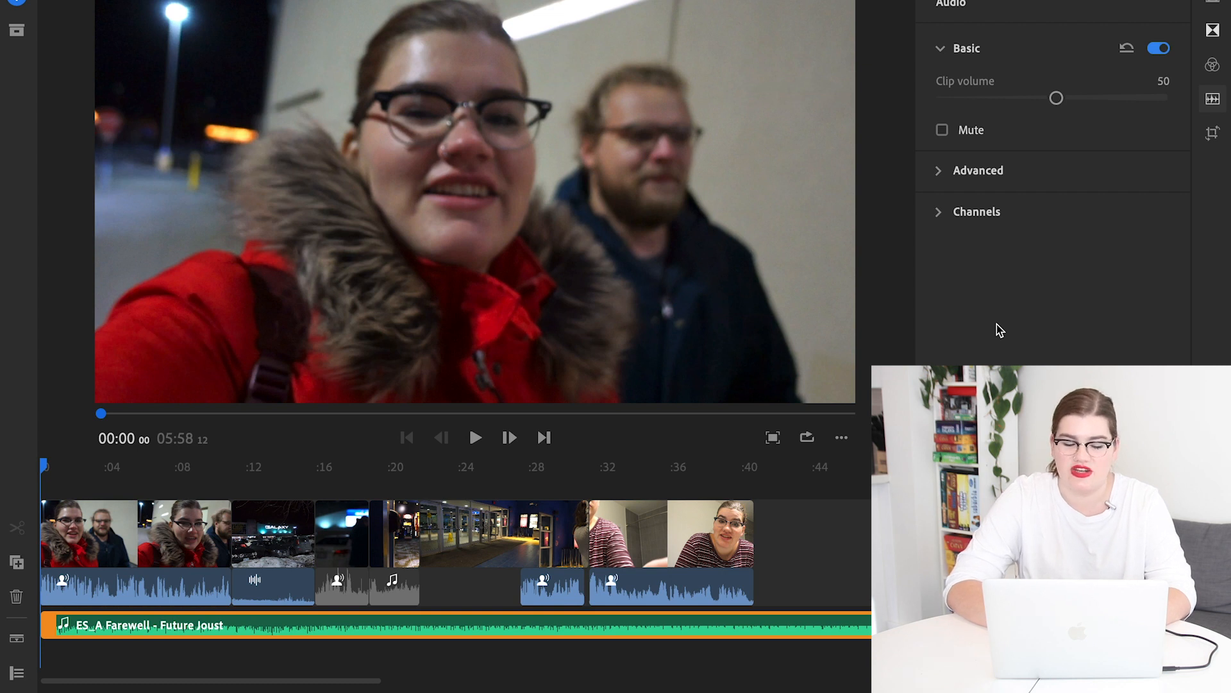
{"action": "mouse_move", "coordinate": [911, 251]}
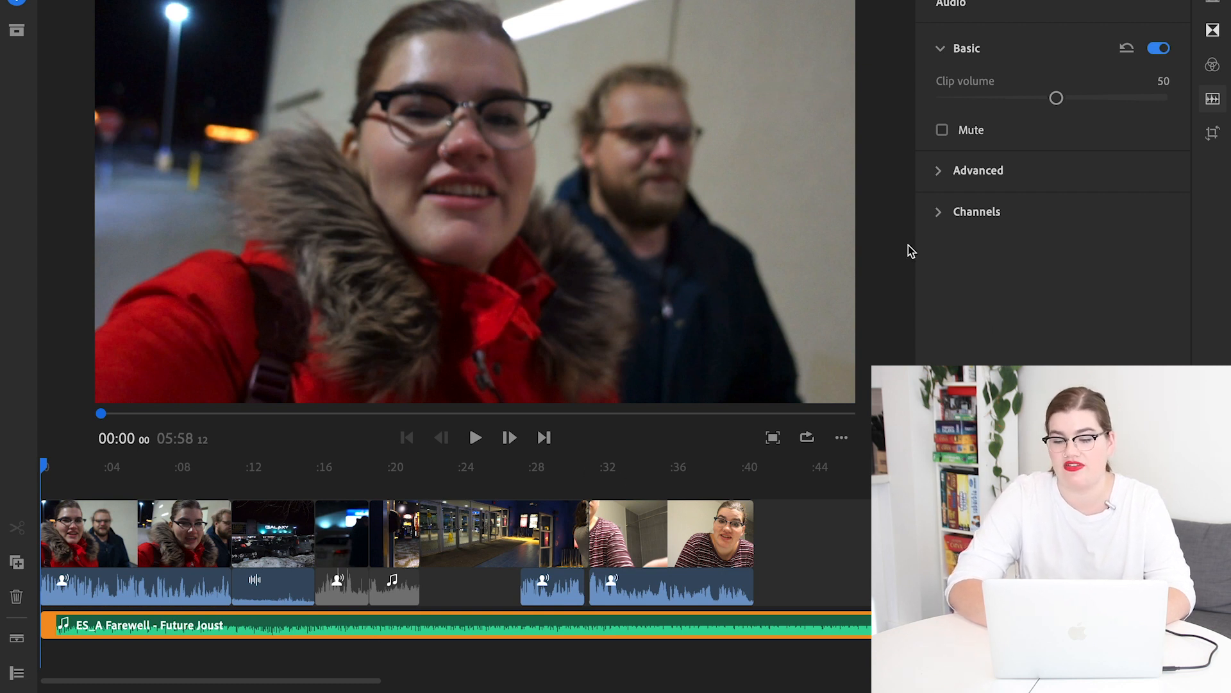
{"action": "mouse_move", "coordinate": [1211, 99]}
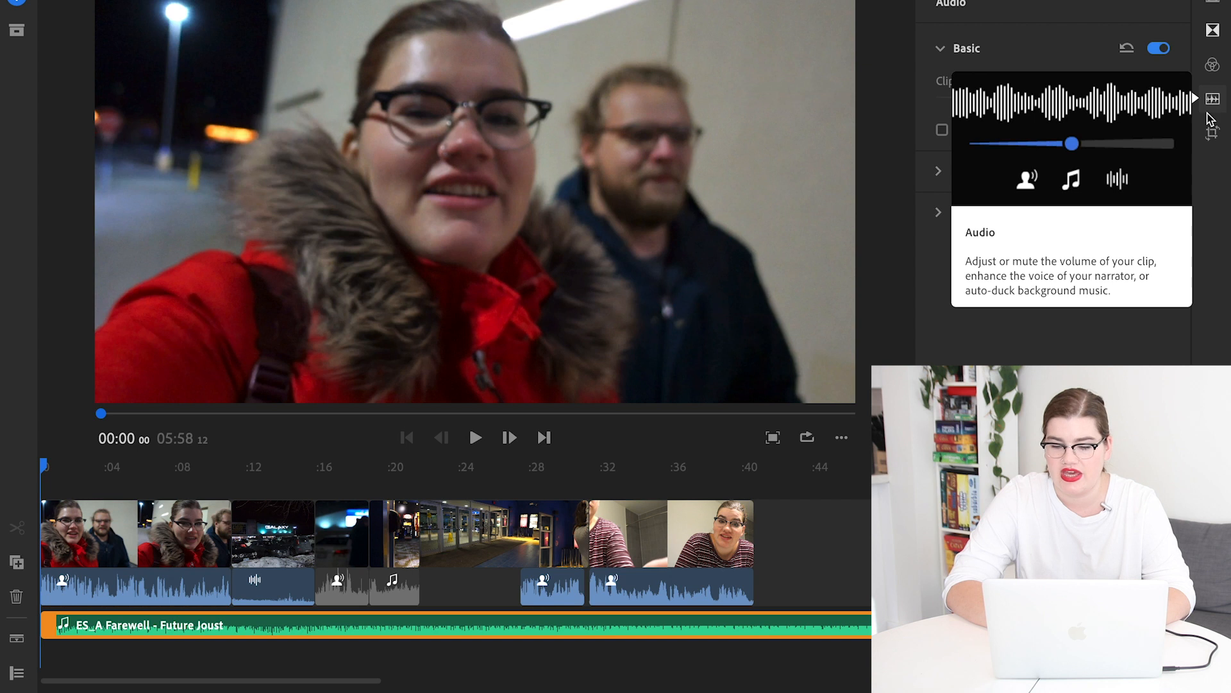
{"action": "left_click", "coordinate": [939, 170]}
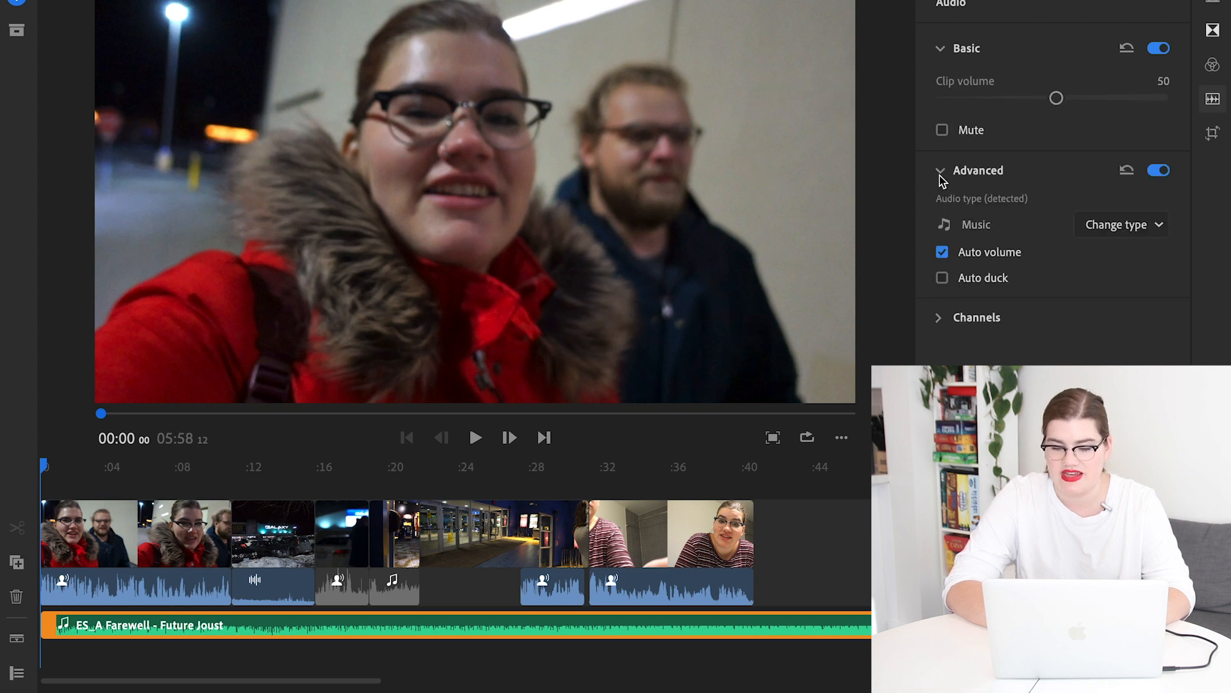
{"action": "left_click", "coordinate": [941, 277]}
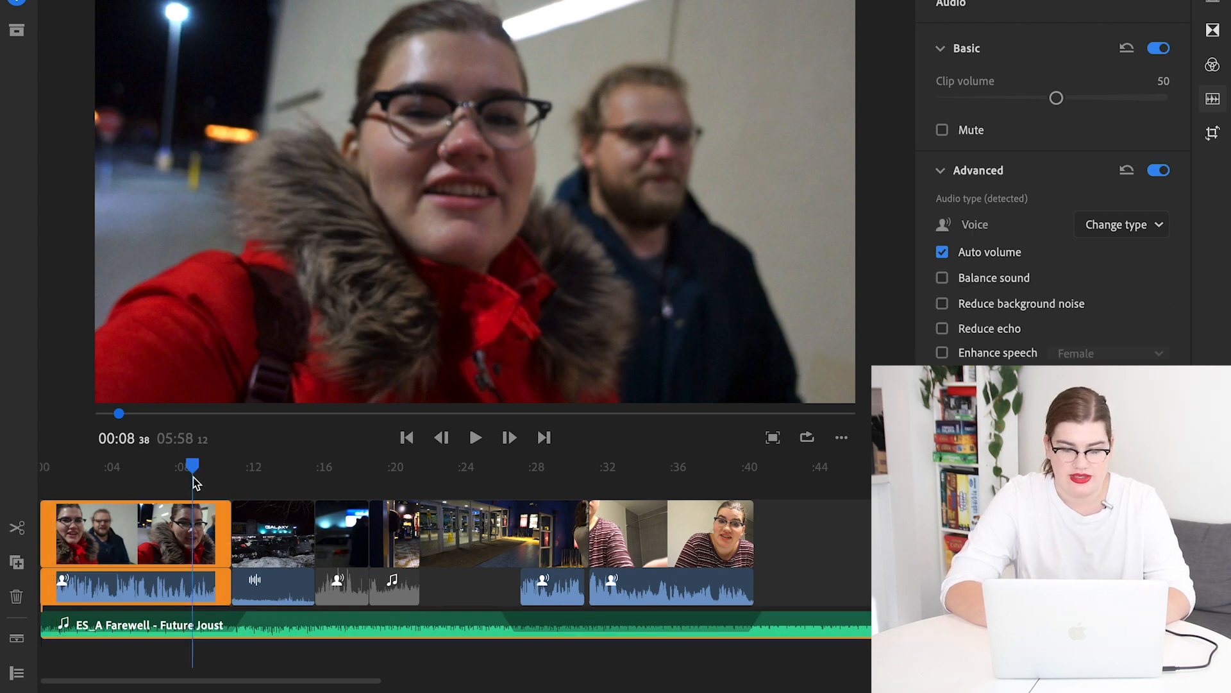
Select the striped-shirt bathroom clip to check its Voice audio settings.
{"action": "left_click", "coordinate": [475, 437]}
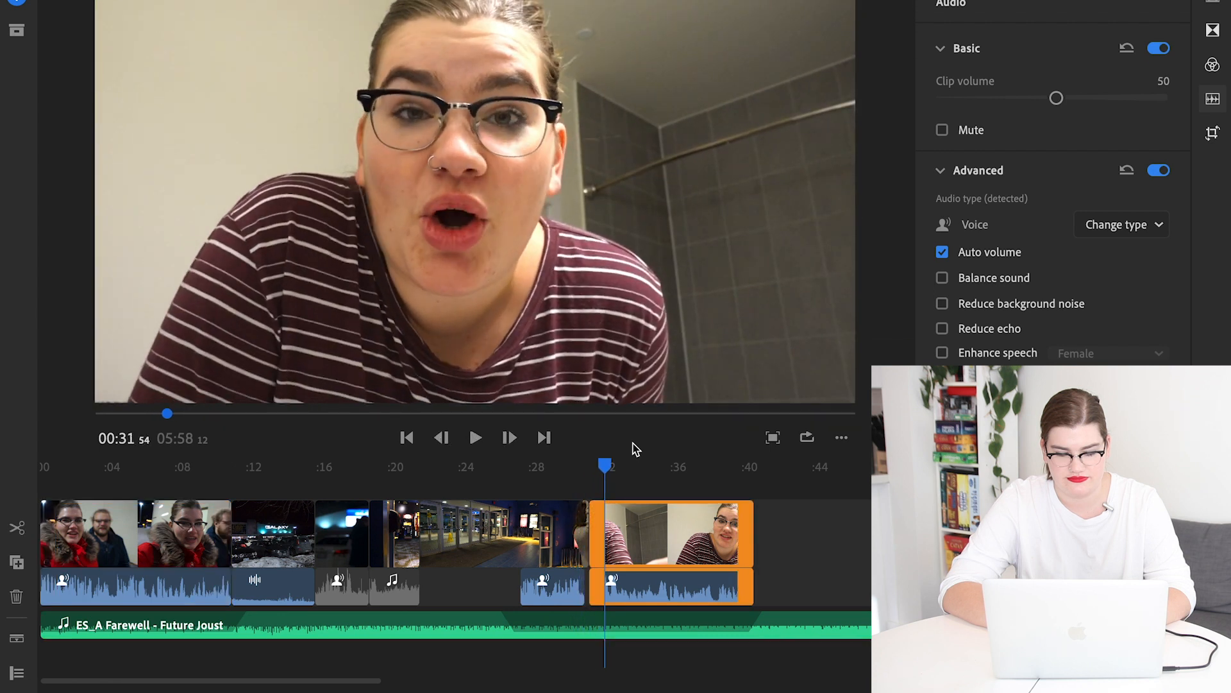
{"action": "mouse_move", "coordinate": [466, 640]}
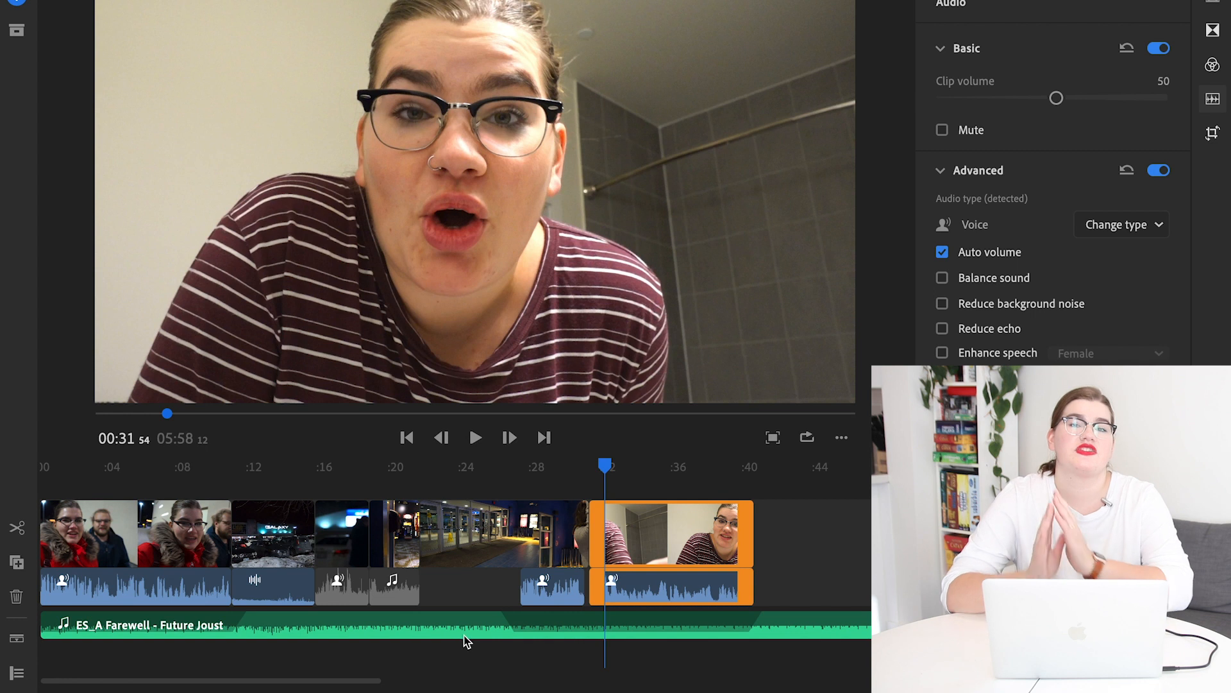
{"action": "mouse_move", "coordinate": [720, 628]}
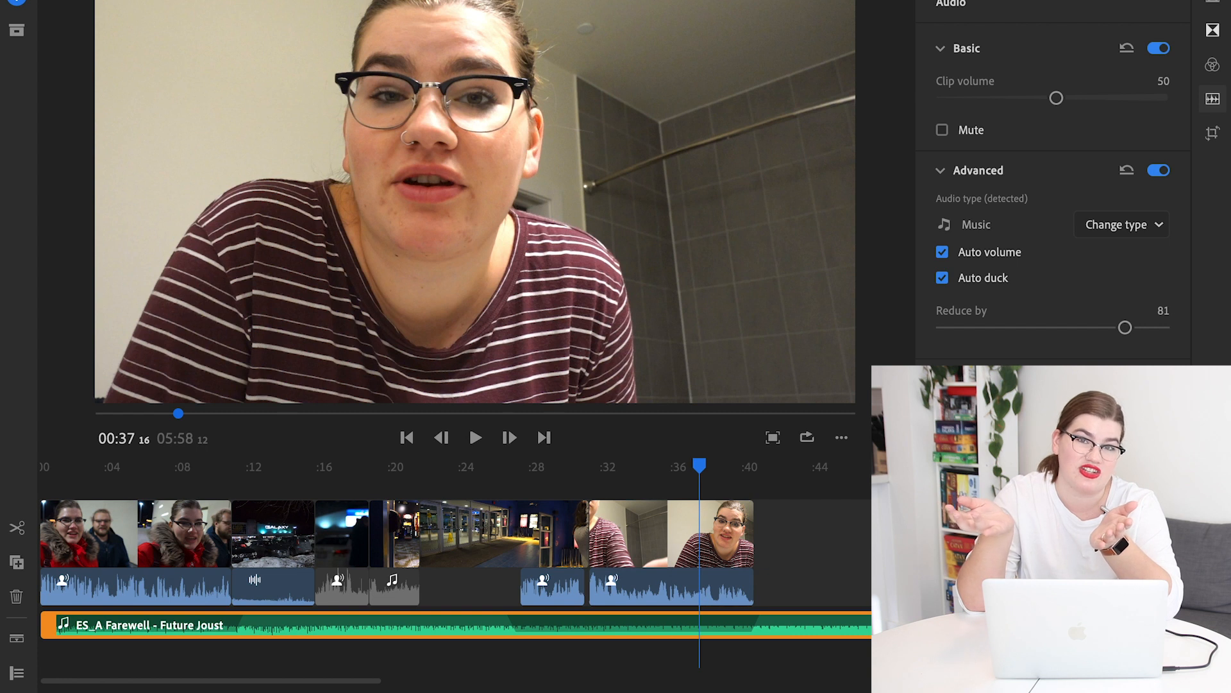
Deselect the trimmed music track and review the Galaxy building night clip.
{"action": "left_click", "coordinate": [794, 465]}
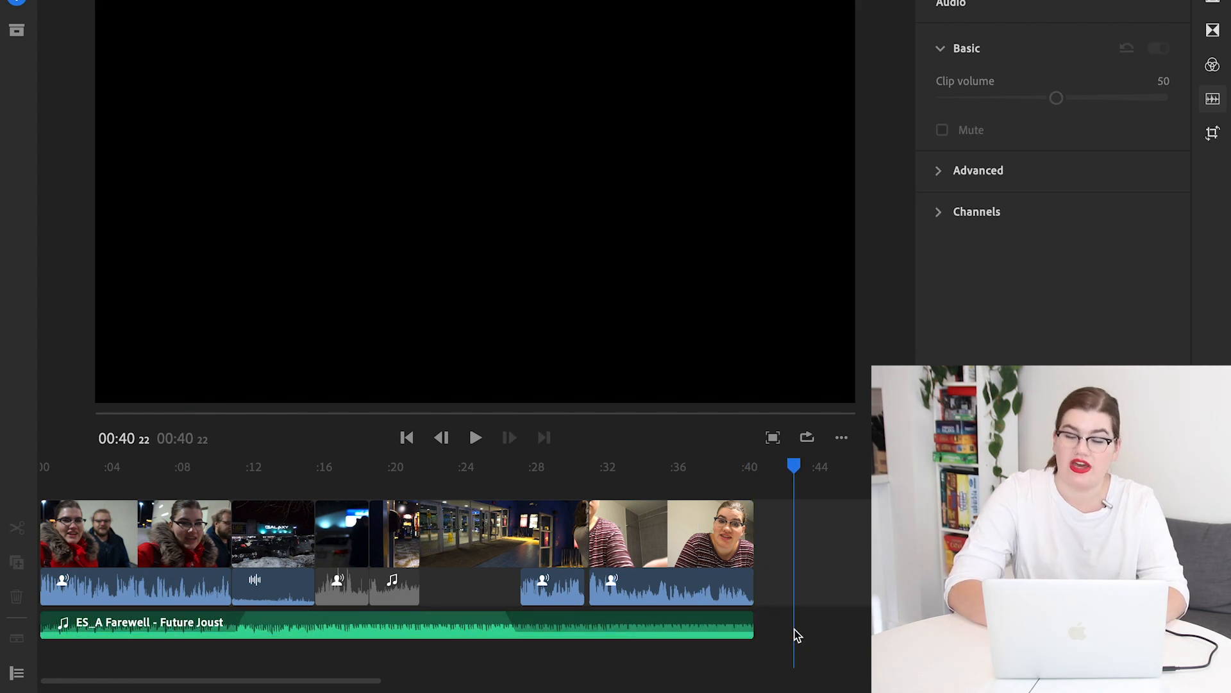
{"action": "left_click", "coordinate": [273, 534]}
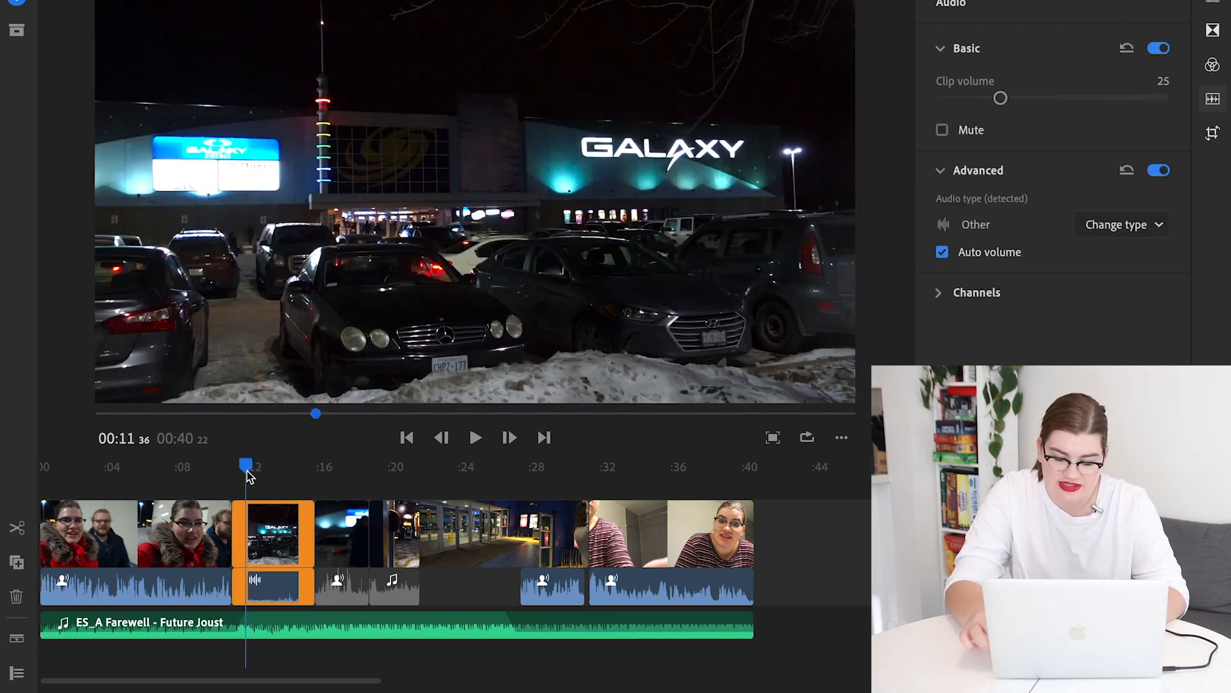
{"action": "mouse_move", "coordinate": [45, 479]}
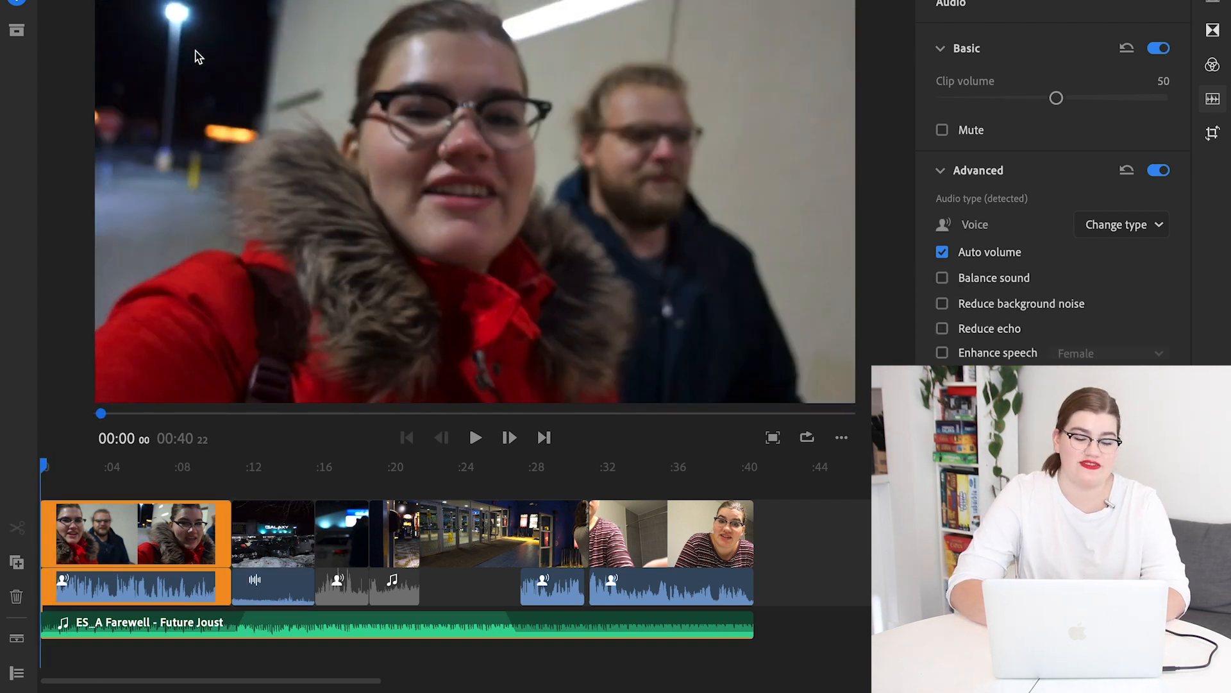
{"action": "left_click", "coordinate": [771, 437]}
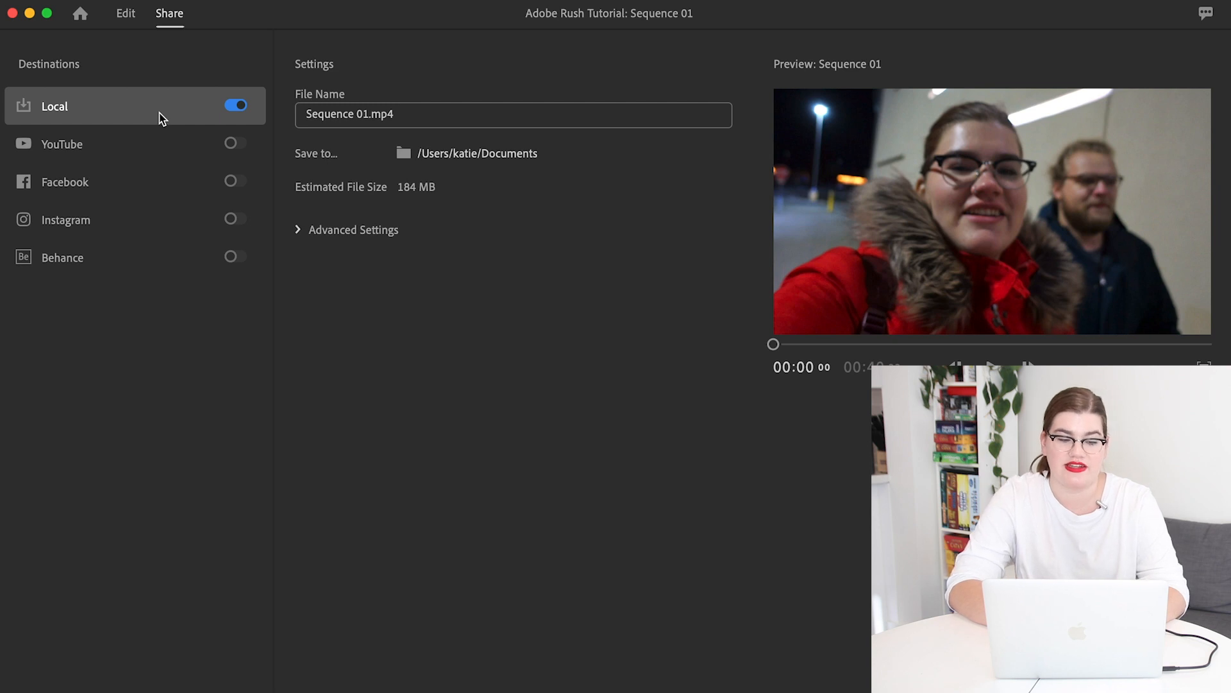
Rename the export file 'adobe rush test vlog' and browse Fast SSD as save location.
{"action": "left_click", "coordinate": [513, 114]}
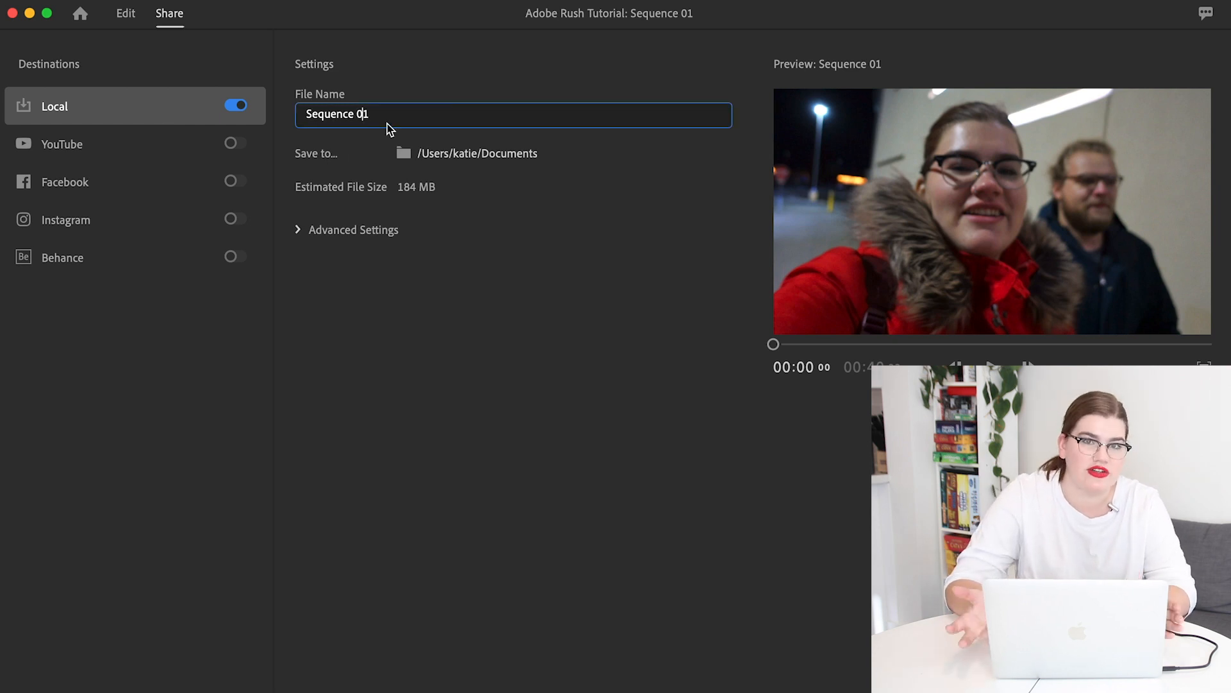
{"action": "type", "text": "adobe"}
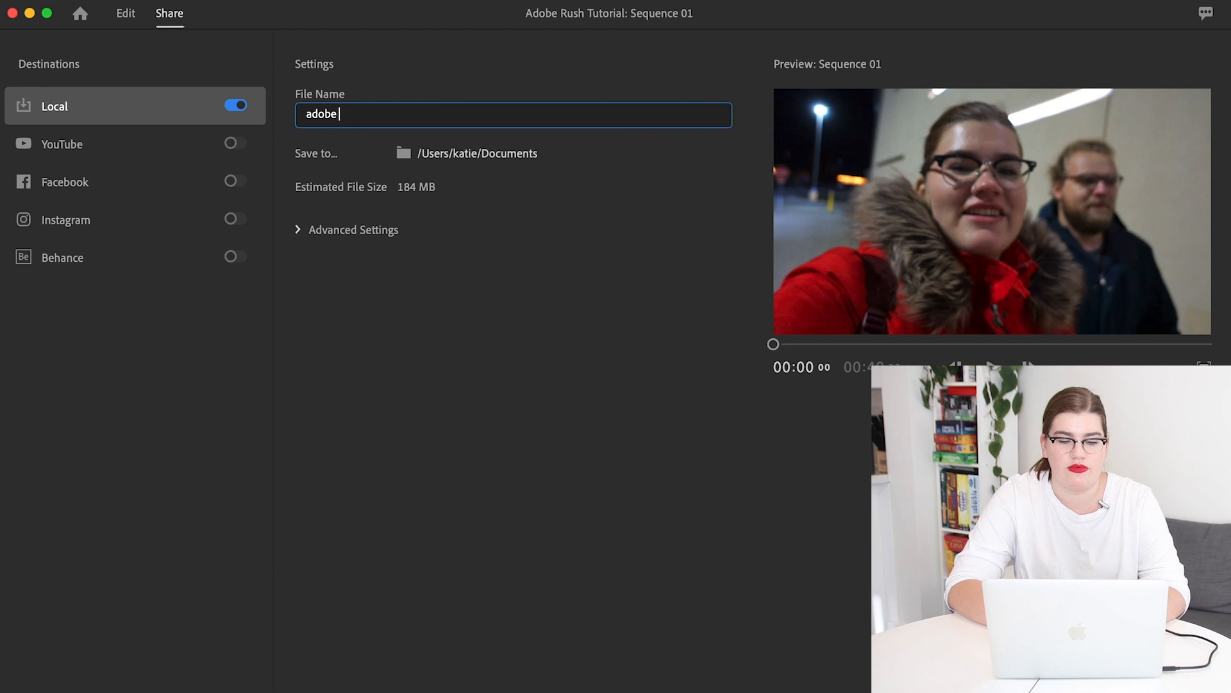
{"action": "type", "text": "rush test vlog"}
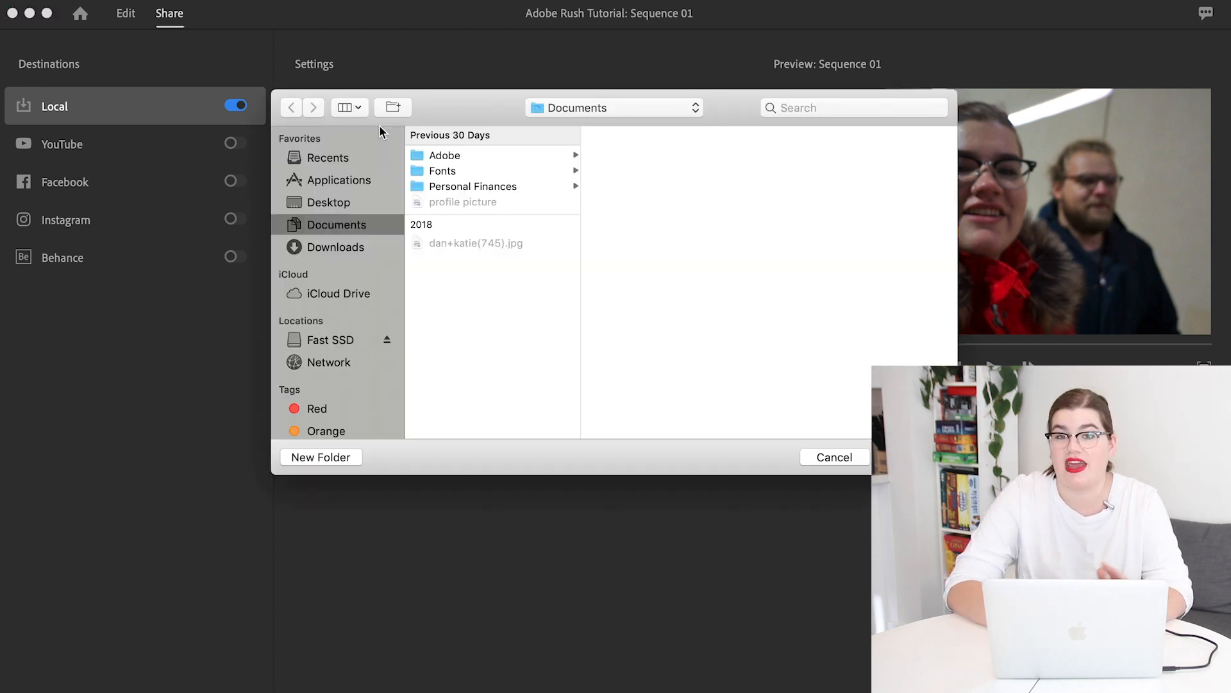
{"action": "left_click", "coordinate": [331, 339]}
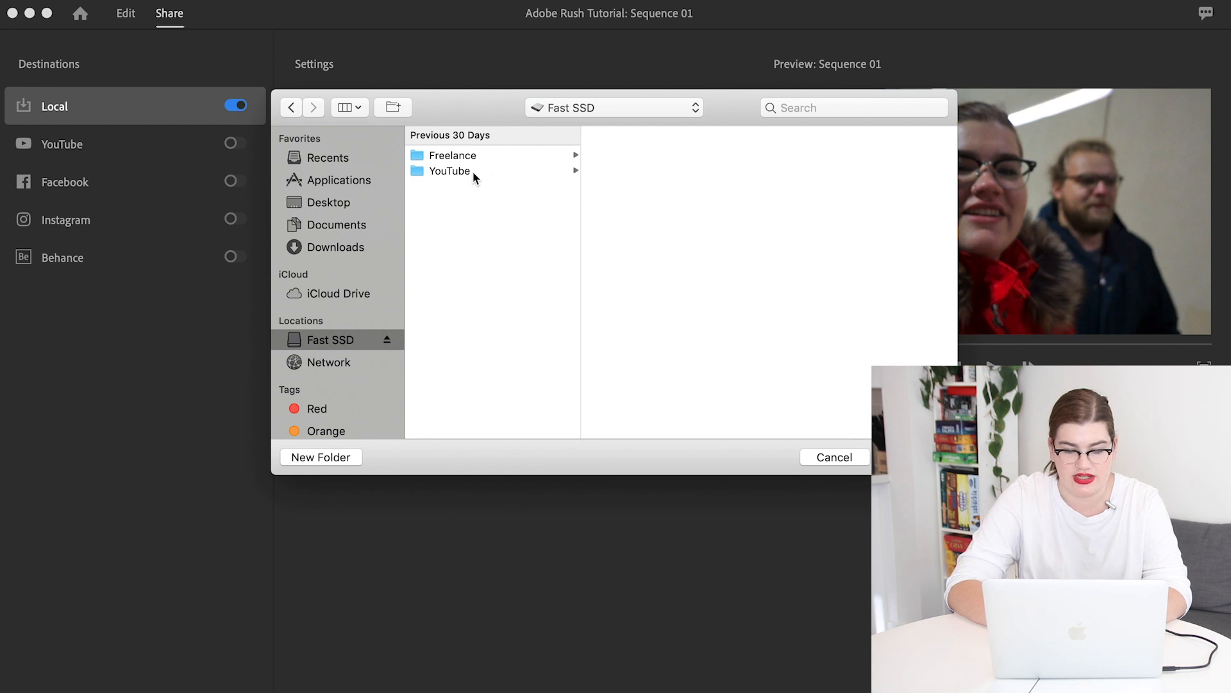